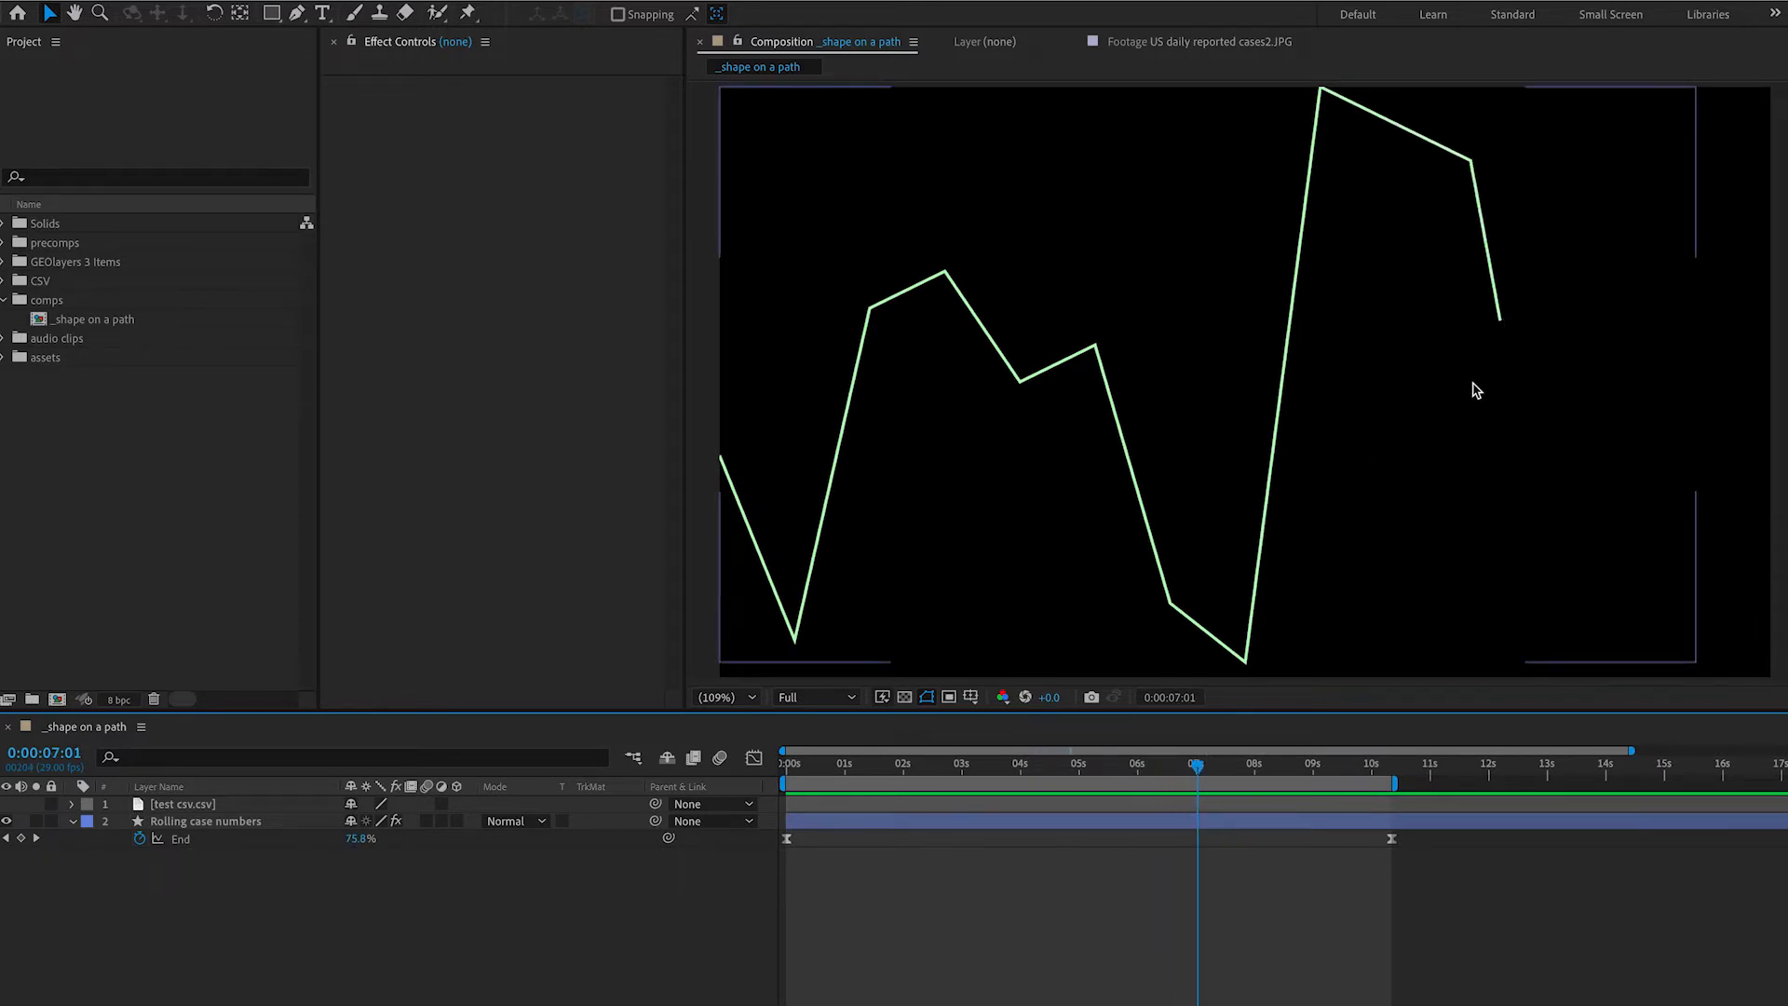
{"action": "mouse_move", "coordinate": [1262, 728]}
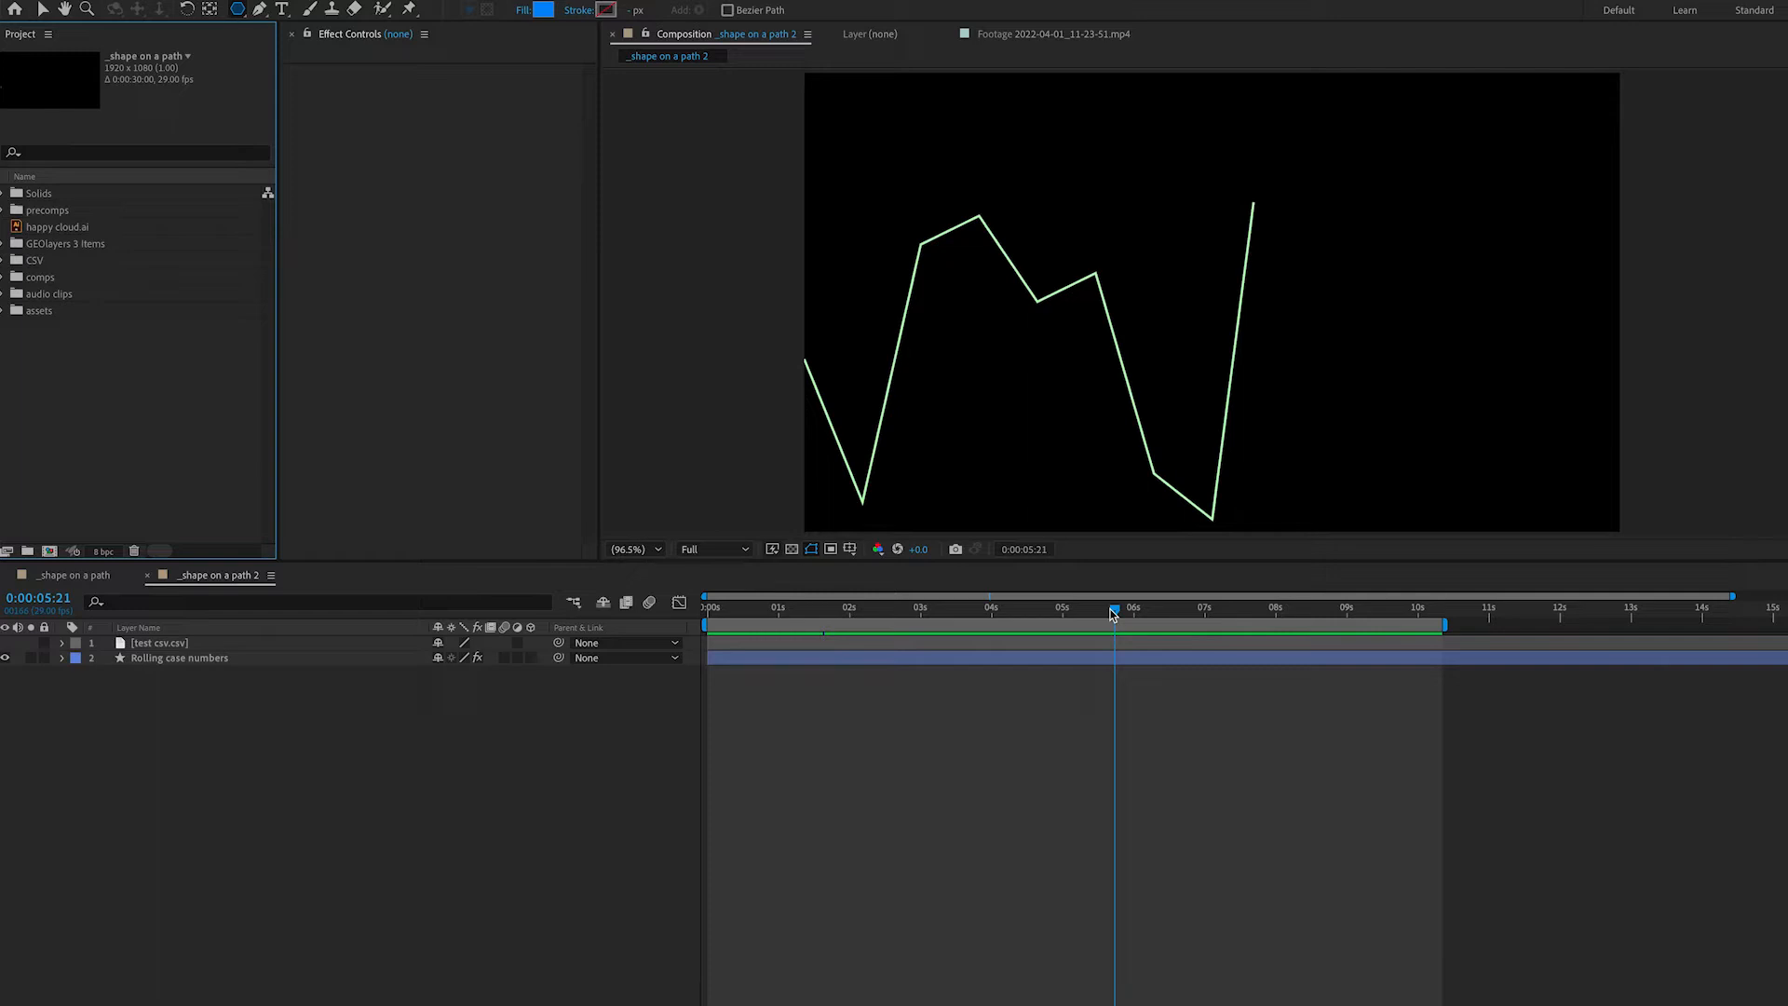
{"action": "mouse_move", "coordinate": [1032, 606]}
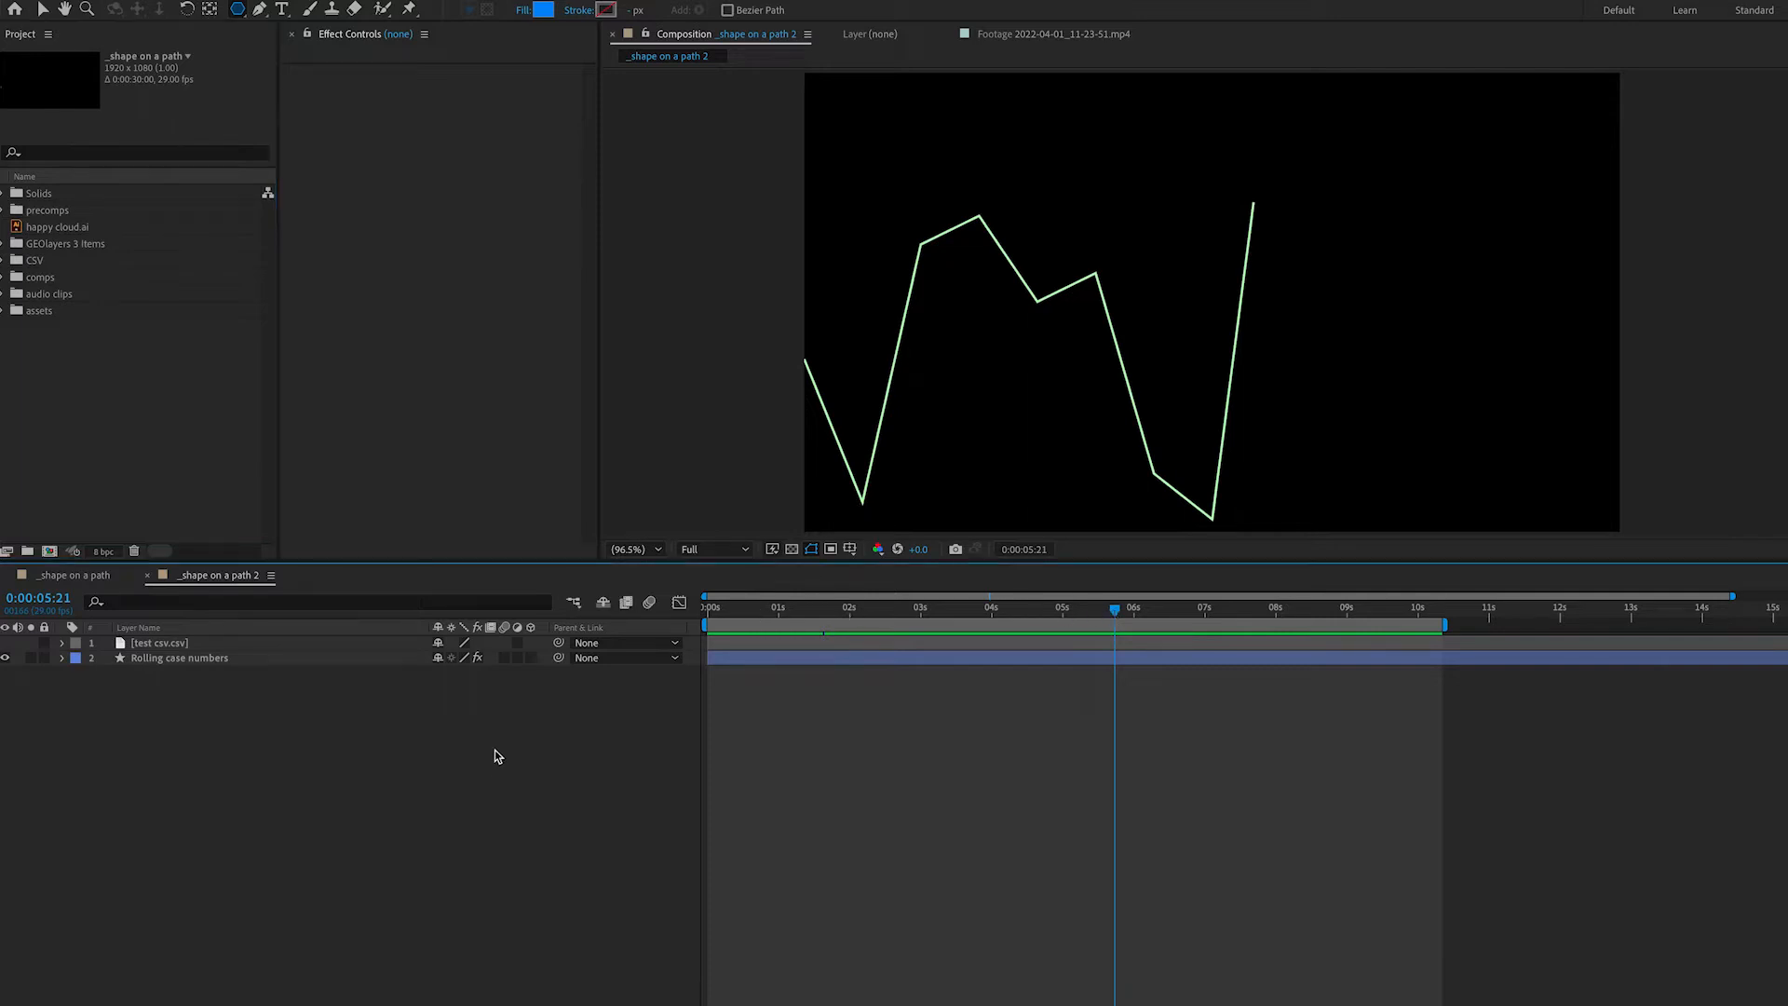
- Add a shape layer with a blue polystar above the graph and set Points to 3
{"action": "right_click", "coordinate": [497, 756]}
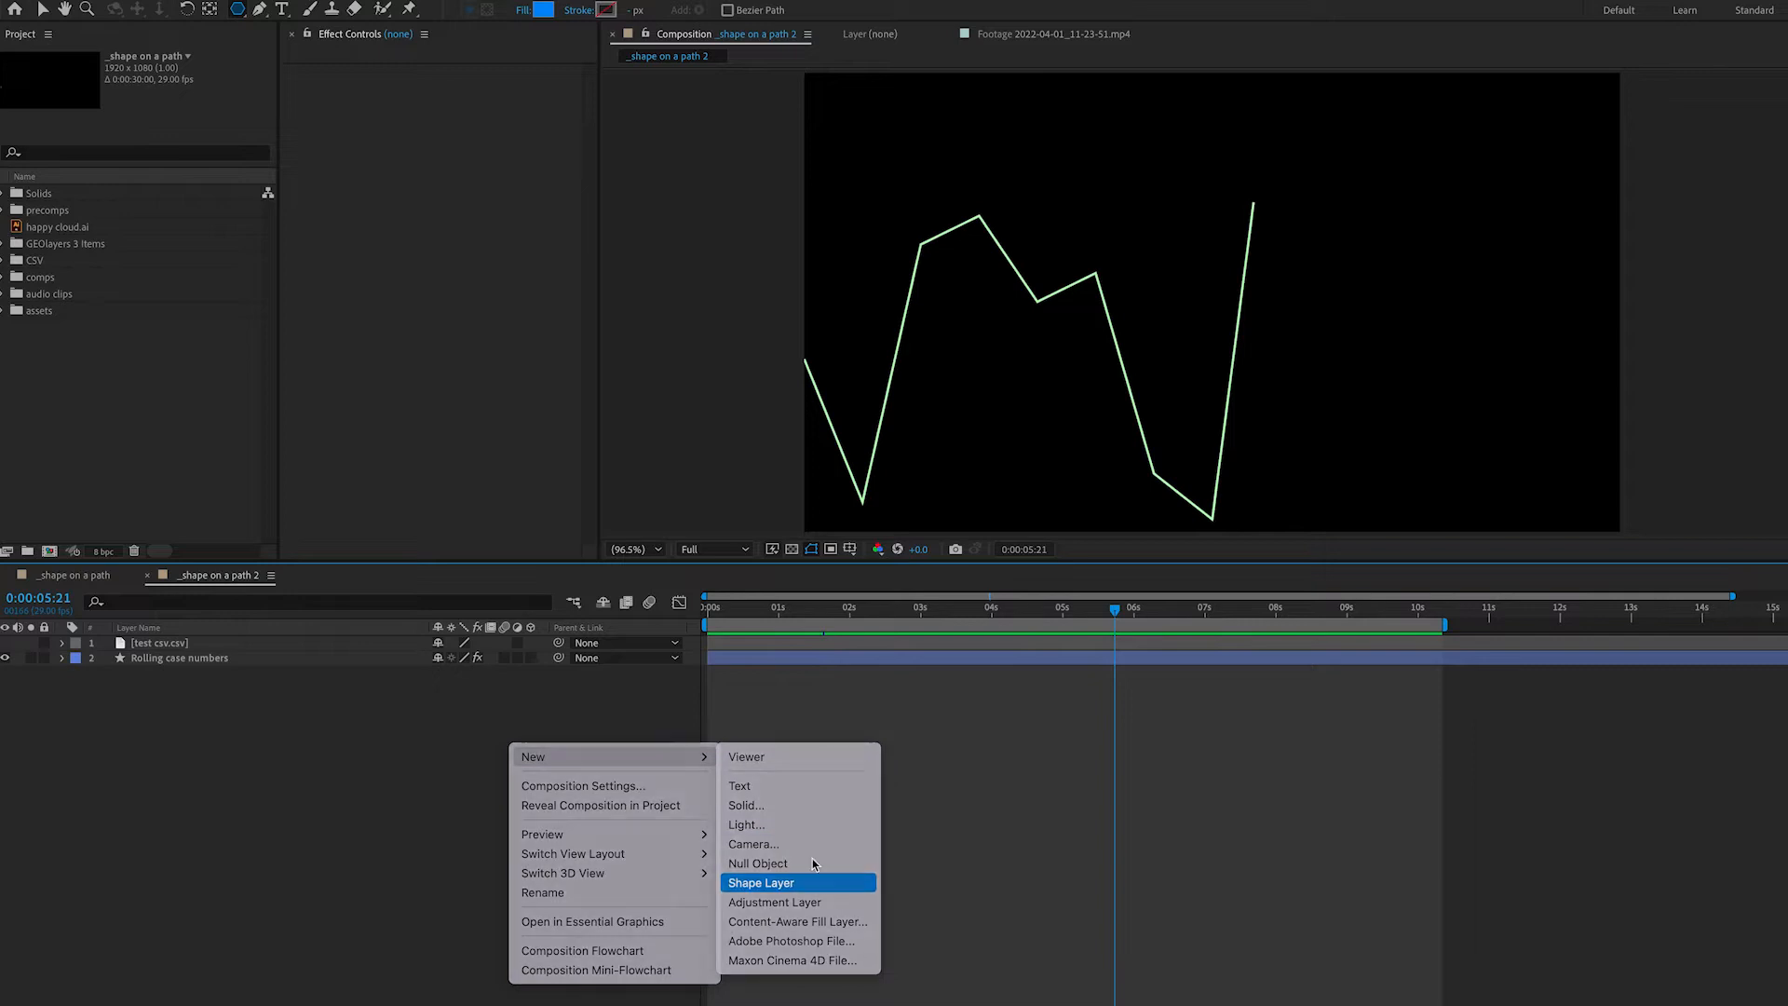
{"action": "left_click", "coordinate": [761, 883]}
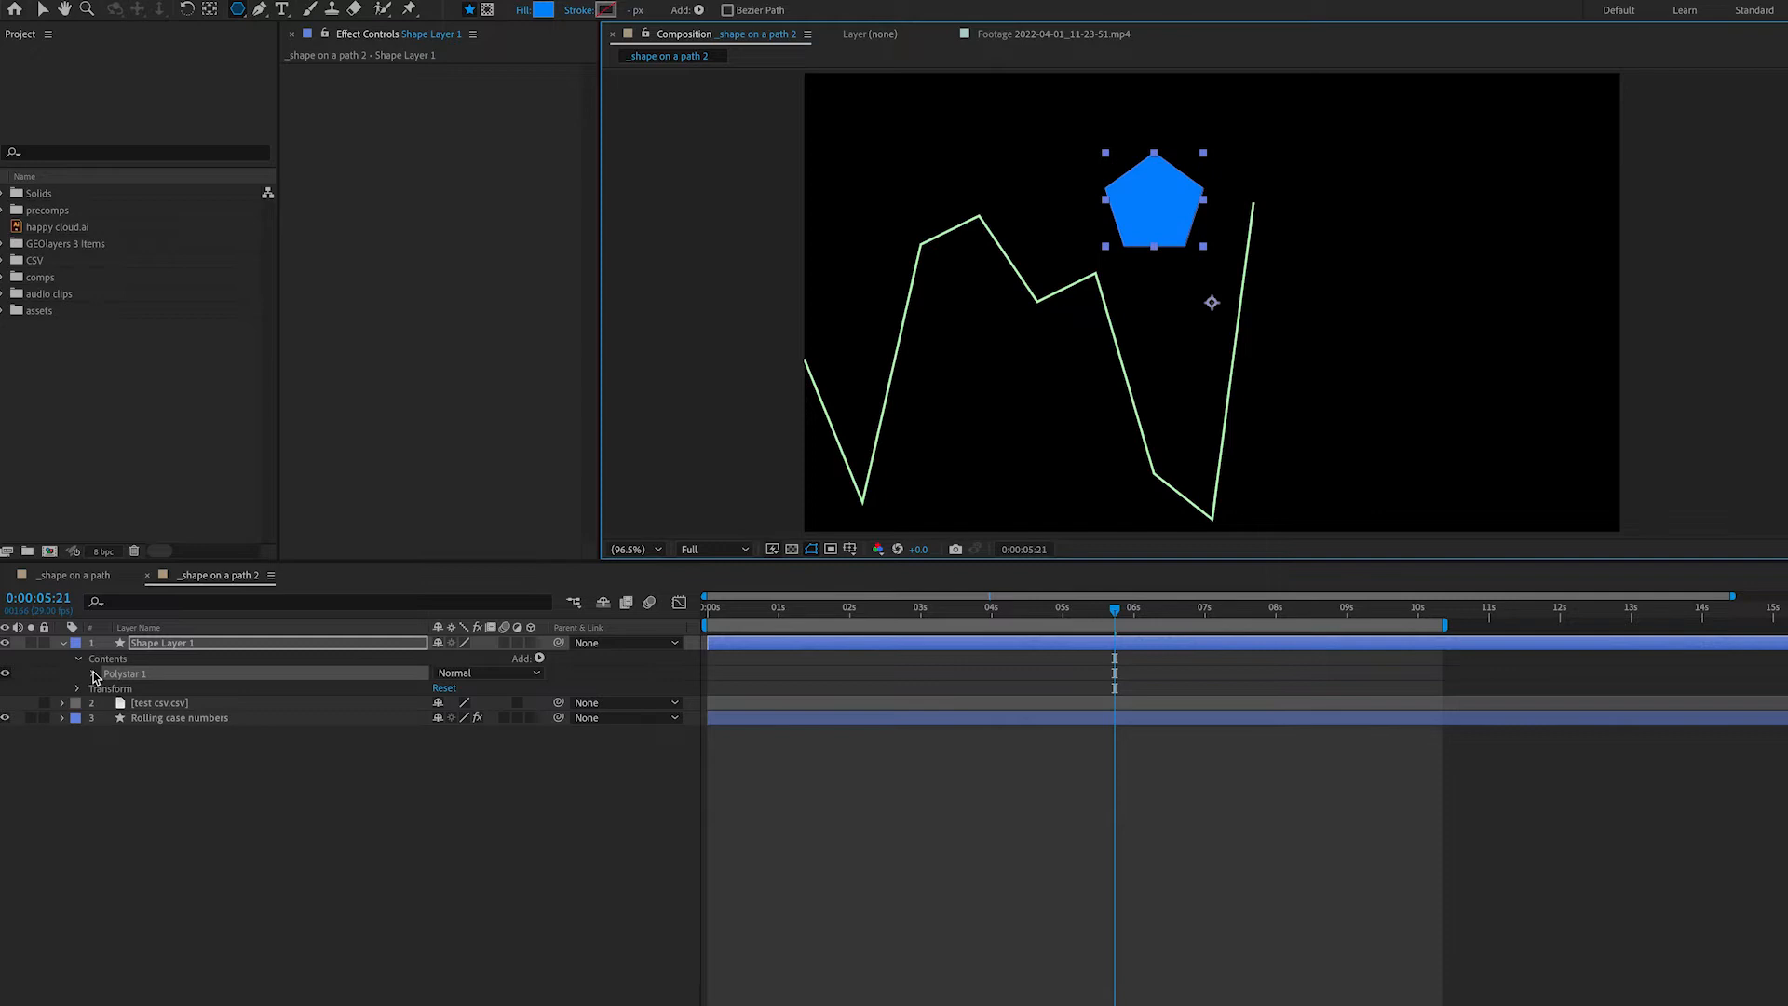
{"action": "left_click", "coordinate": [95, 672]}
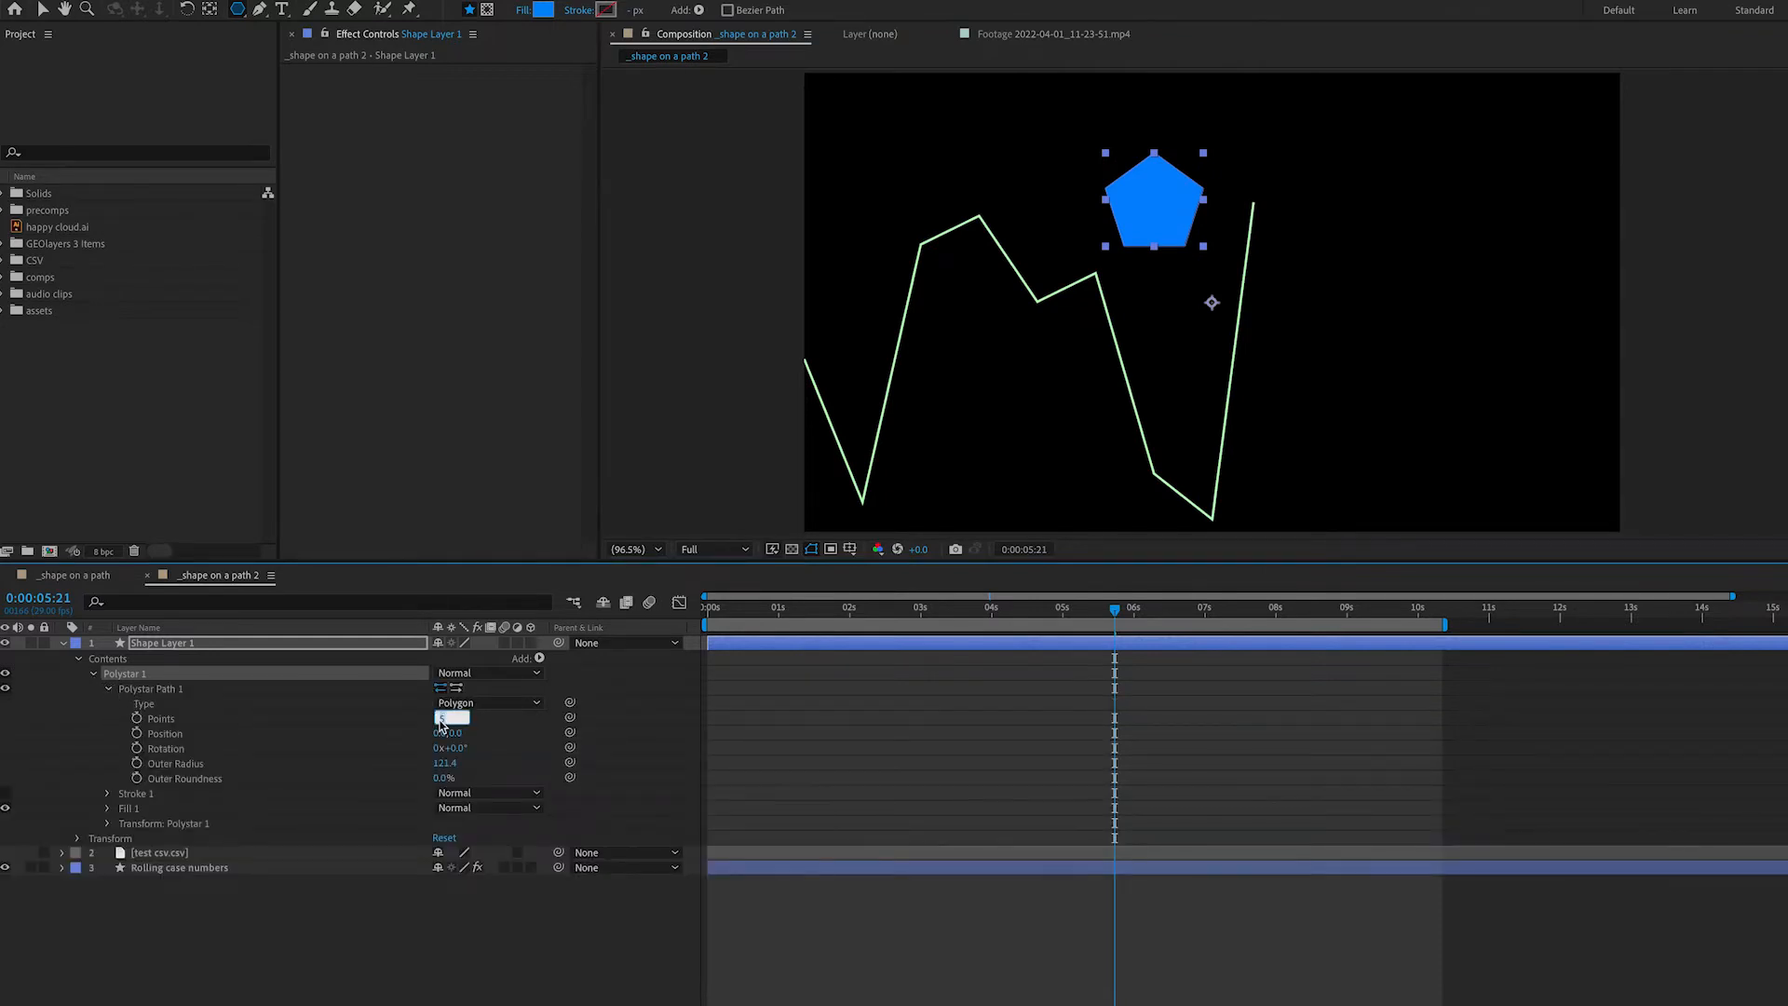
{"action": "type", "text": "3.0"}
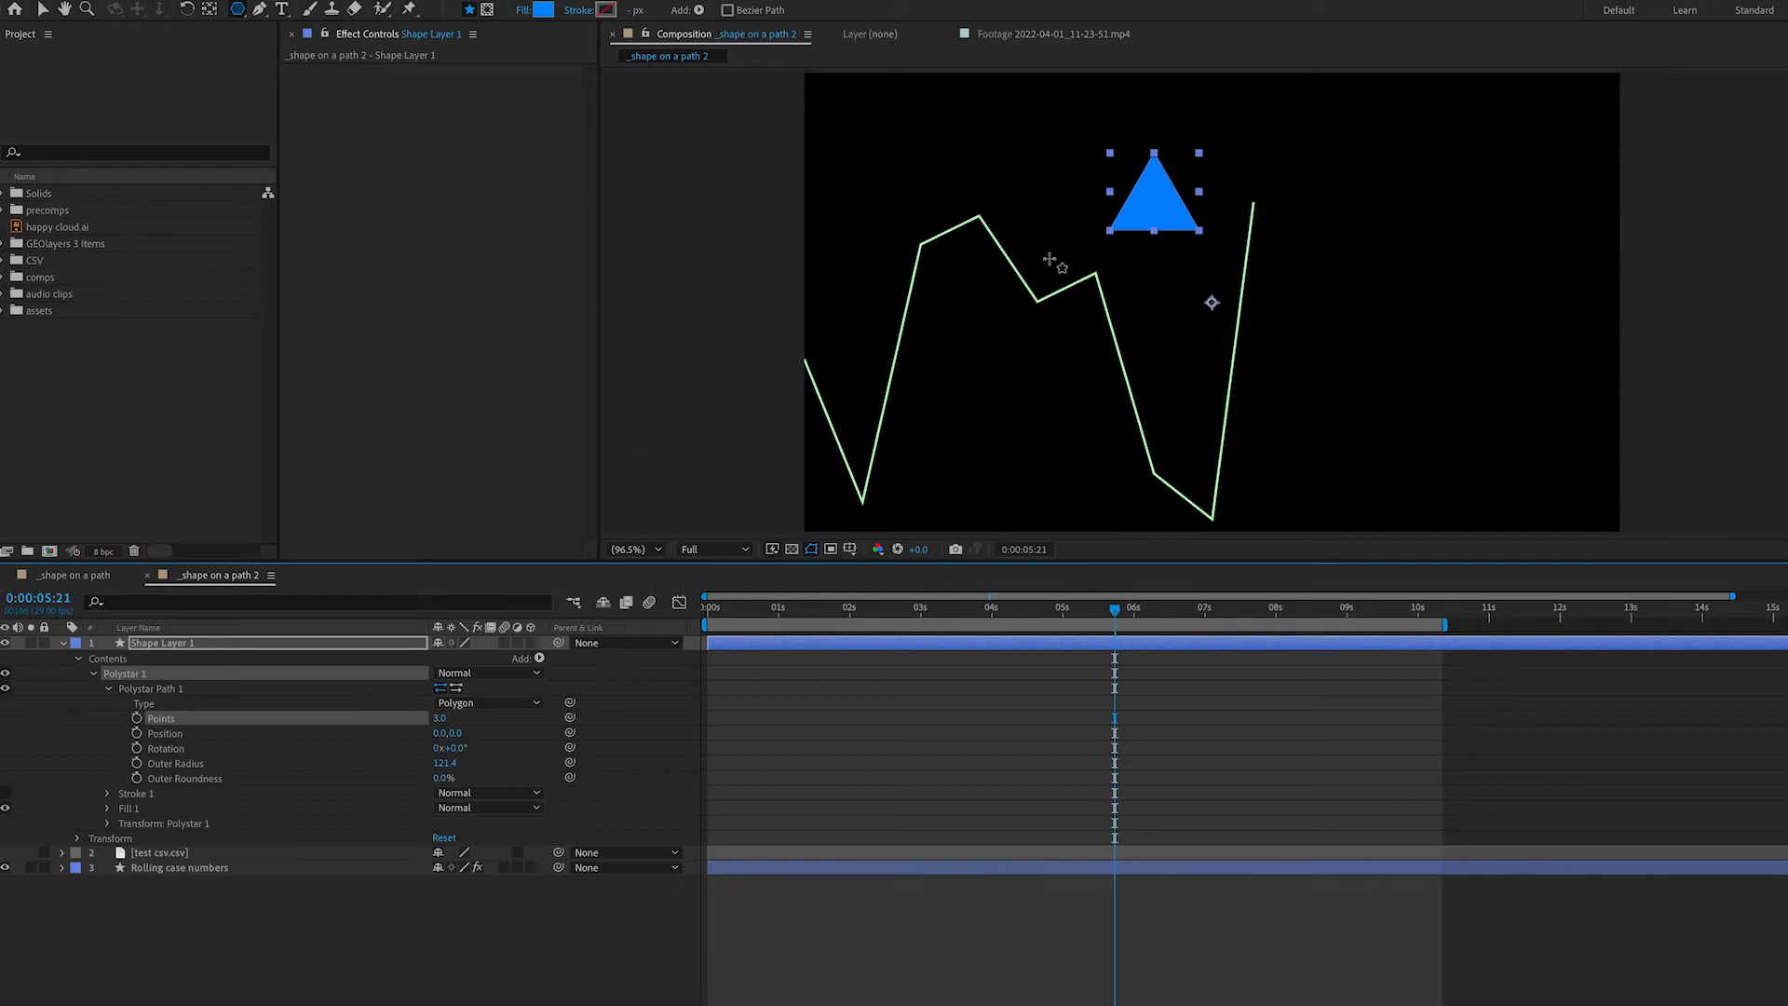
{"action": "mouse_move", "coordinate": [920, 783]}
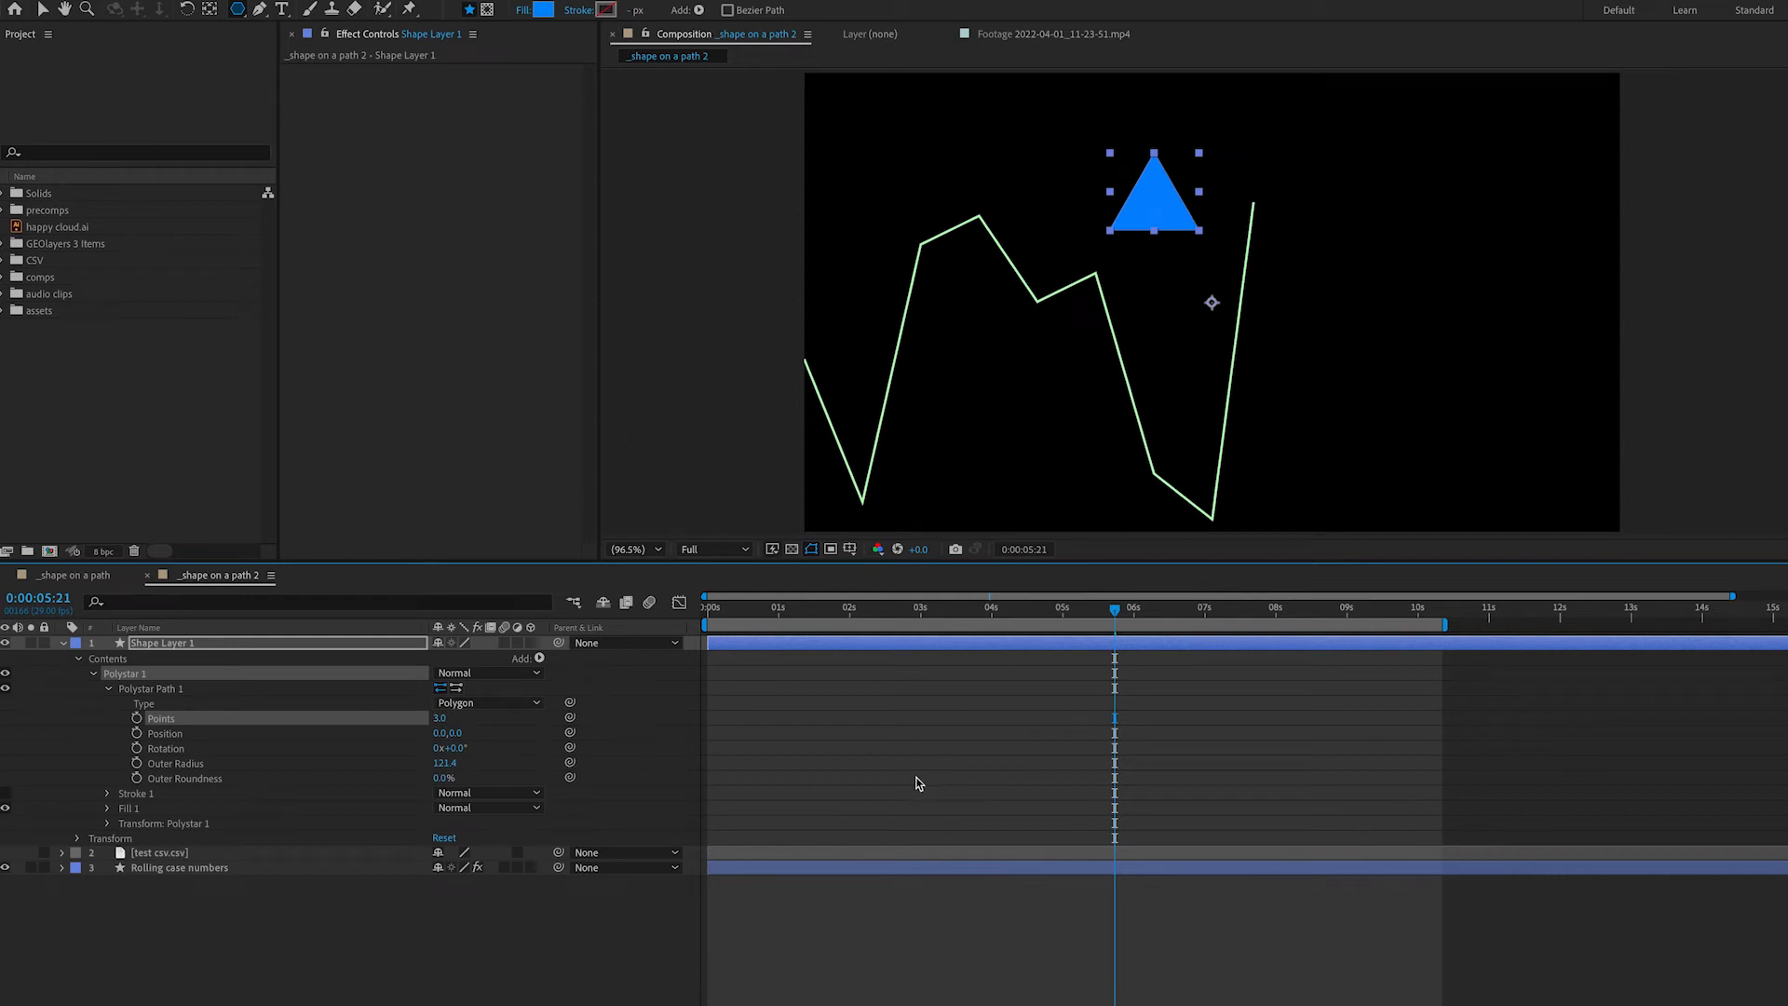
{"action": "mouse_move", "coordinate": [918, 783]}
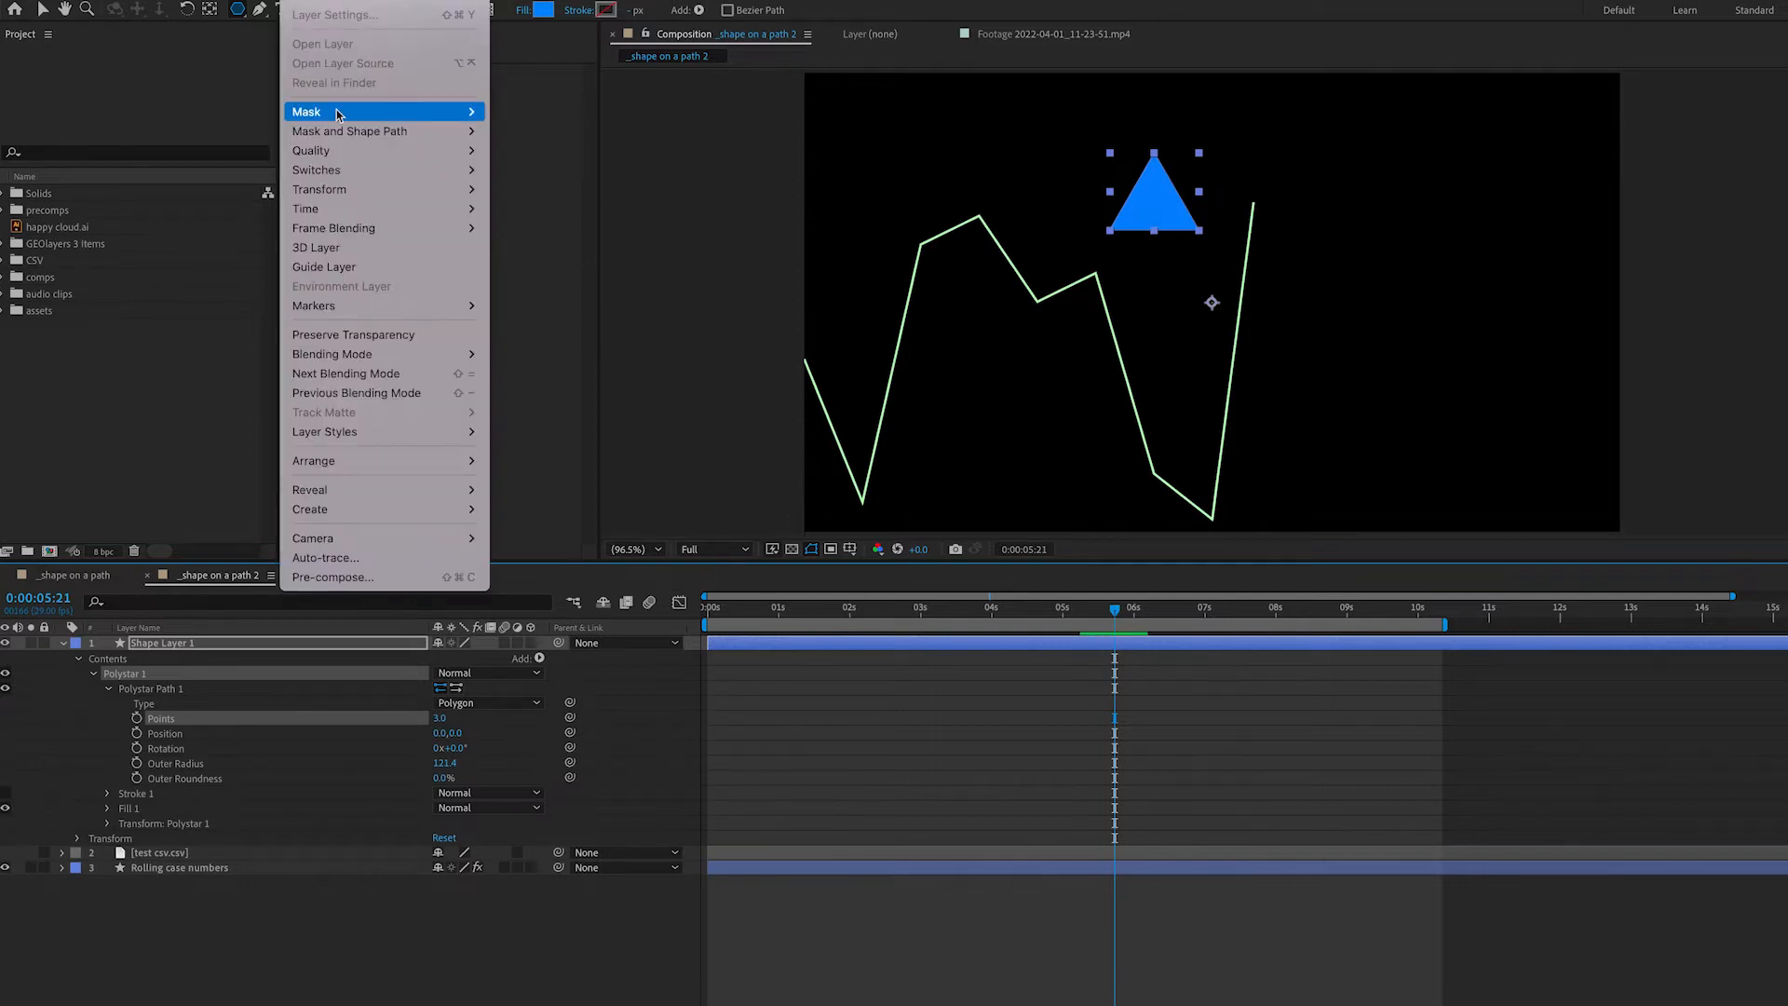
{"action": "mouse_move", "coordinate": [320, 189]}
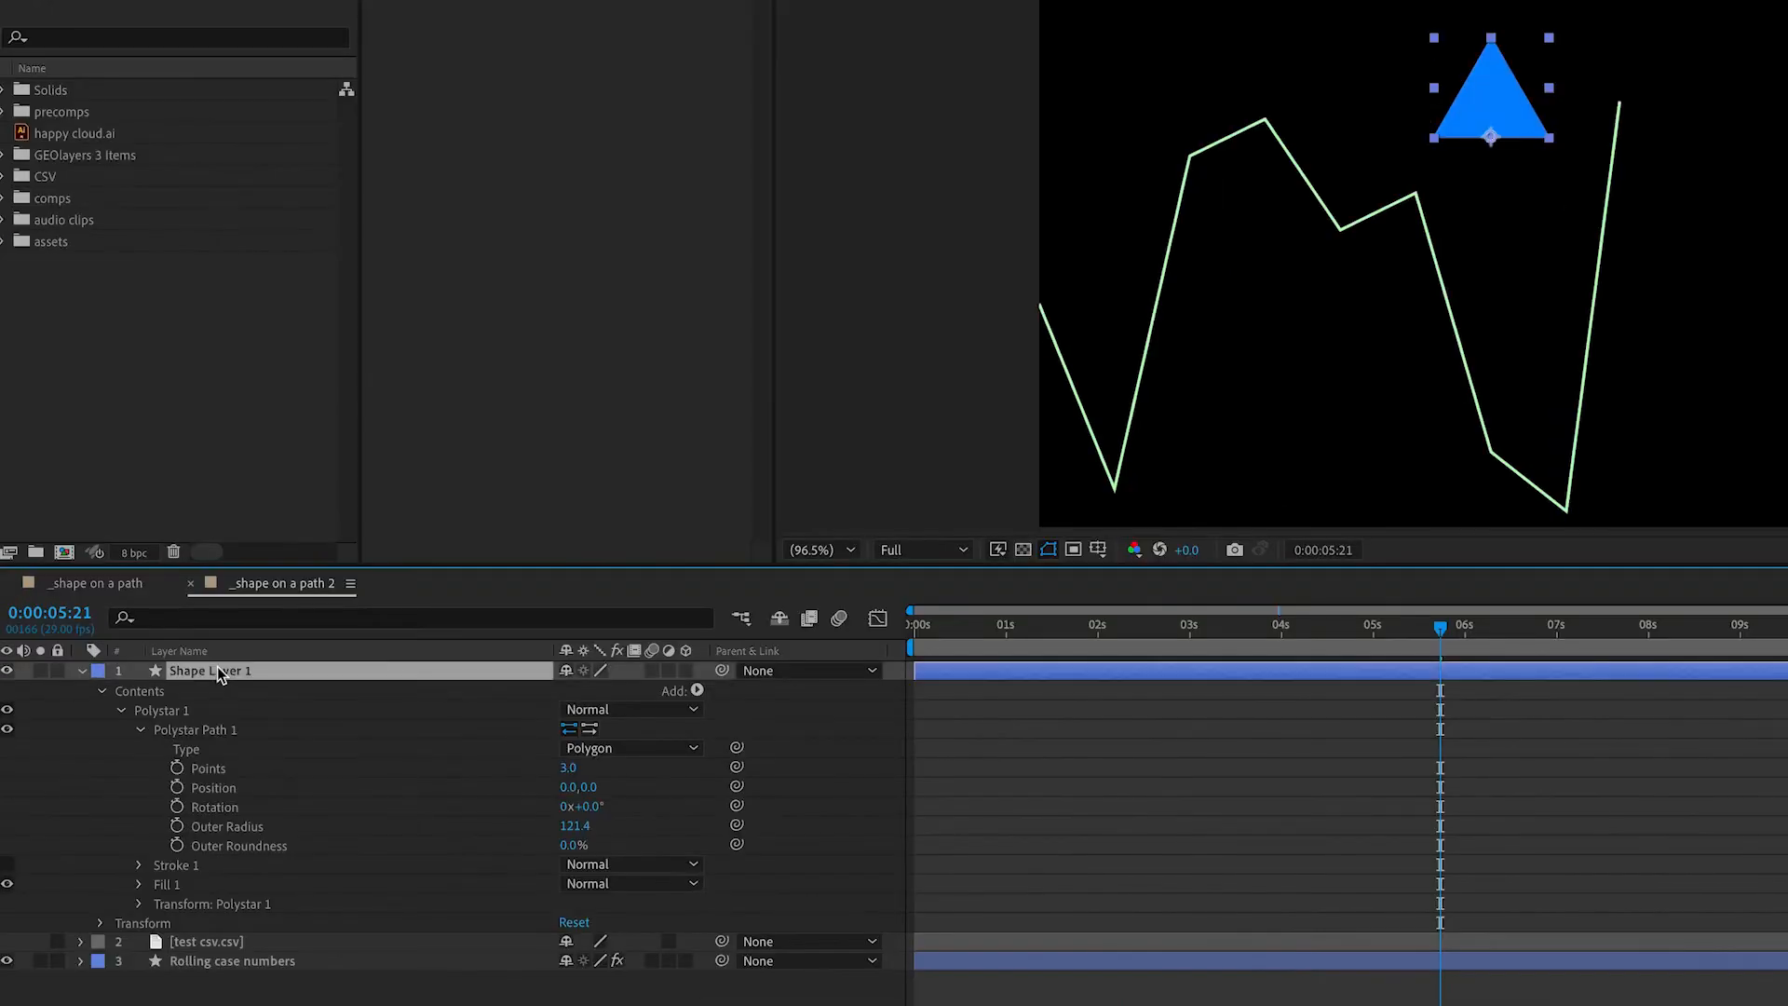
- Name the triangle layer 'Arrowhead' and start a Position expression
{"action": "type", "text": "Arrowhead"}
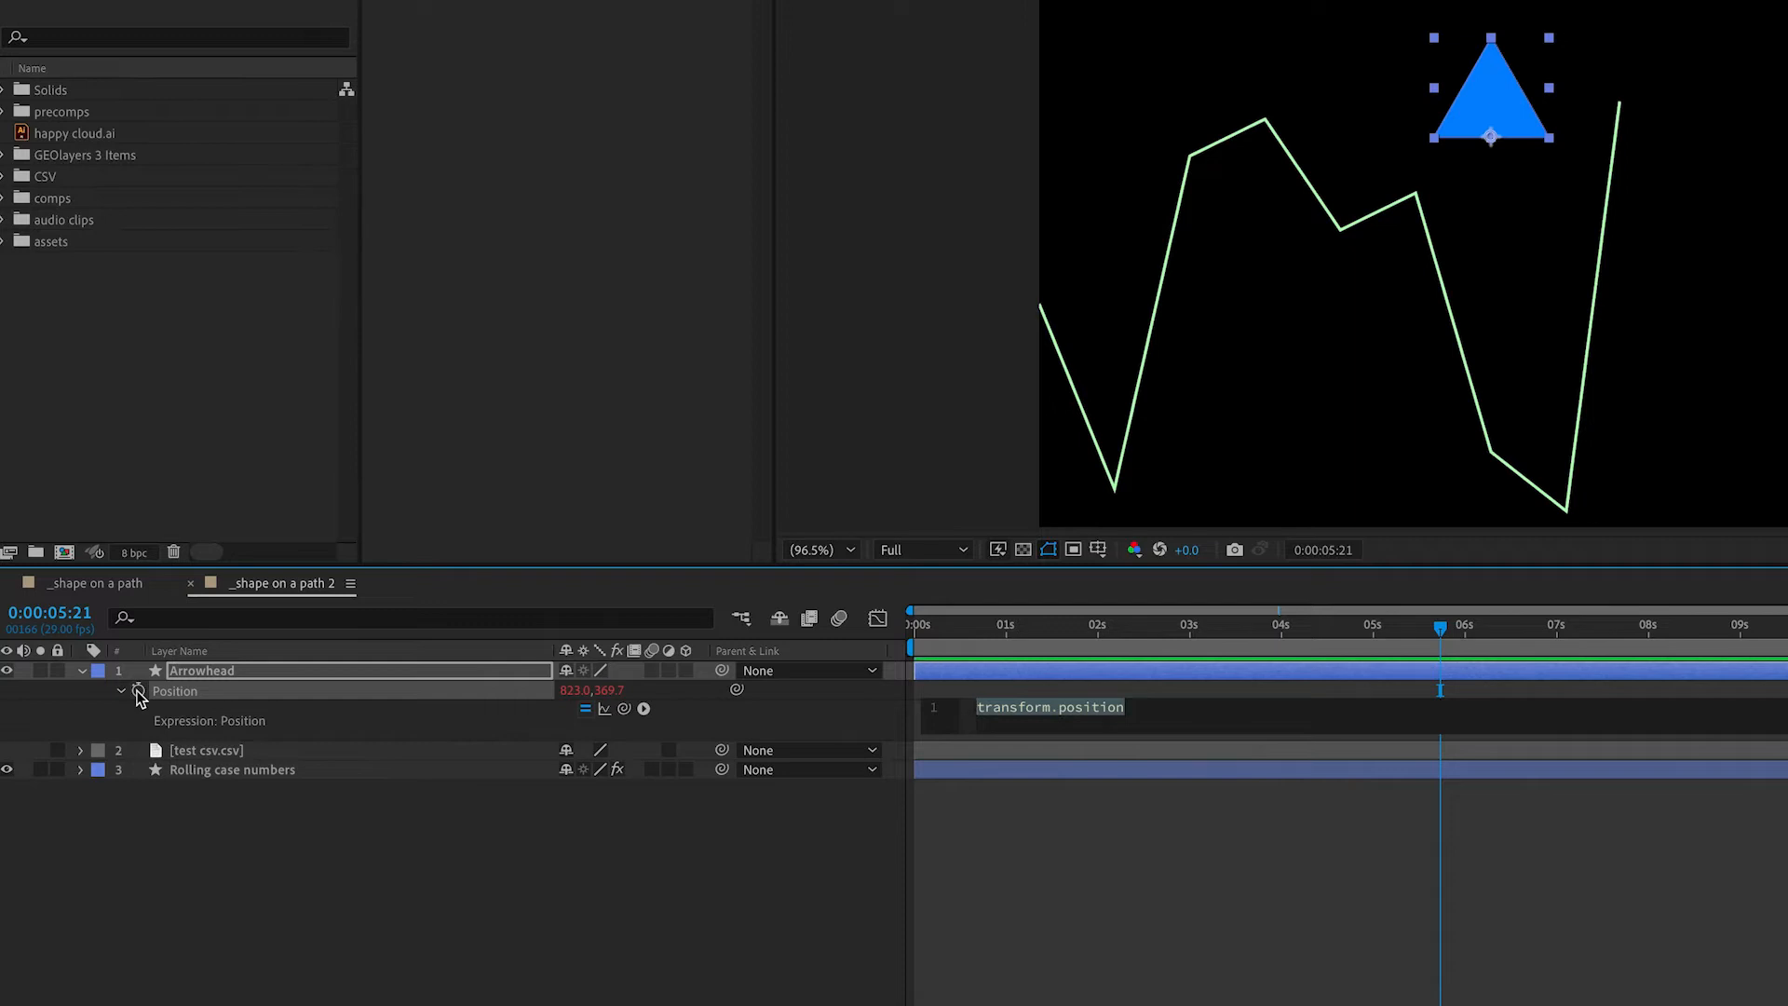
- Define var path as the Rolling case numbers layer's Path 1 path
{"action": "type", "text": "var"}
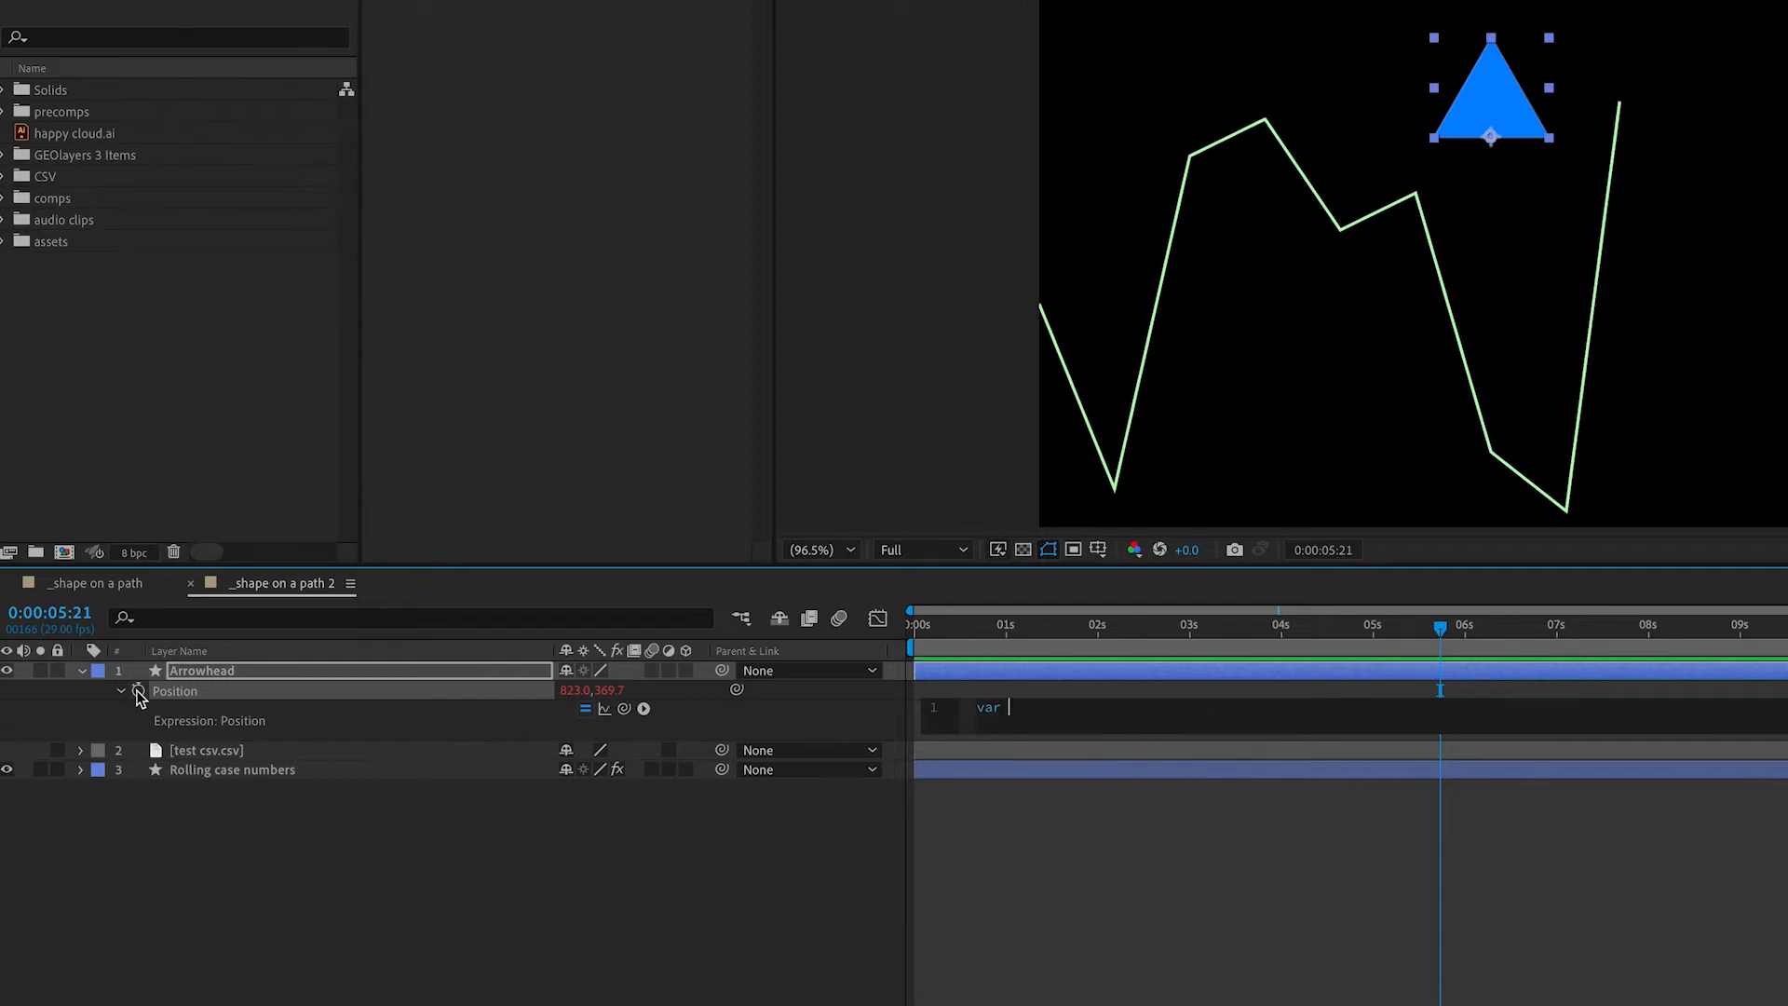
{"action": "type", "text": "path ="}
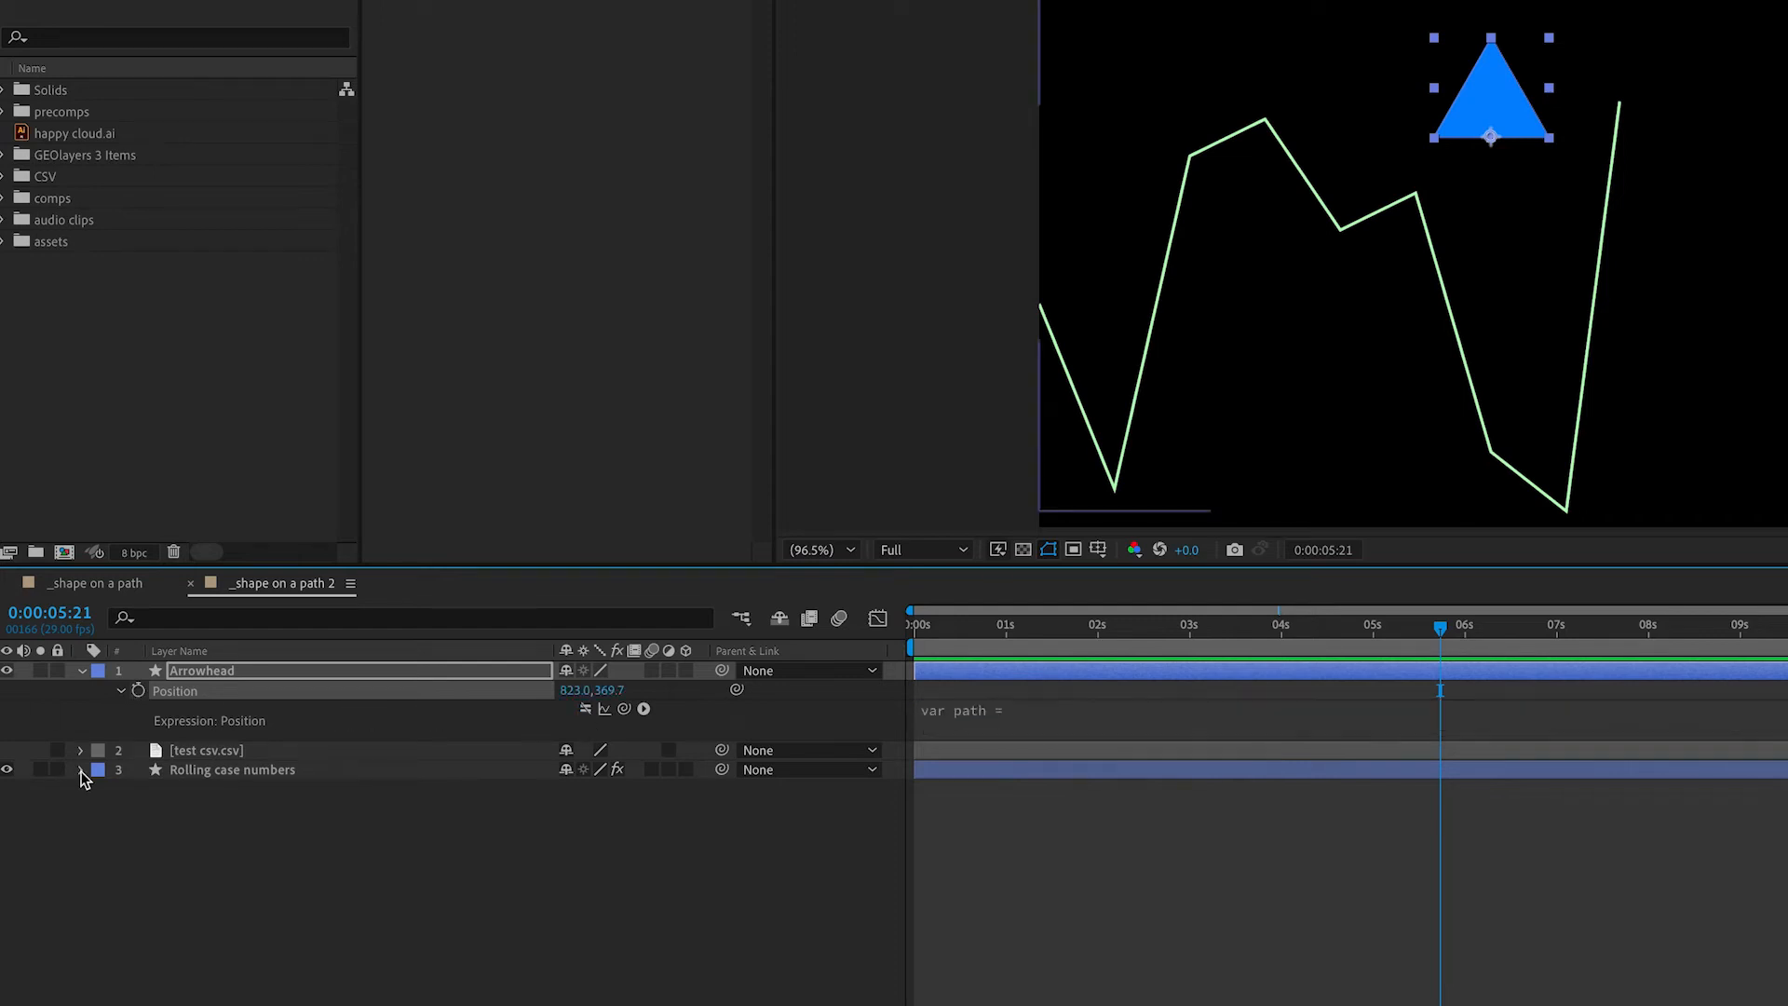
{"action": "left_click", "coordinate": [80, 771]}
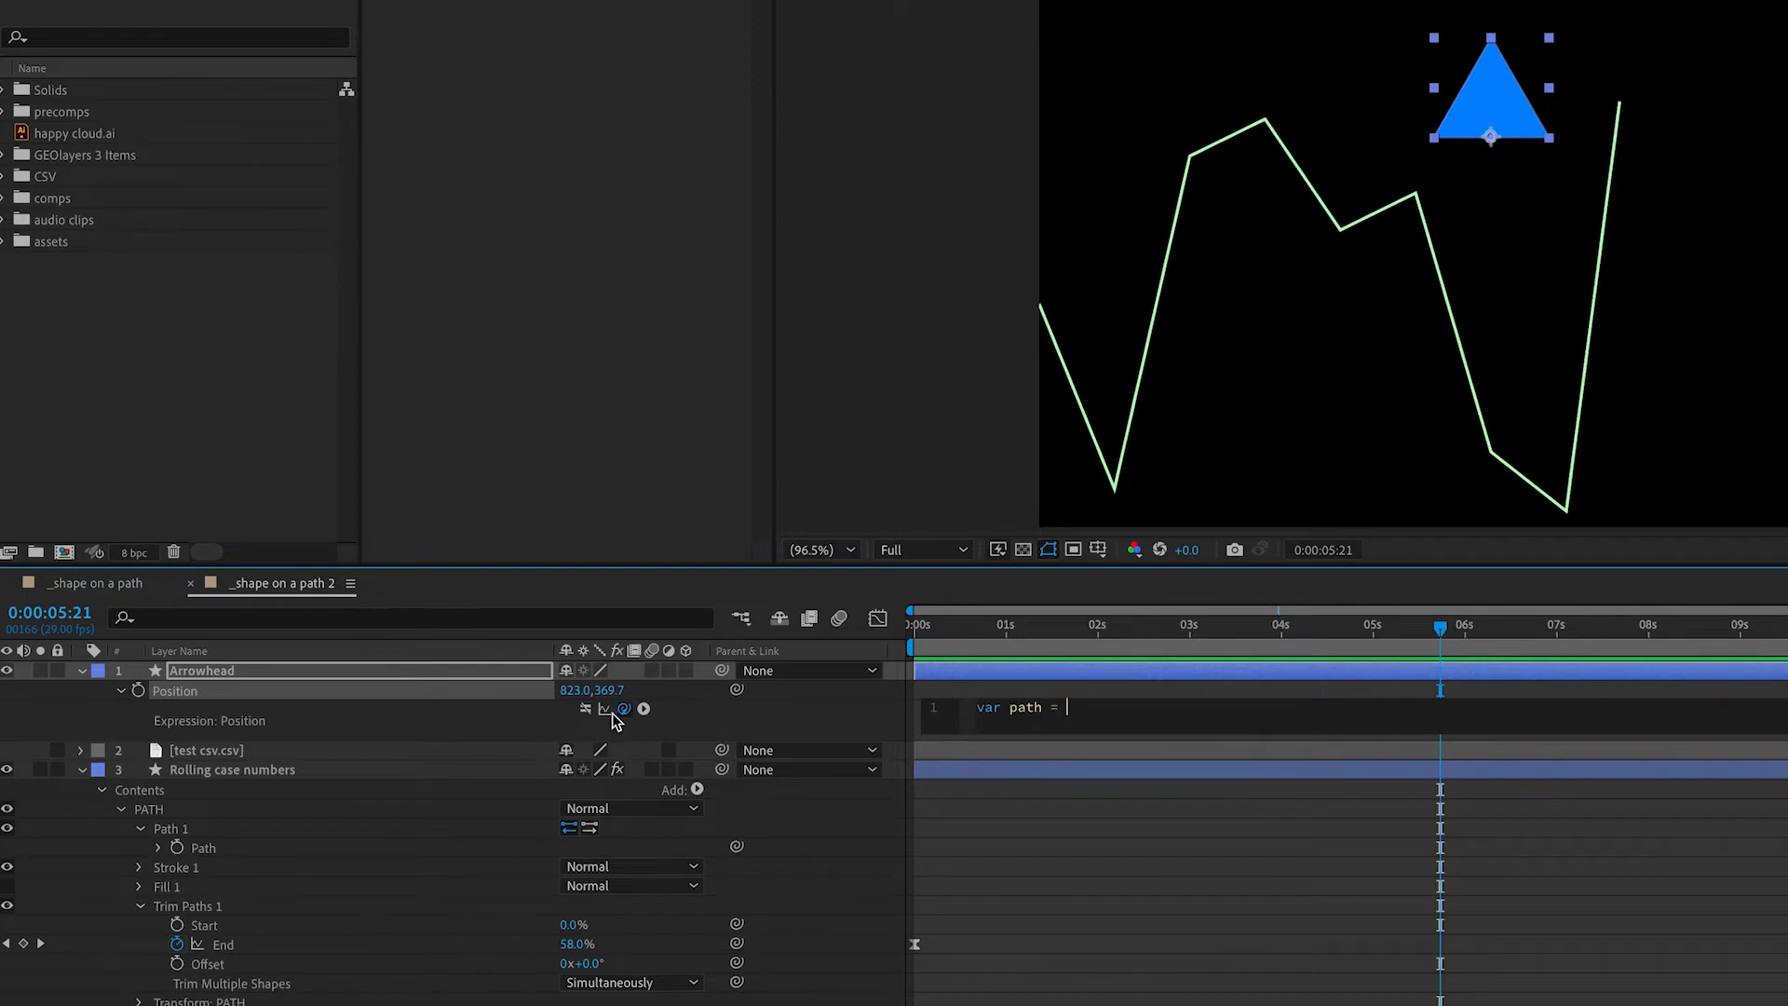
{"action": "type", "text": "thisComp.layer(\"Rolling case numbers\").content(\"PATH\").content(\"Path 1\").path;"}
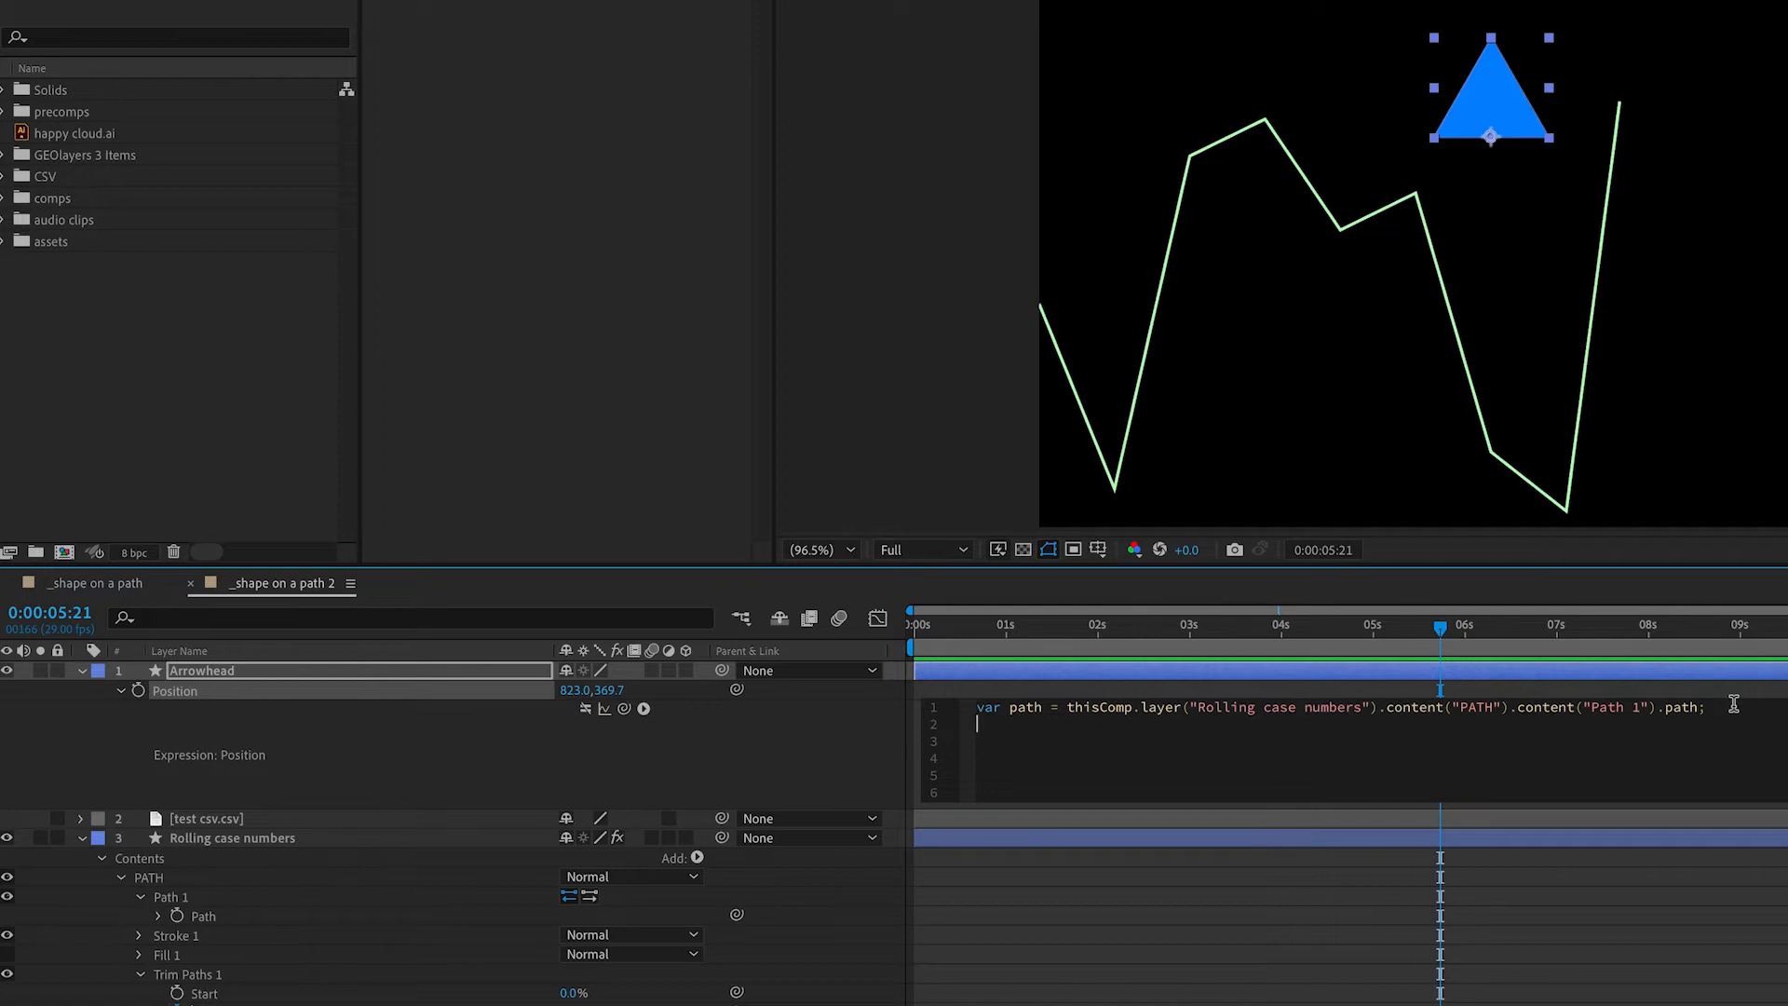
- Define var trimPath by pick-whipping the Trim Paths 1 End property
{"action": "type", "text": "var"}
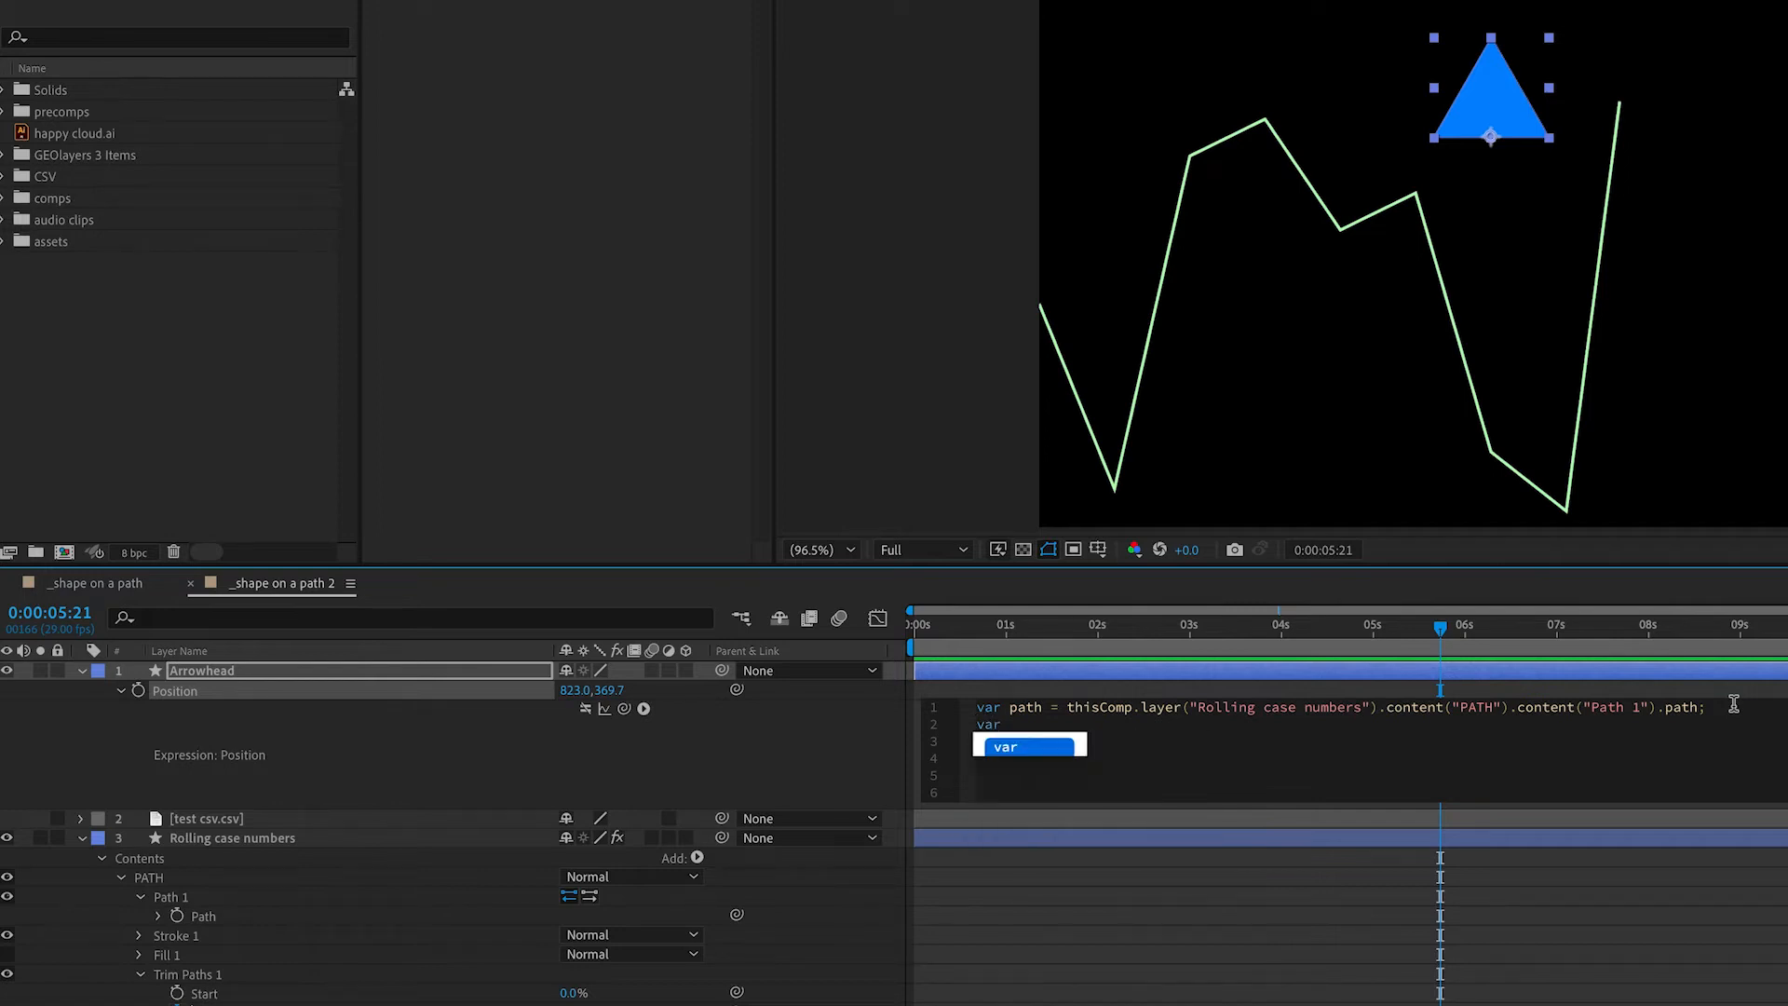
{"action": "type", "text": "trimPath ="}
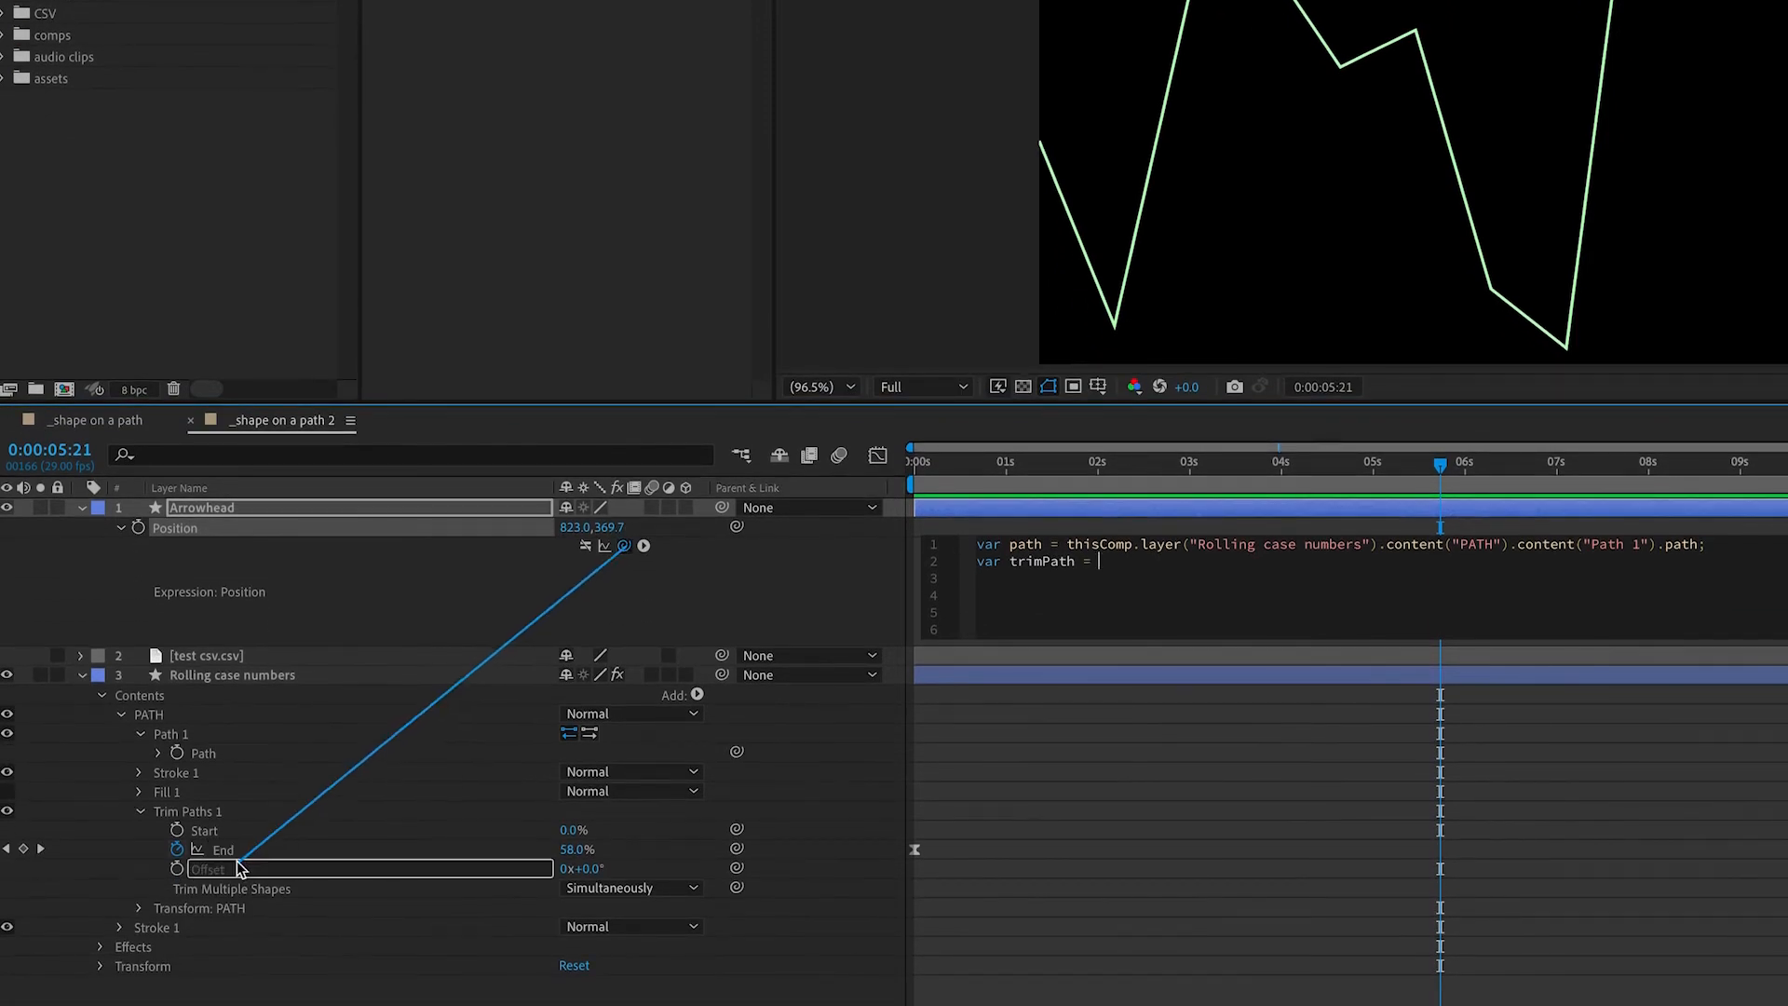
{"action": "left_click", "coordinate": [222, 849]}
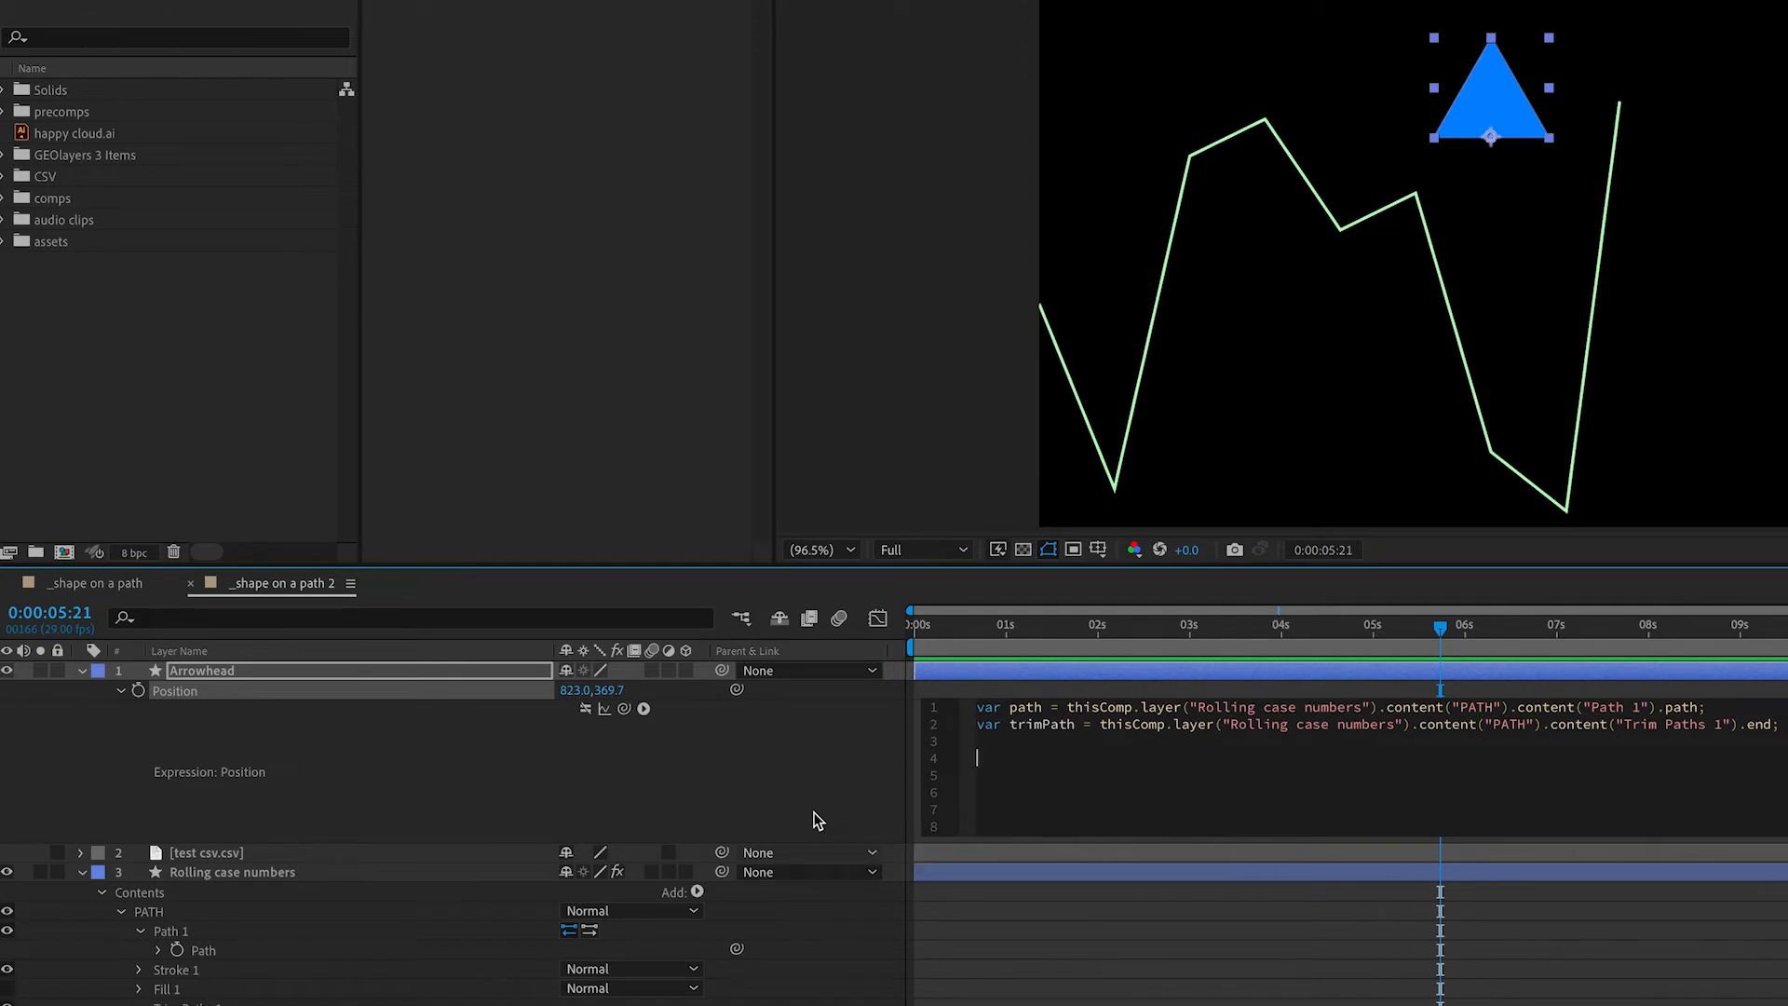
- Return path.pointOnPath(trimPath) and divide the trimPath value by 100
{"action": "type", "text": "pointOnPath("}
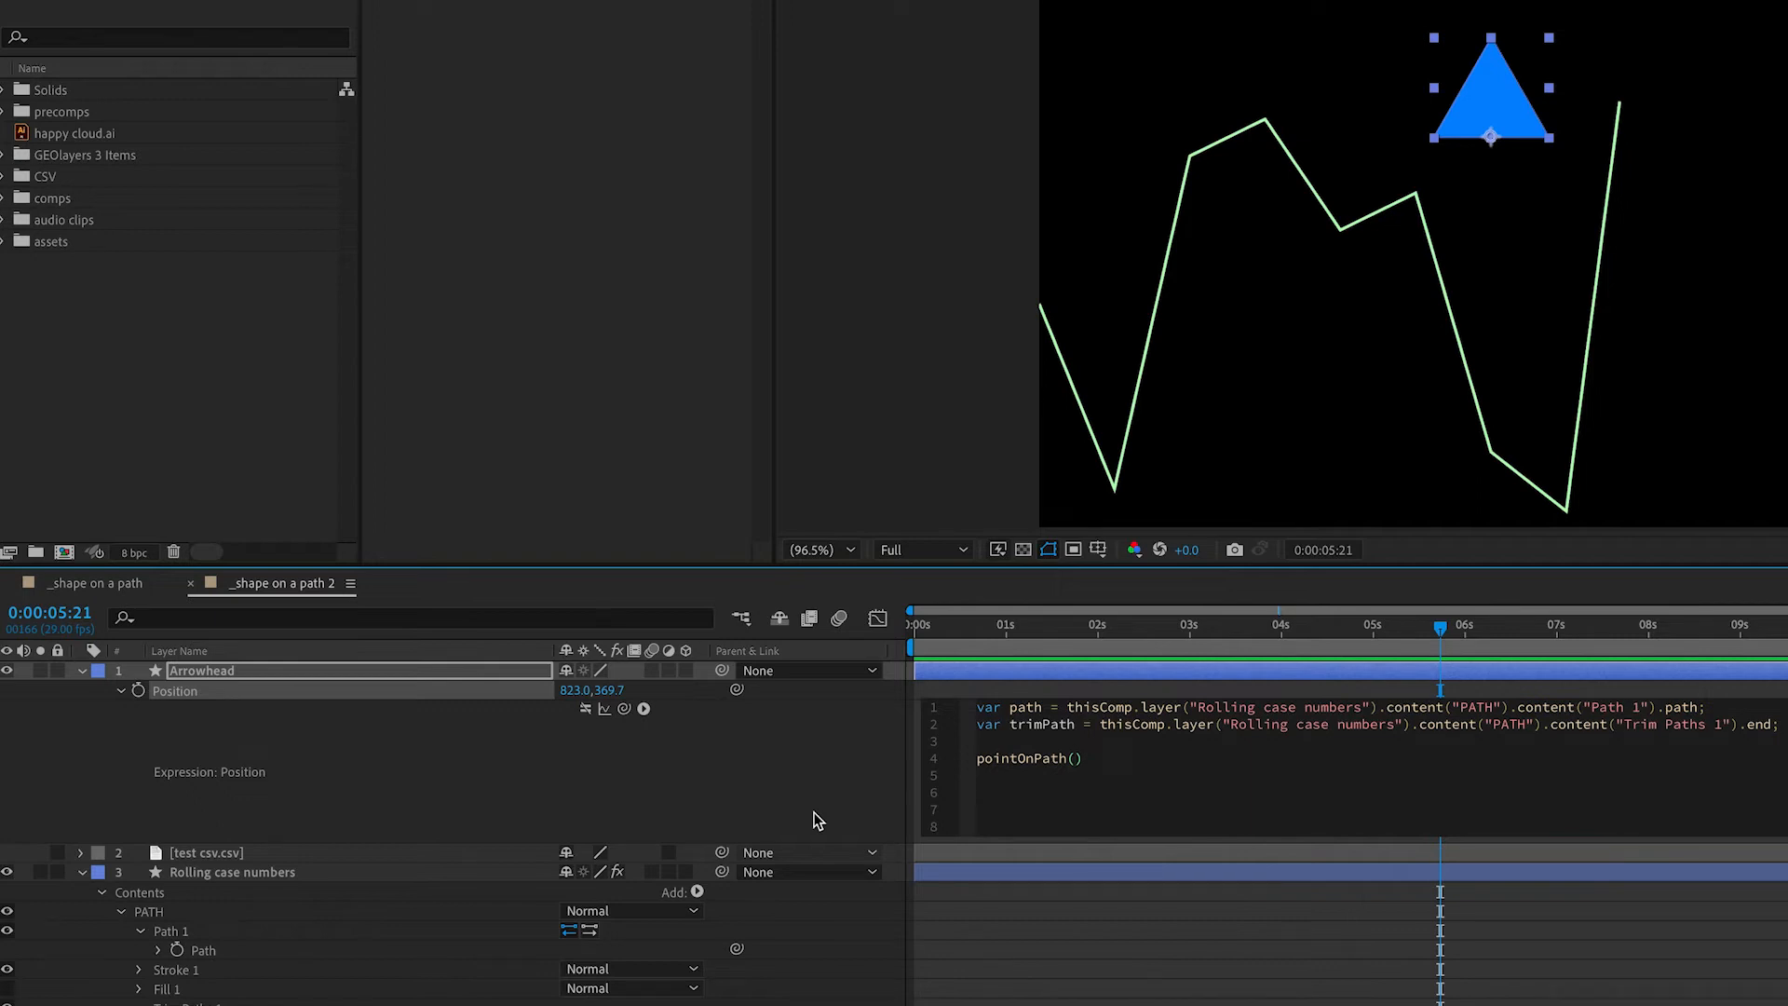
{"action": "left_click", "coordinate": [1081, 758]}
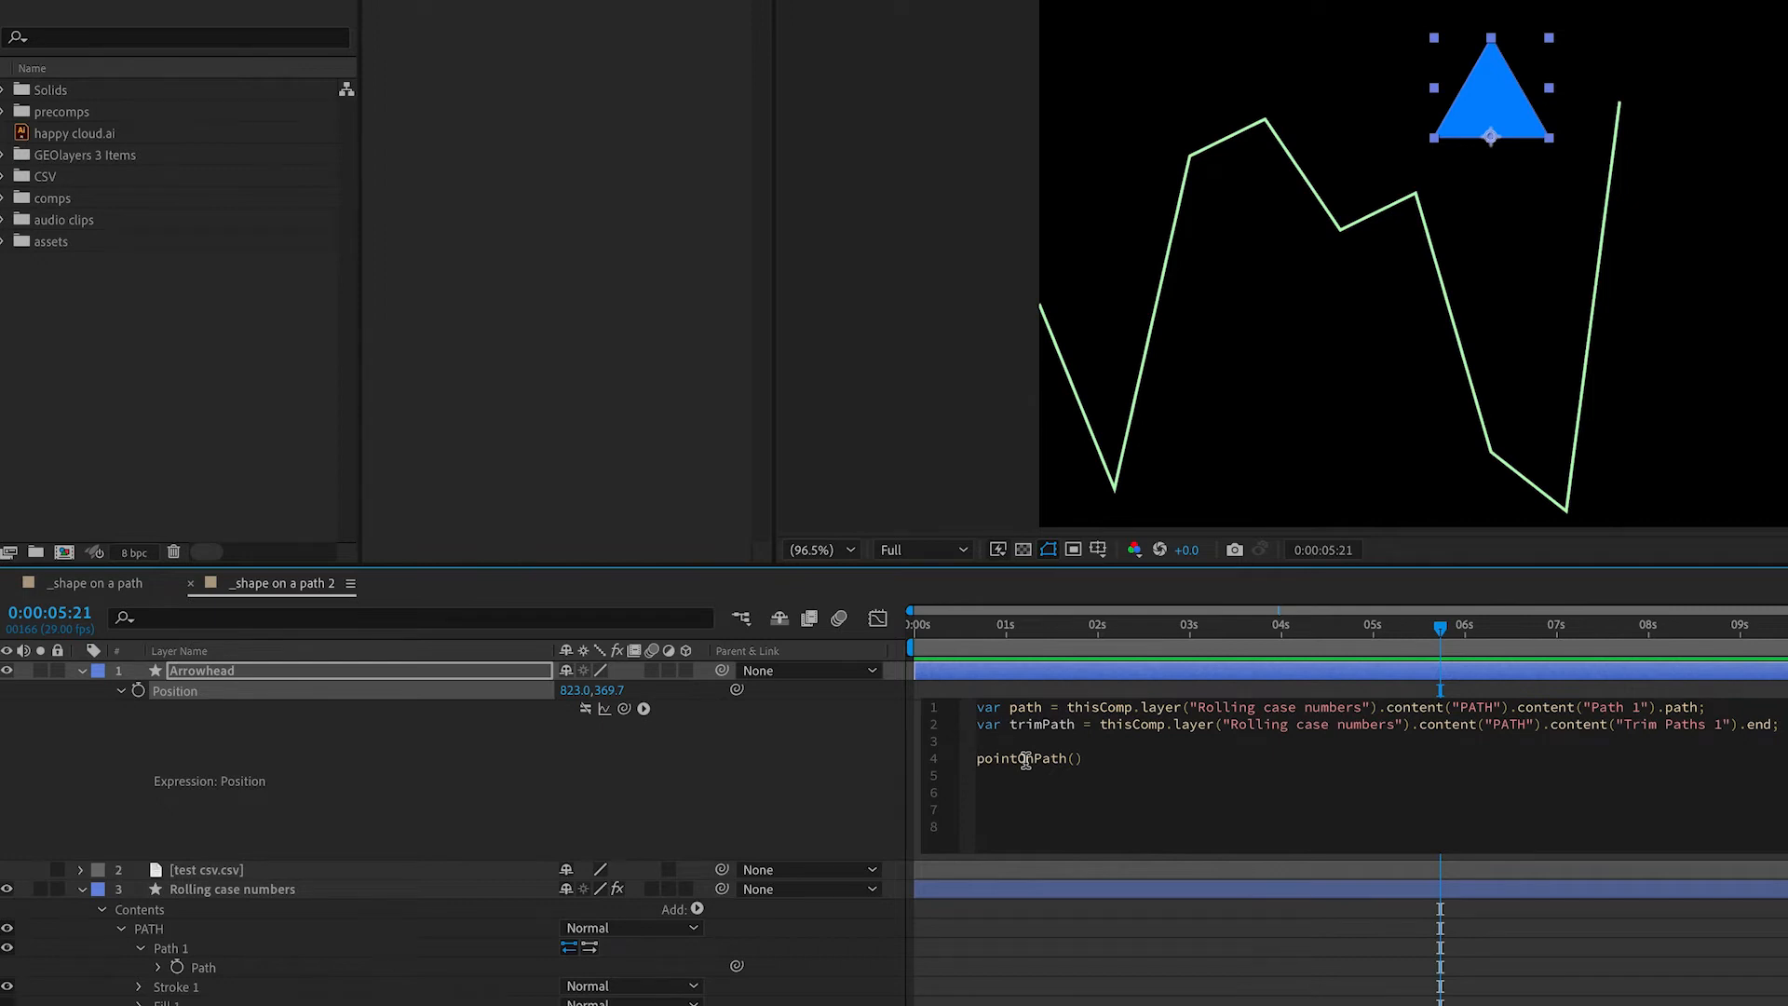
{"action": "type", "text": "path."}
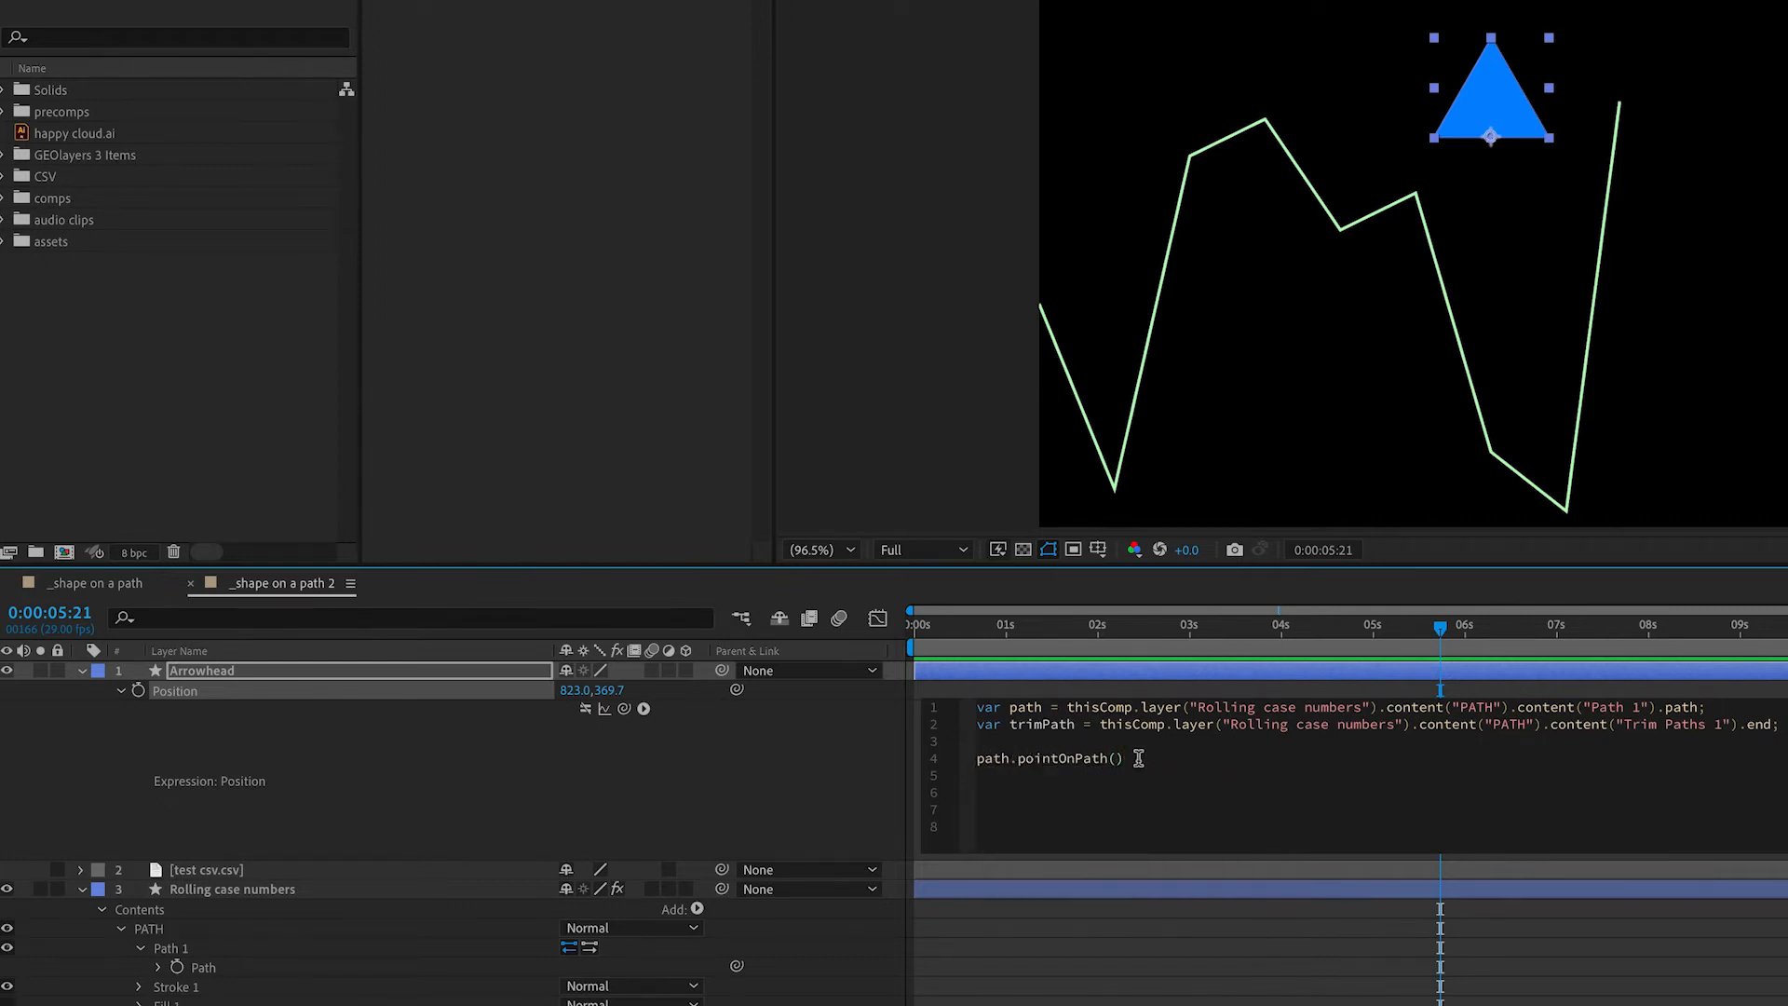
{"action": "left_click", "coordinate": [1115, 758]}
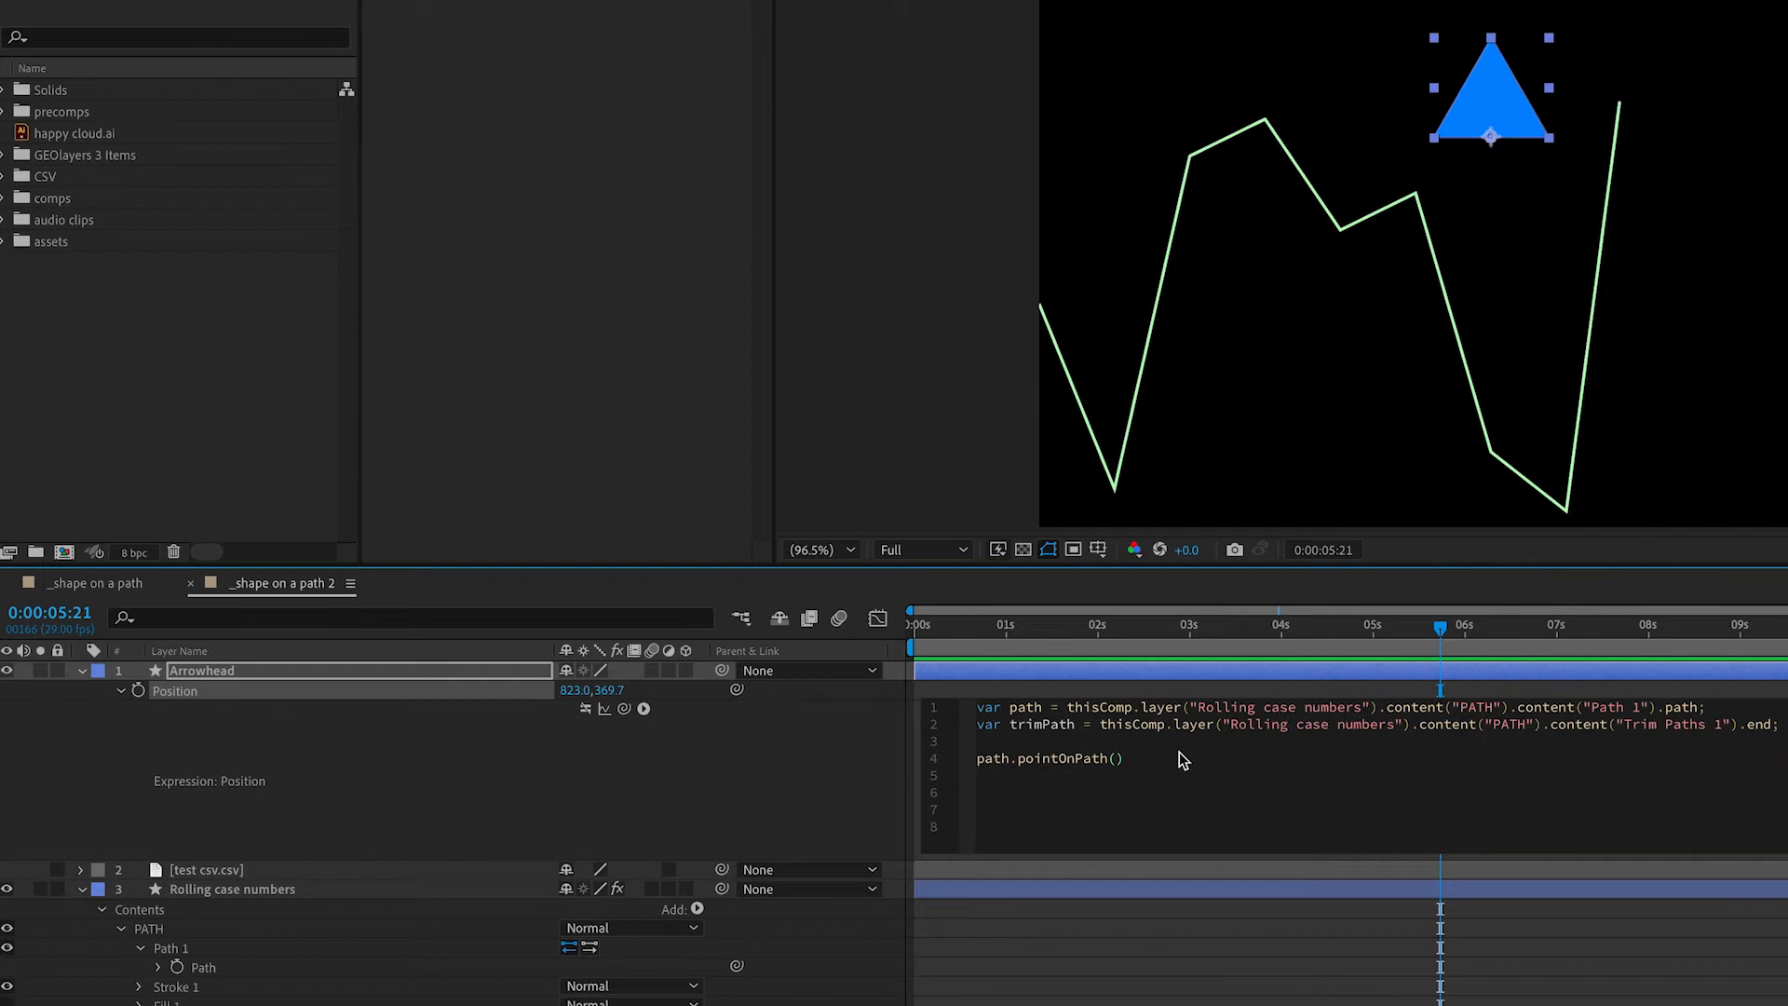
{"action": "type", "text": "trimPath"}
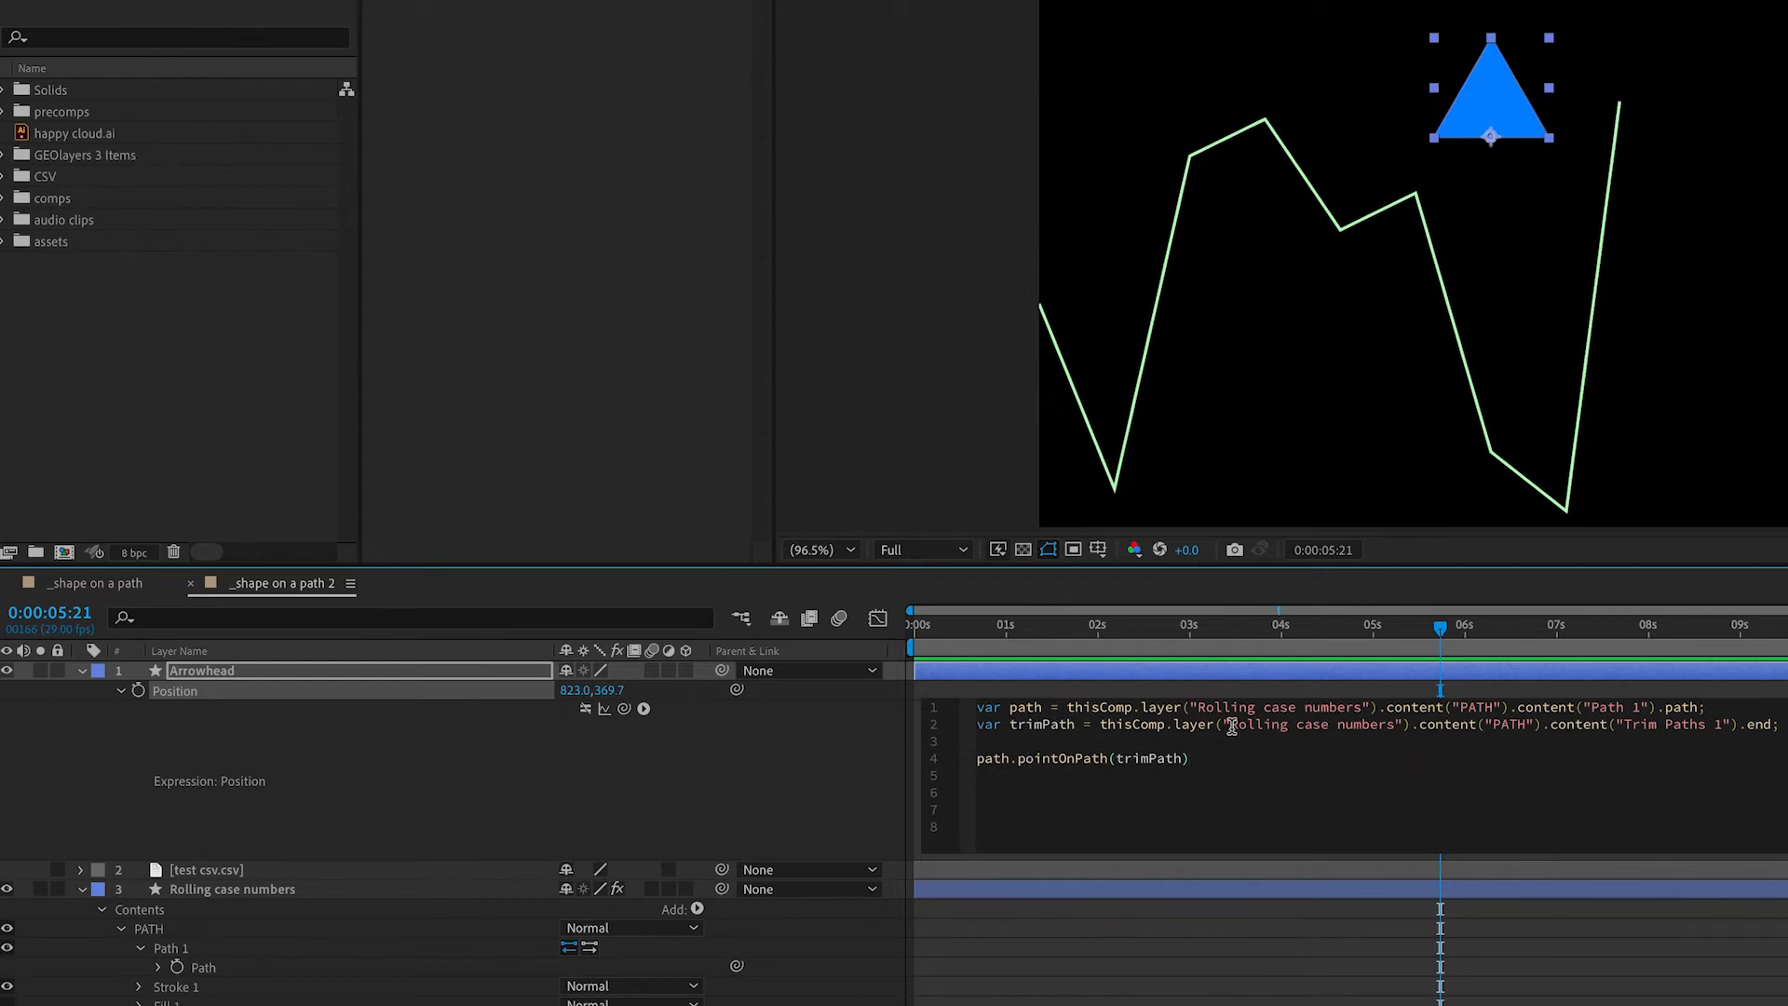
{"action": "left_click", "coordinate": [1190, 758]}
{"action": "type", "text": " /"}
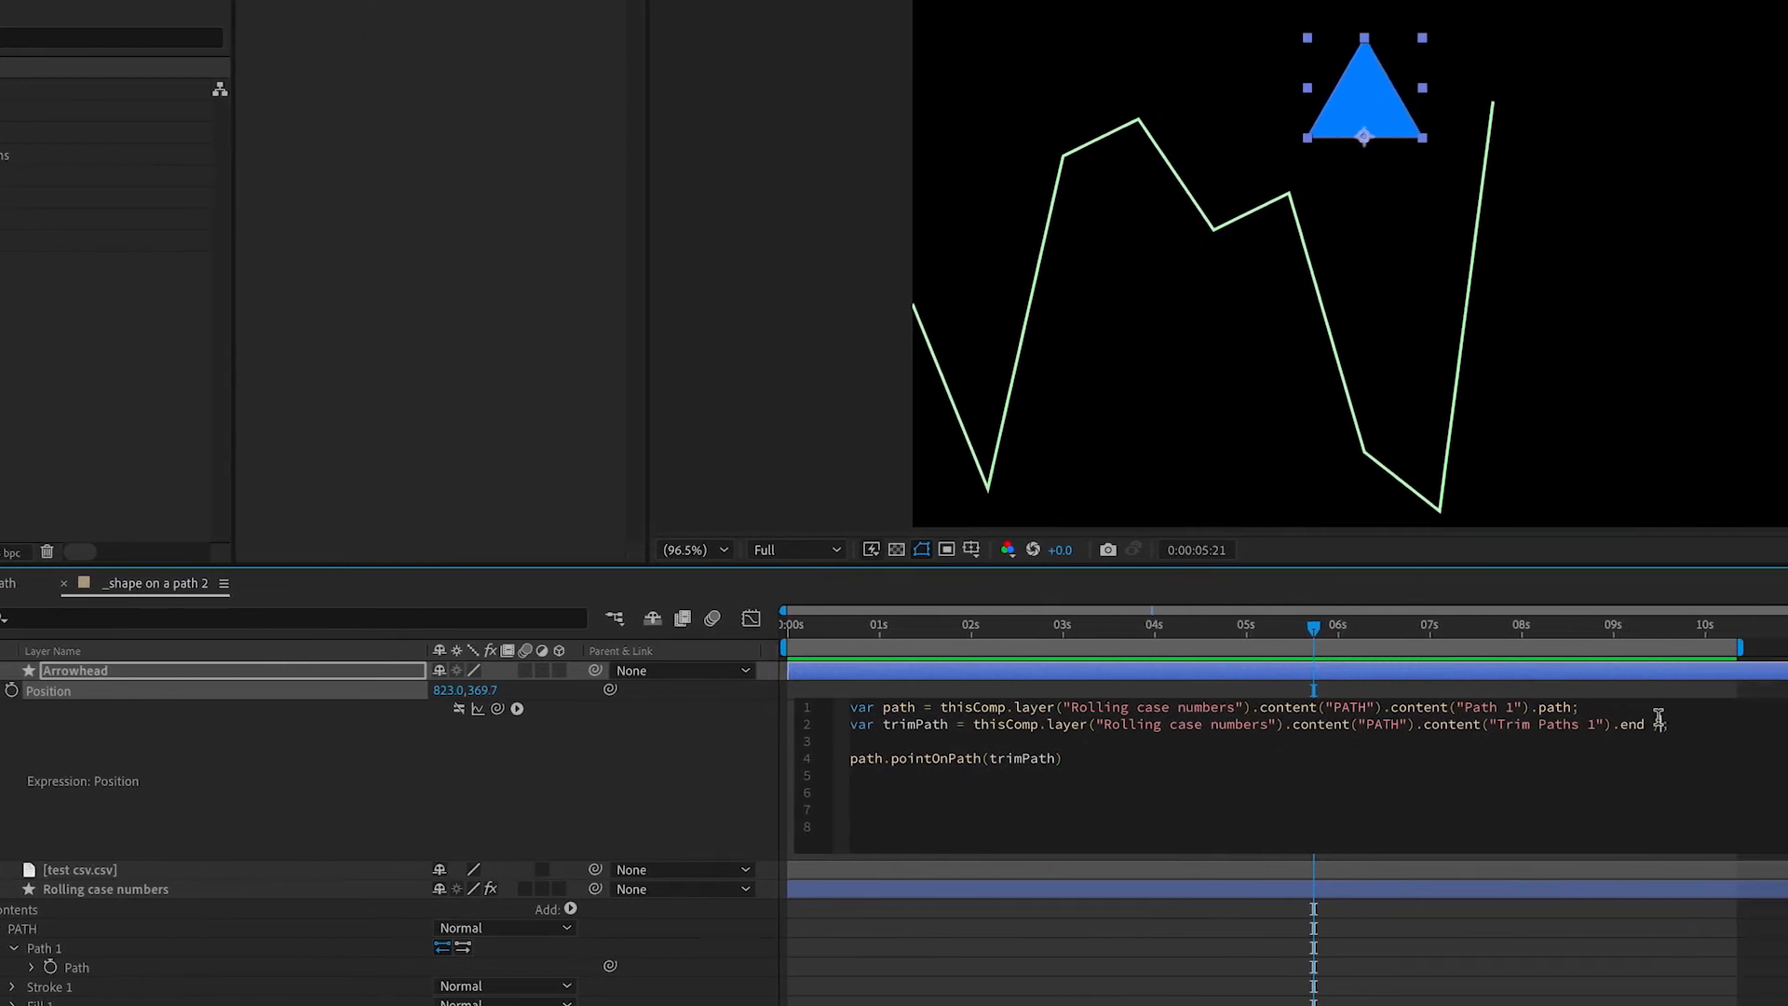
{"action": "type", "text": "100"}
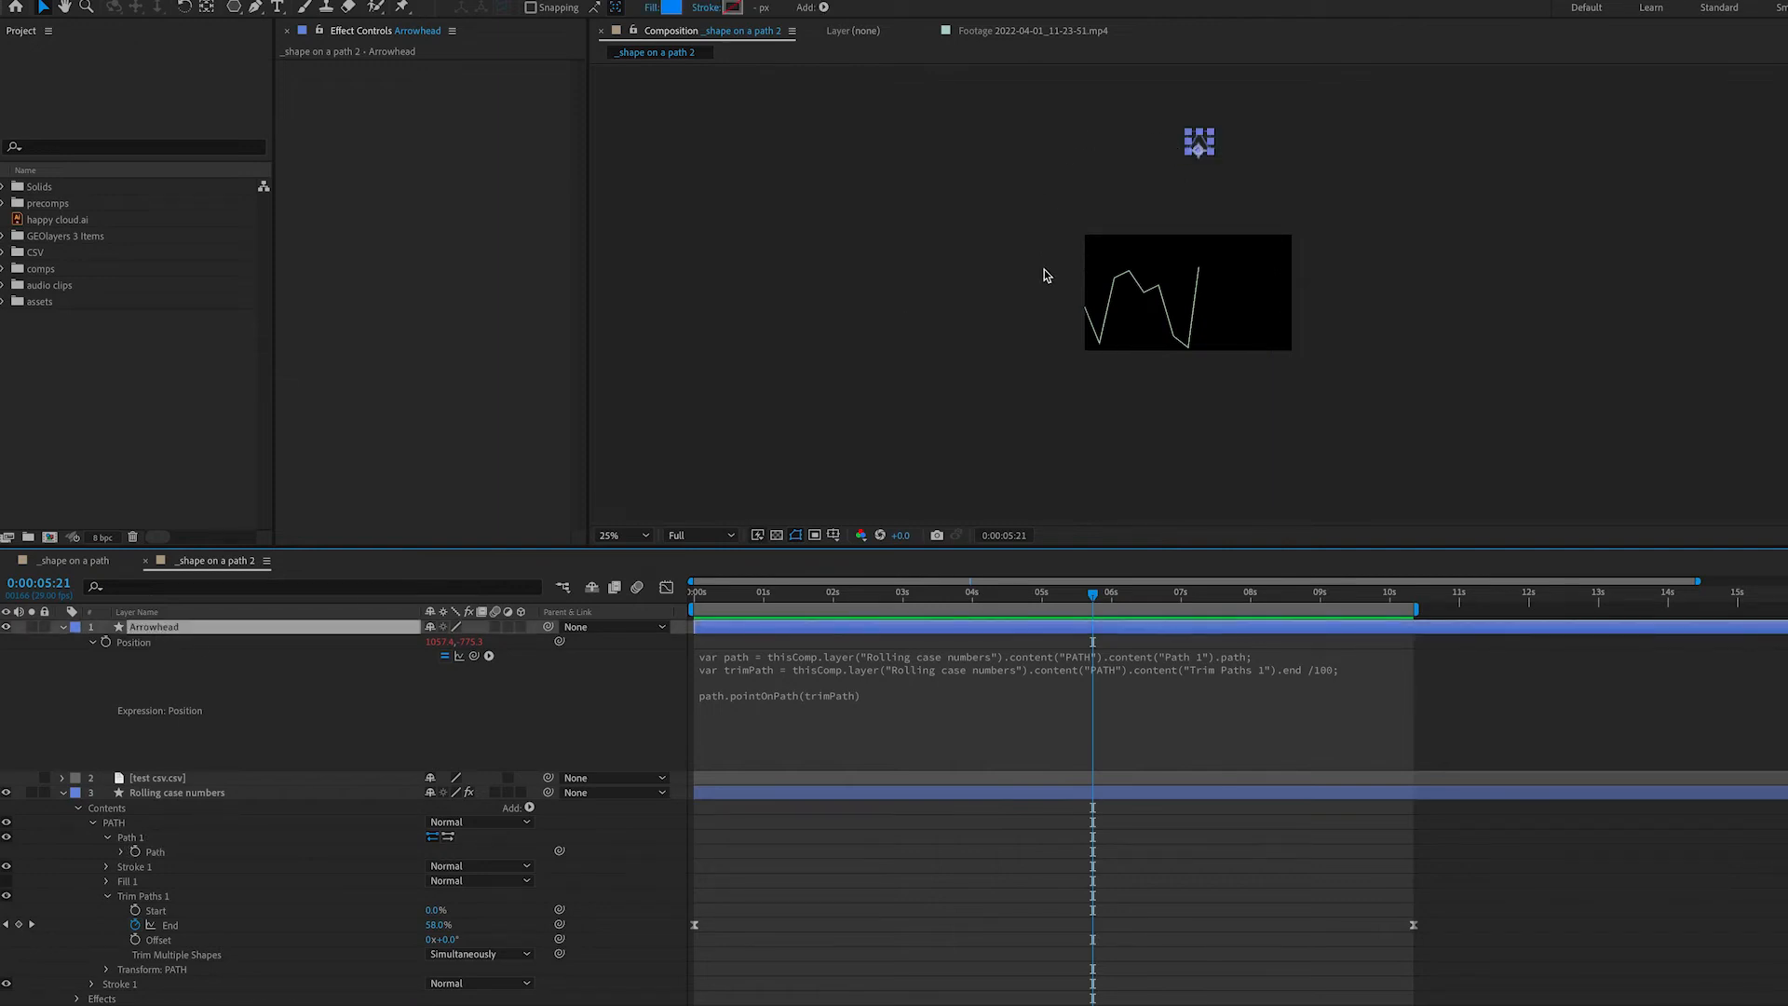
{"action": "mouse_move", "coordinate": [1339, 308]}
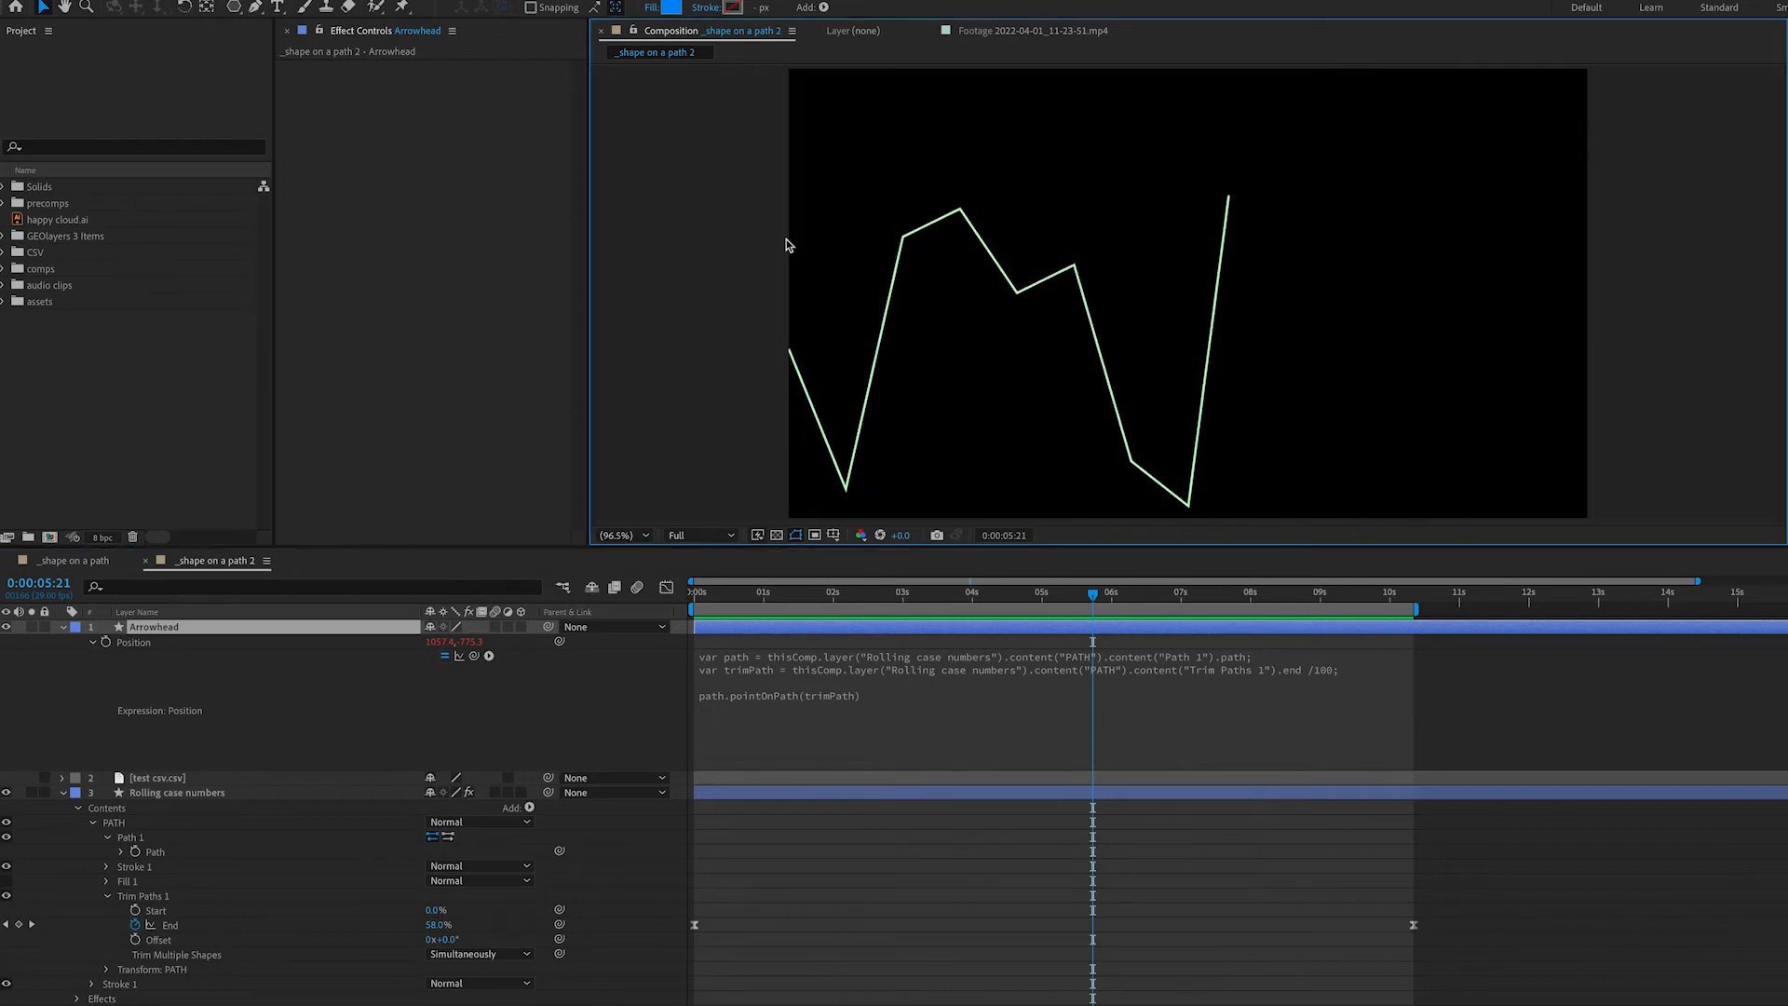
{"action": "mouse_move", "coordinate": [855, 70]}
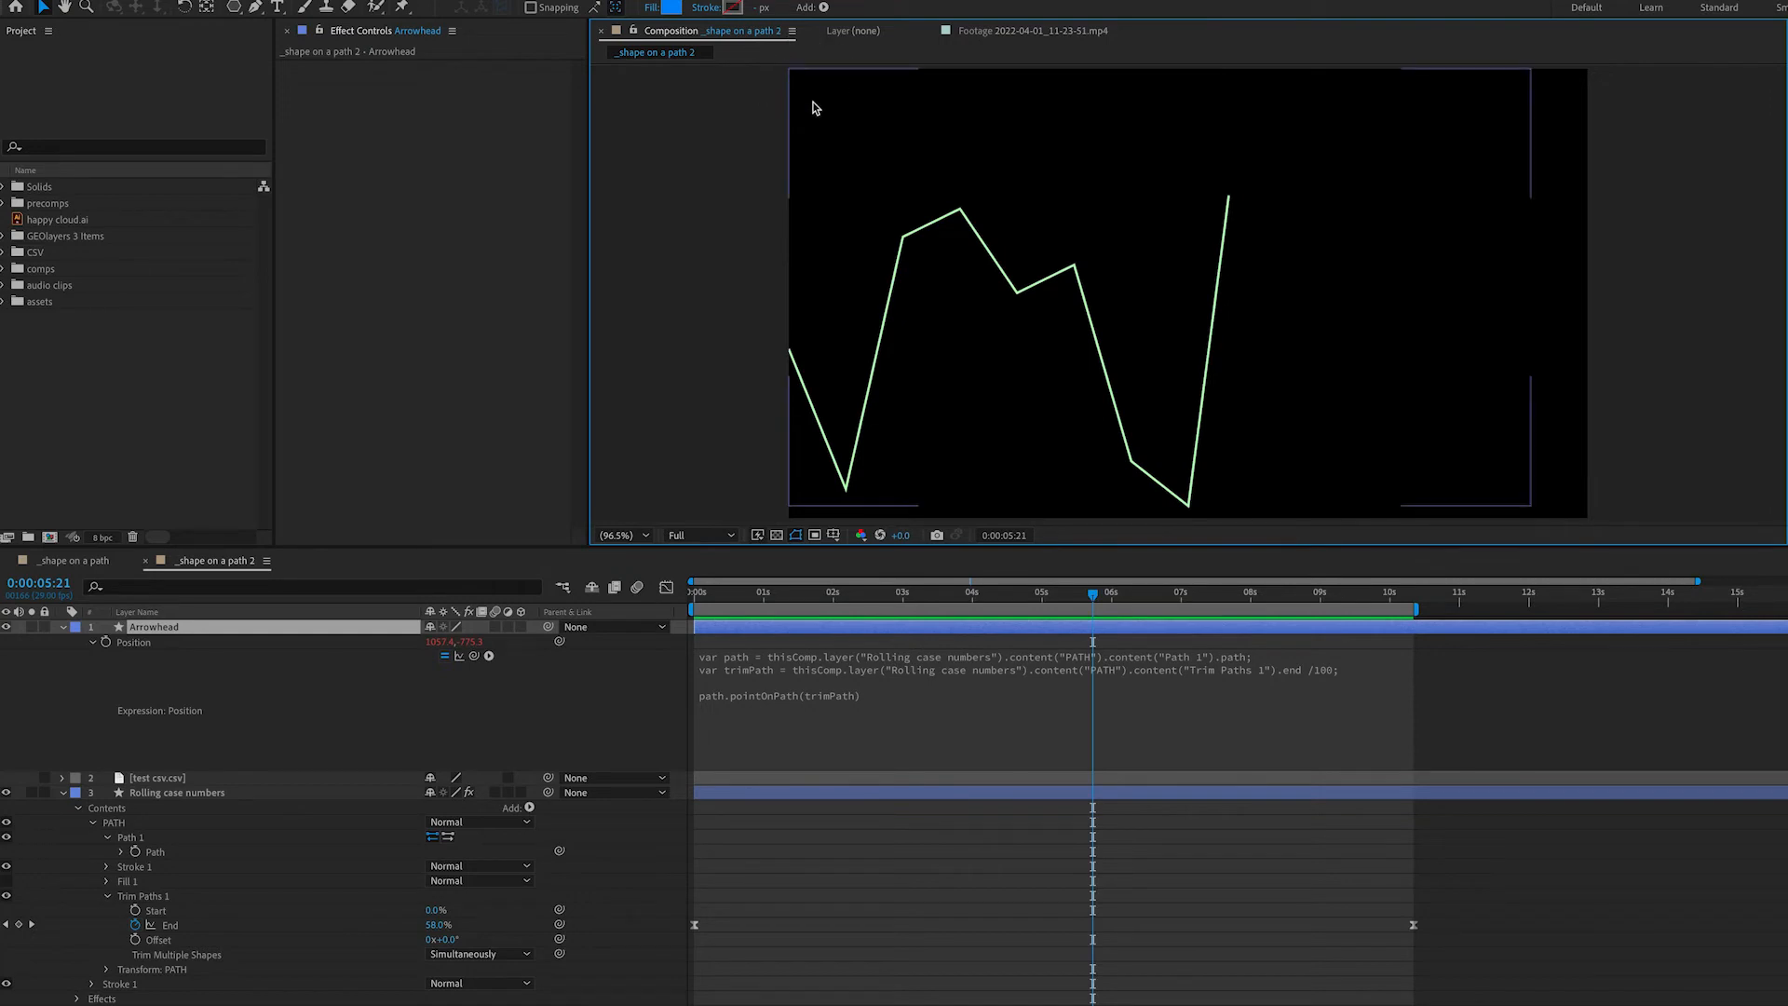
{"action": "mouse_move", "coordinate": [857, 103]}
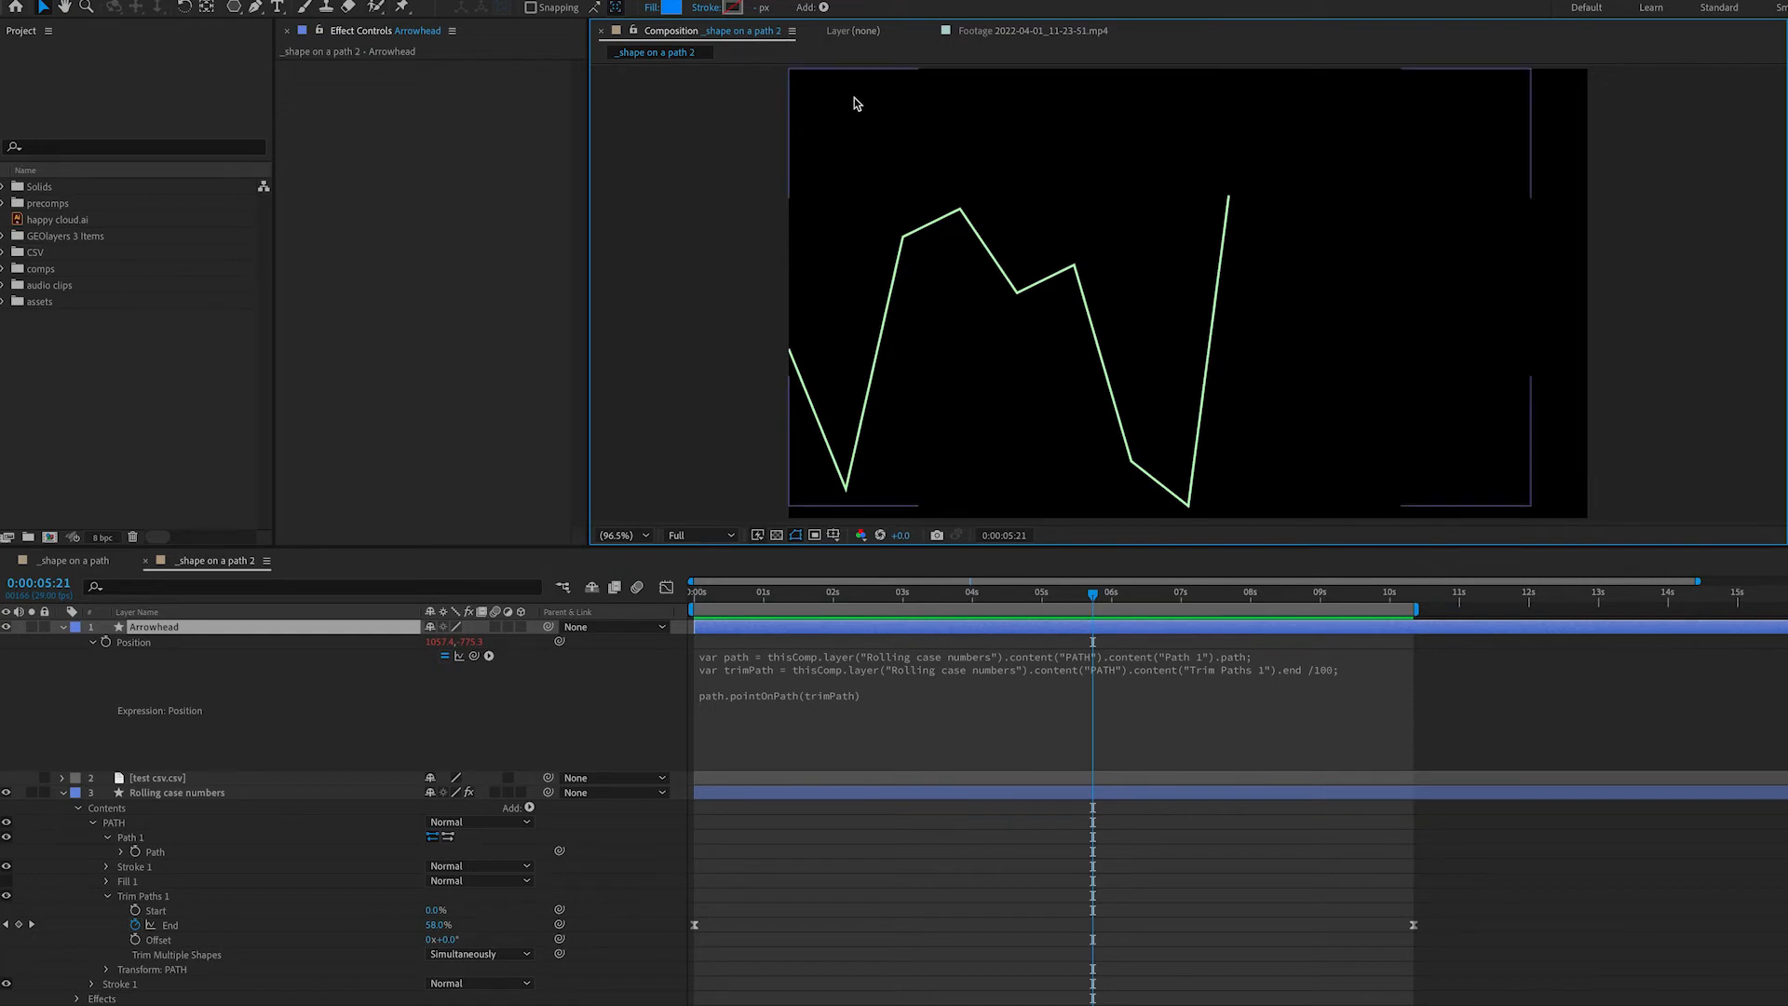
{"action": "mouse_move", "coordinate": [1525, 85]}
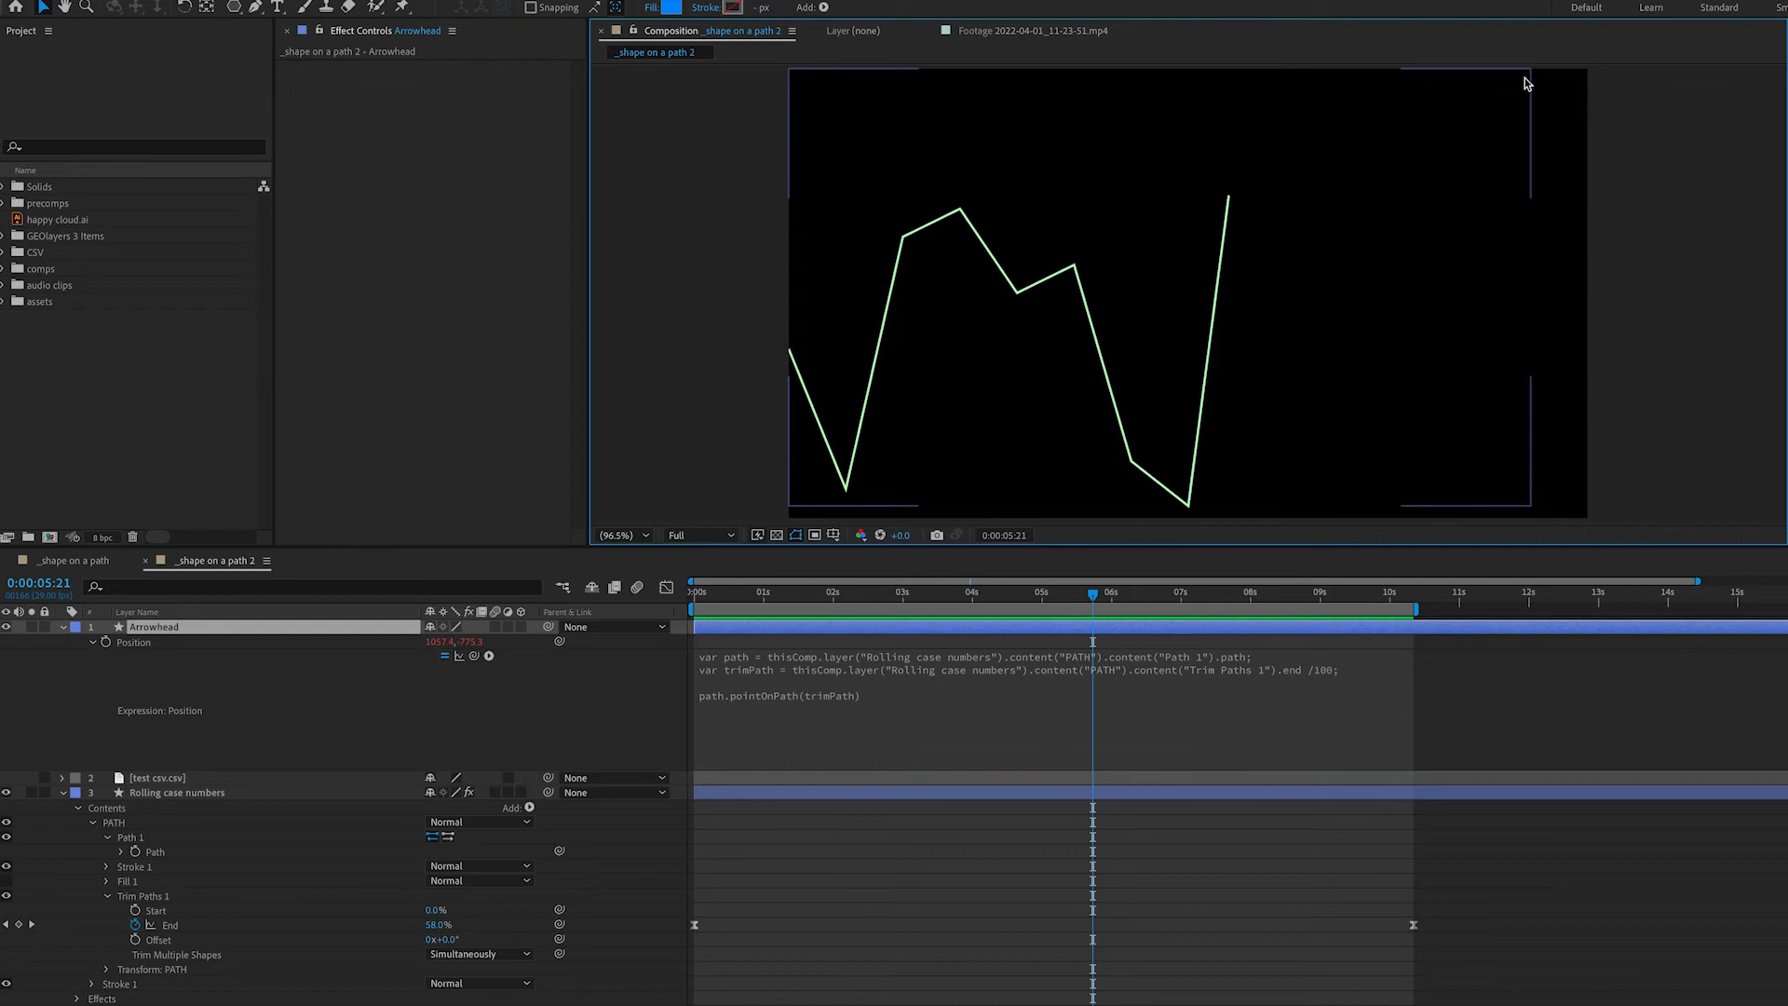
{"action": "mouse_move", "coordinate": [803, 82]}
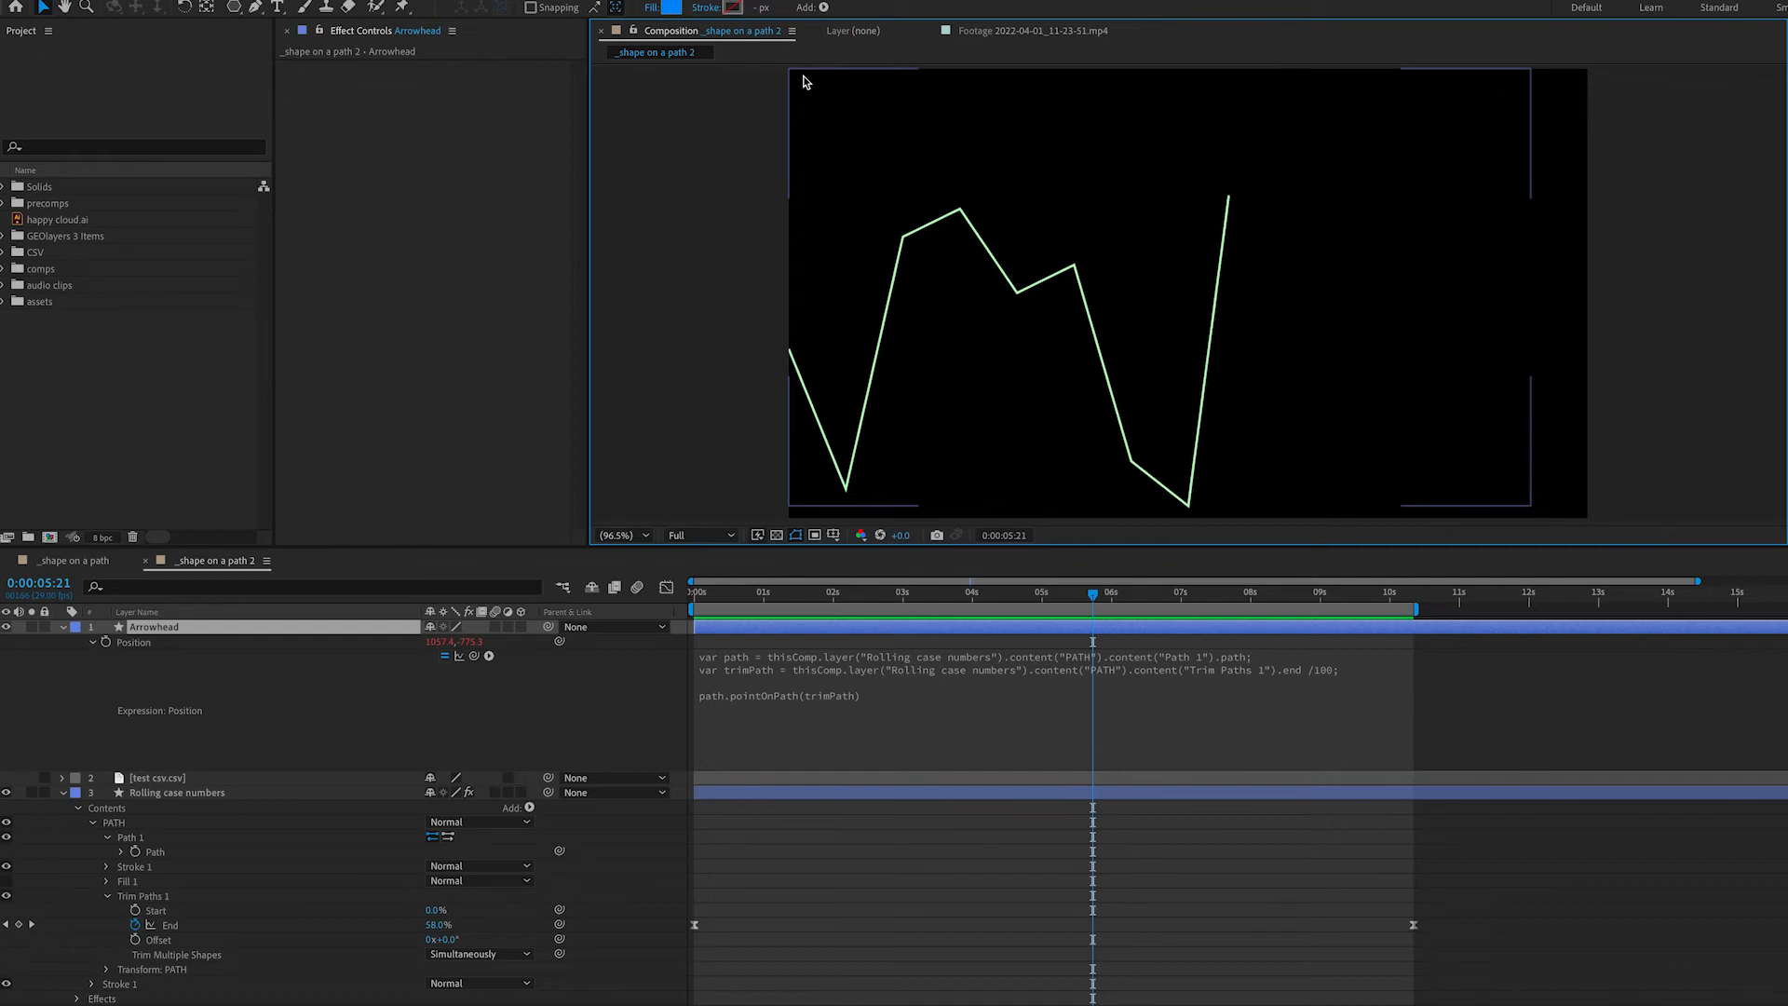
{"action": "mouse_move", "coordinate": [801, 470]}
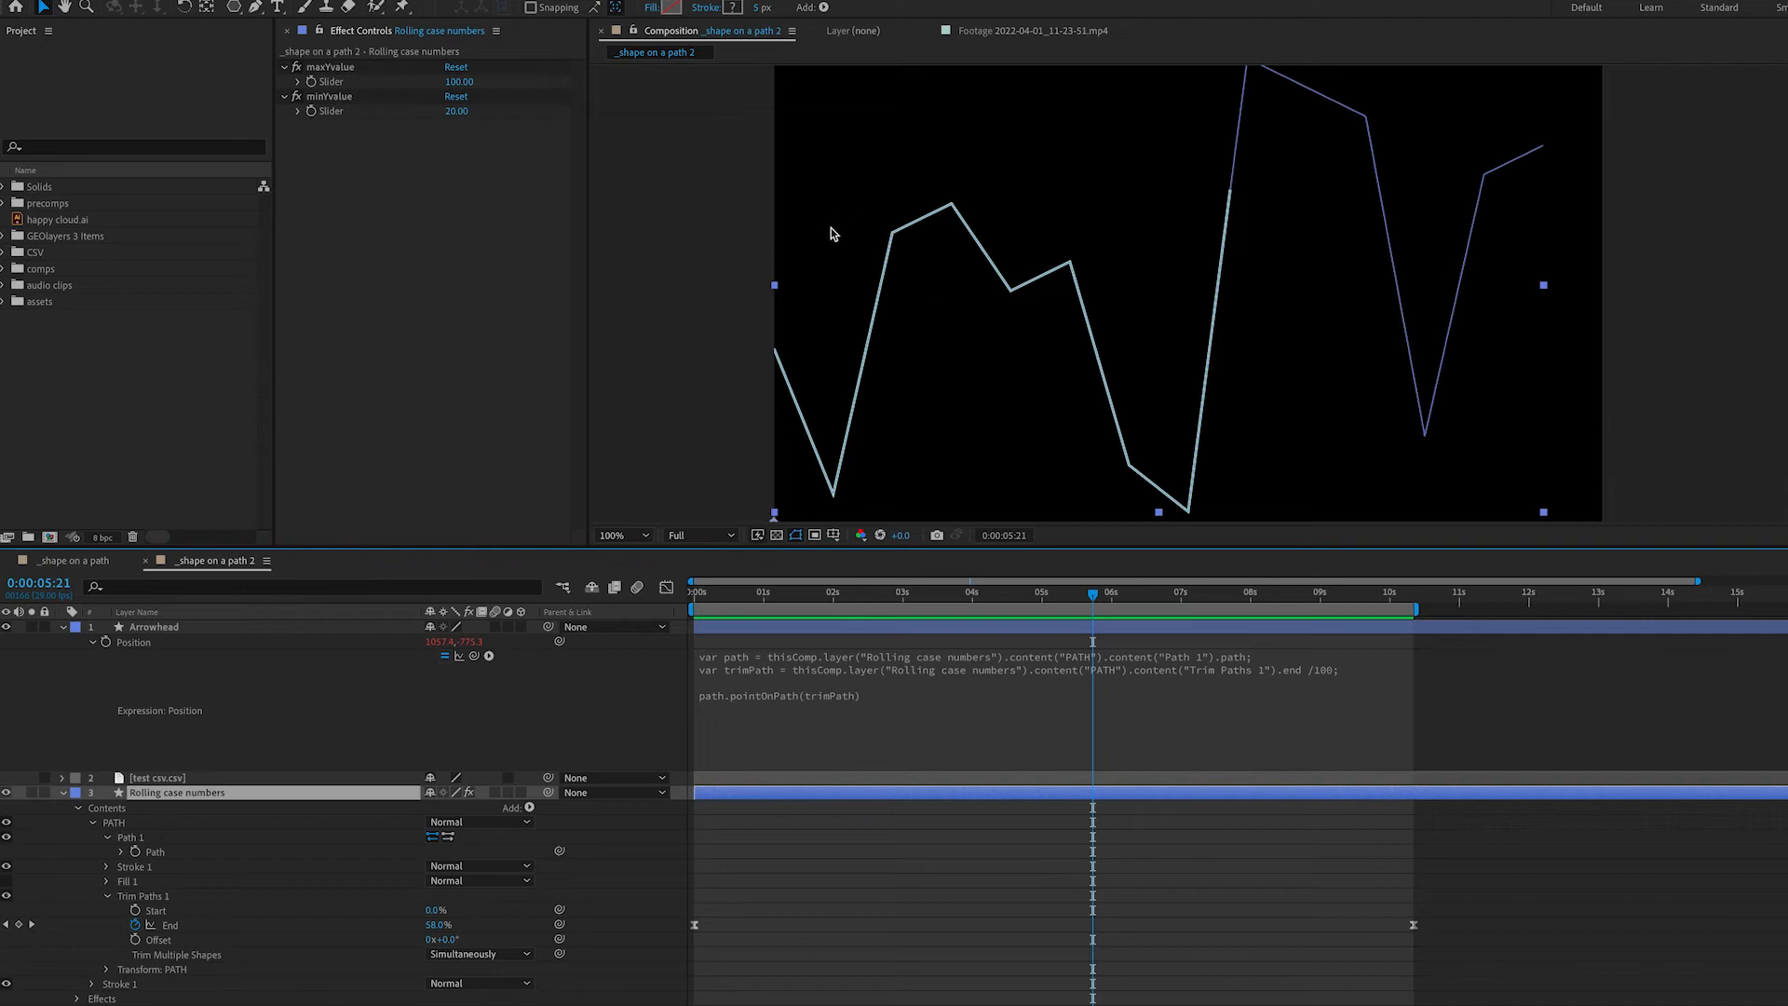
{"action": "mouse_move", "coordinate": [860, 71]}
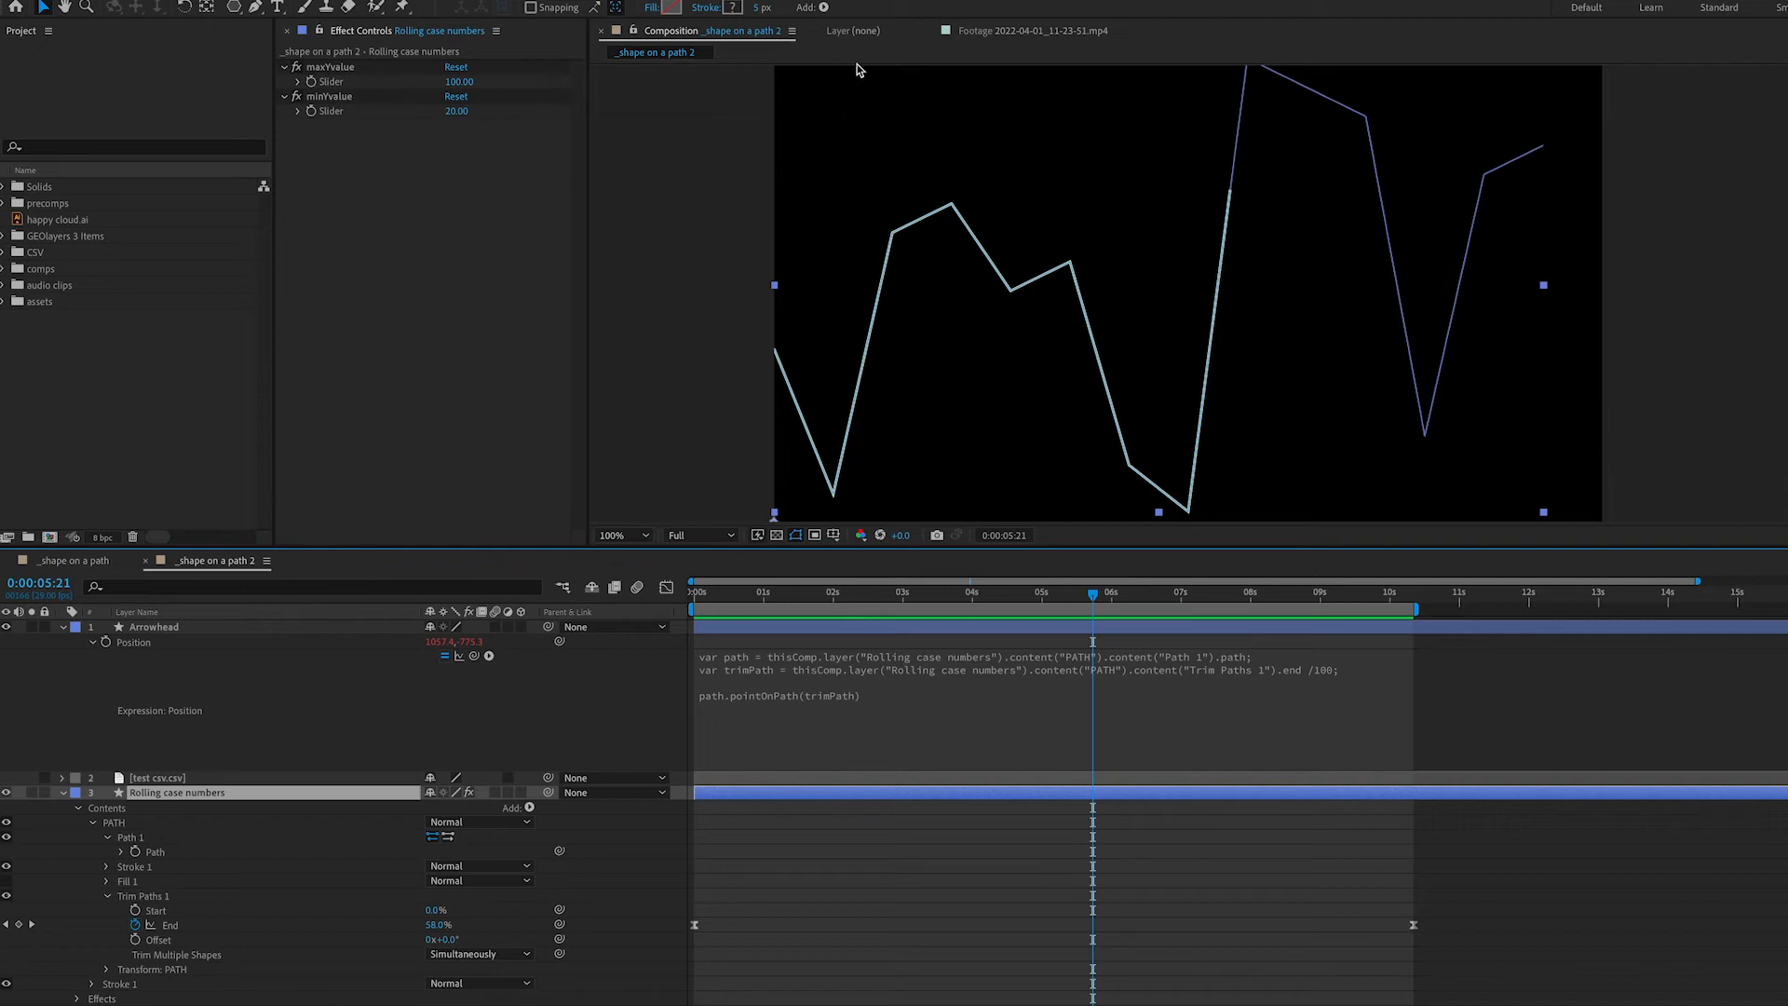
{"action": "mouse_move", "coordinate": [782, 57]}
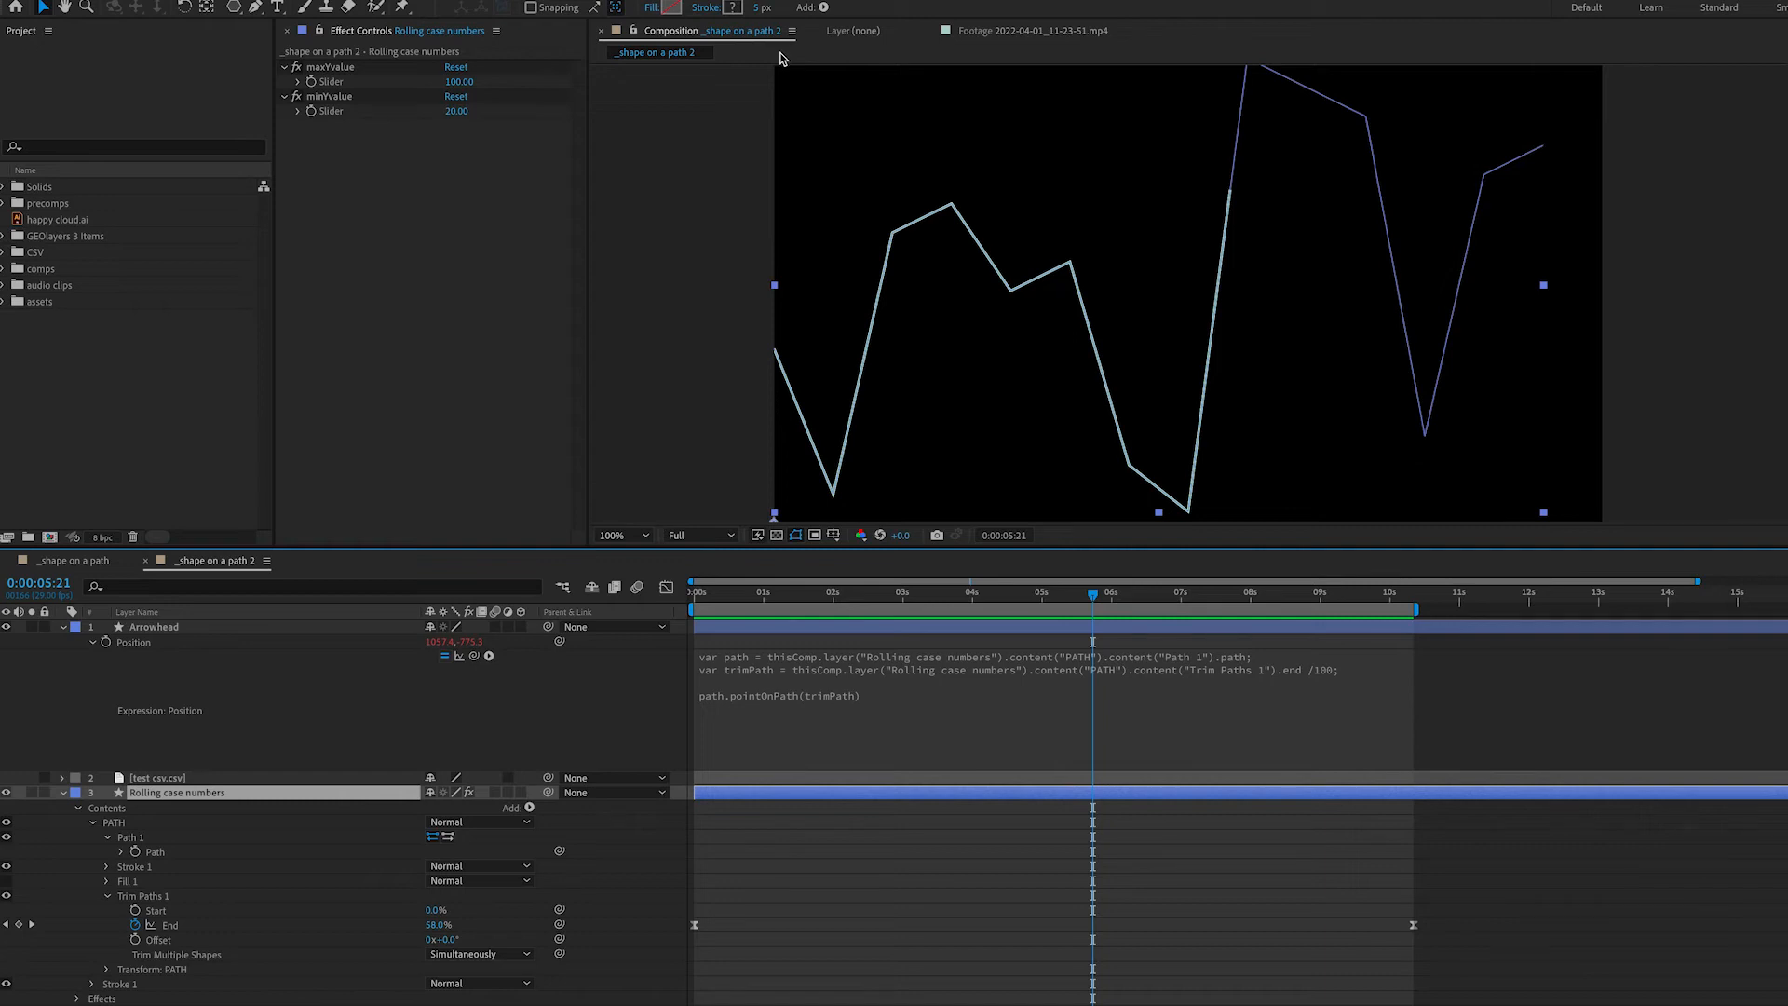
{"action": "mouse_move", "coordinate": [750, 208]}
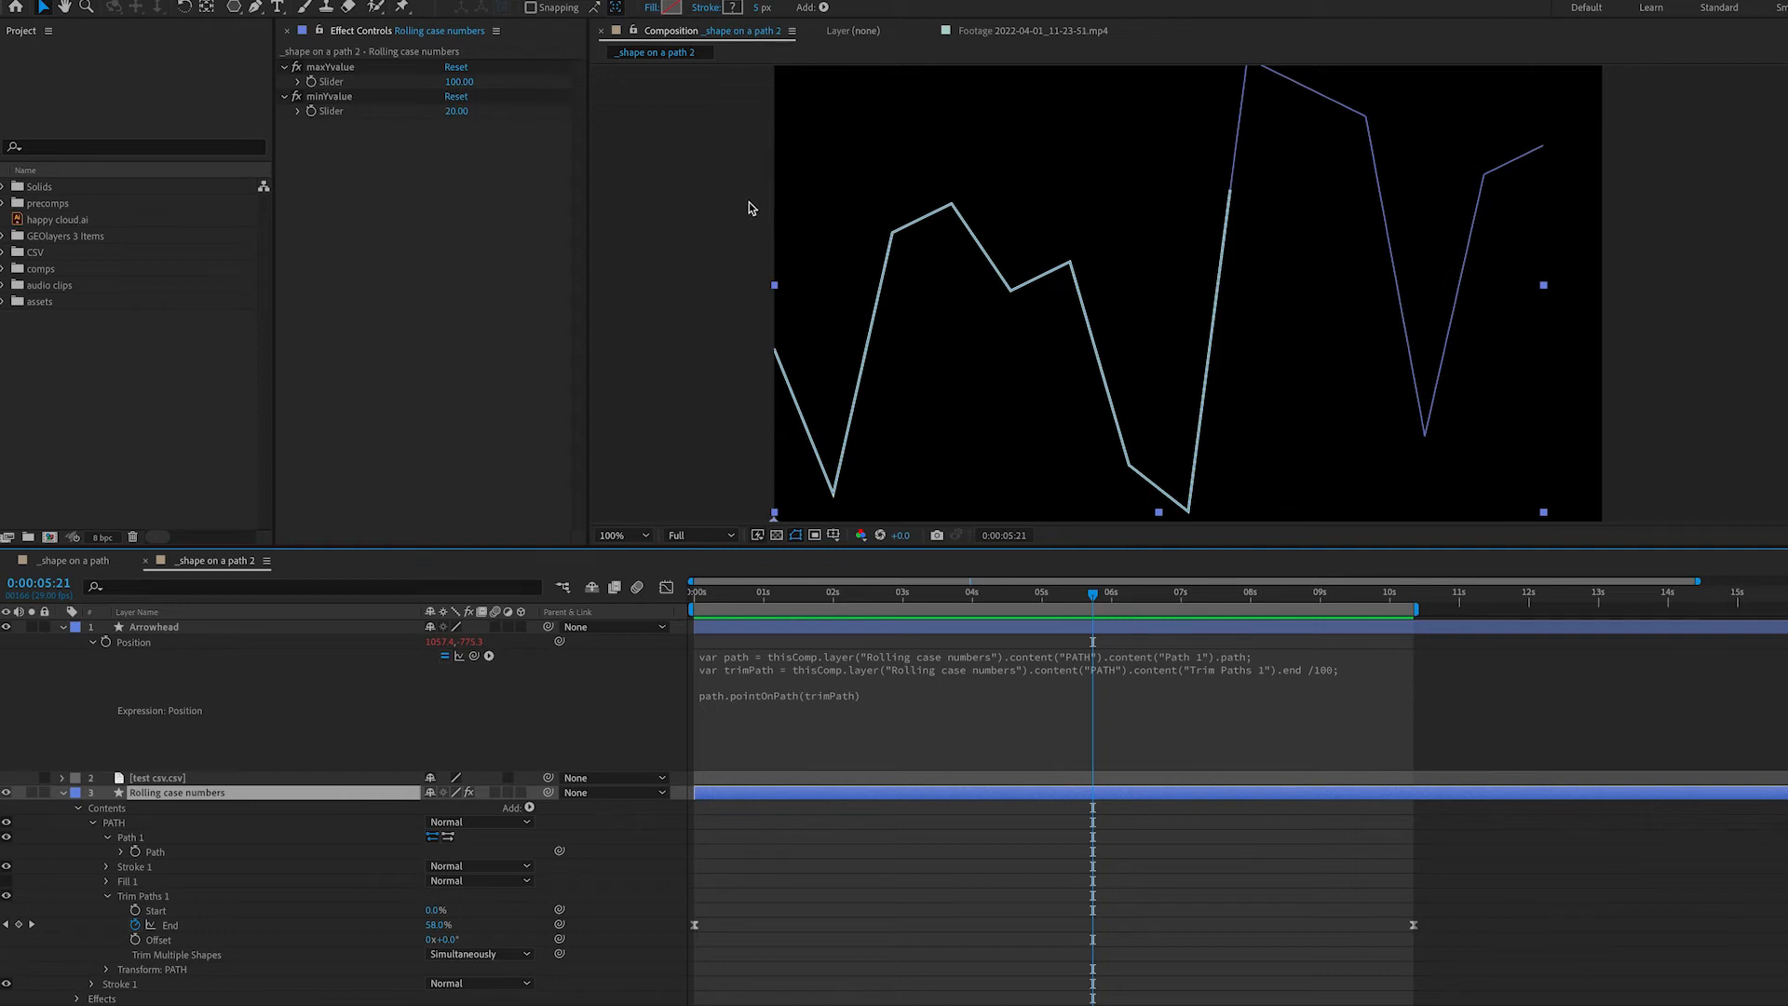
{"action": "mouse_move", "coordinate": [190, 849]}
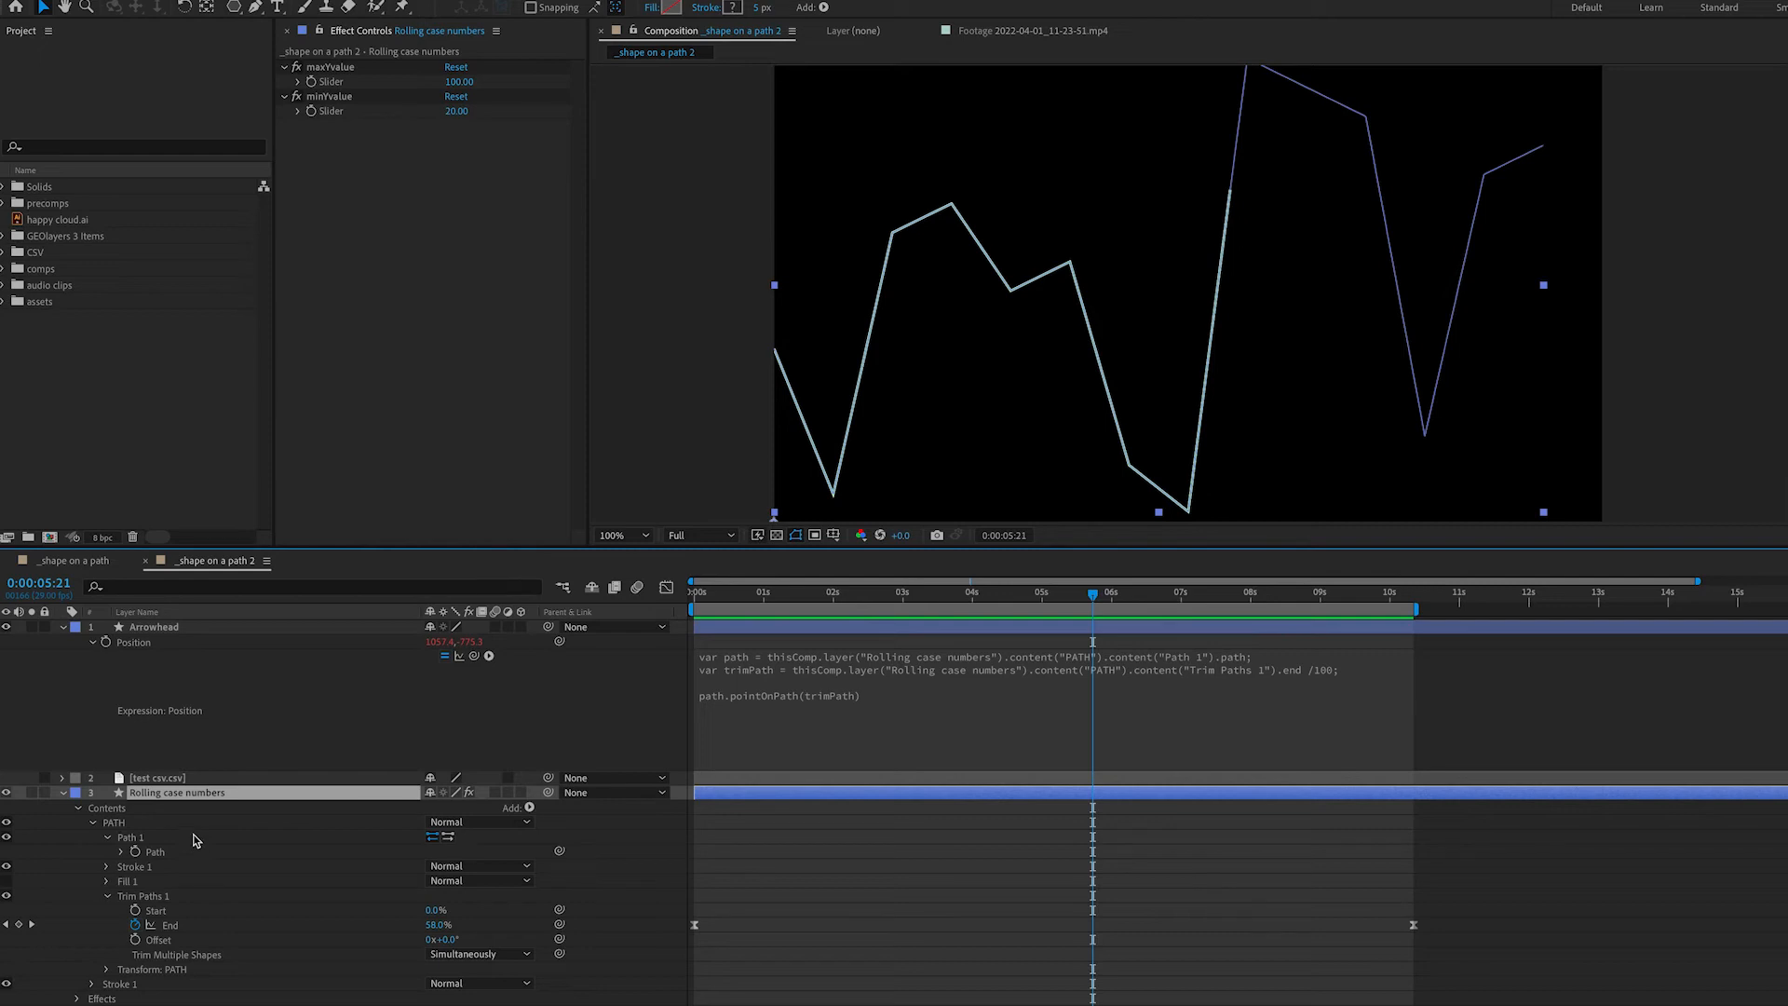
{"action": "mouse_move", "coordinate": [86, 823]}
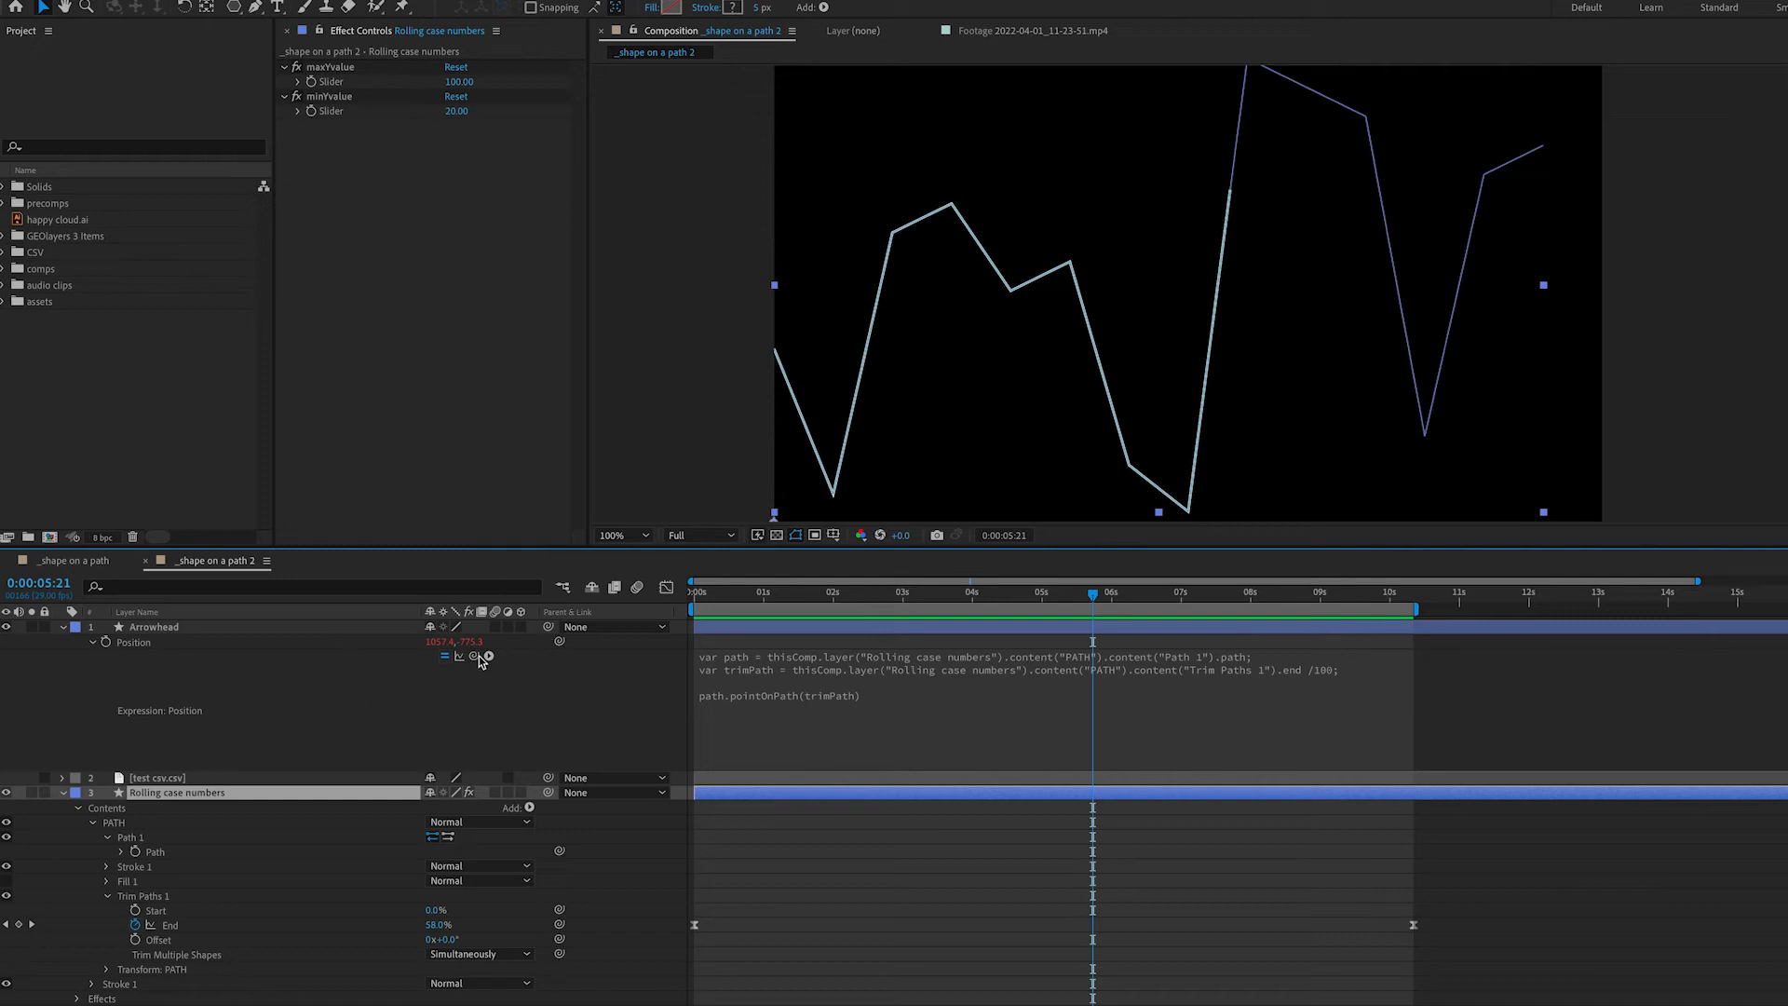
{"action": "mouse_move", "coordinate": [412, 668]}
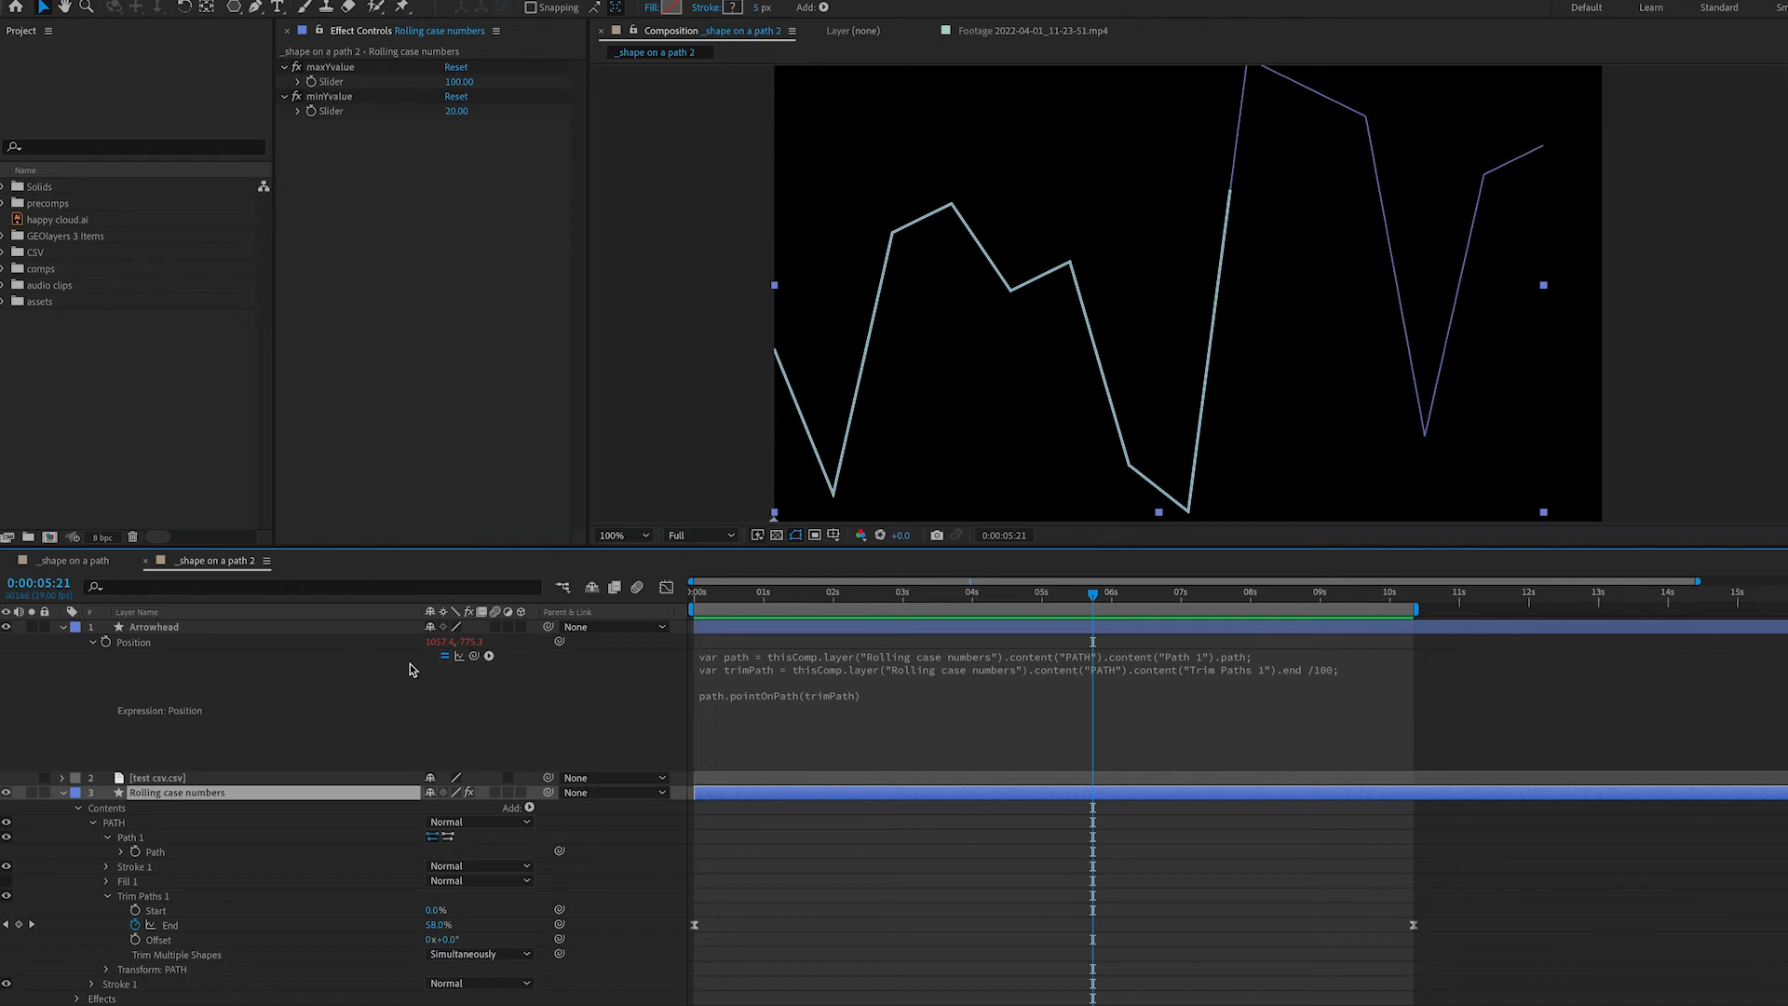
{"action": "mouse_move", "coordinate": [376, 705]}
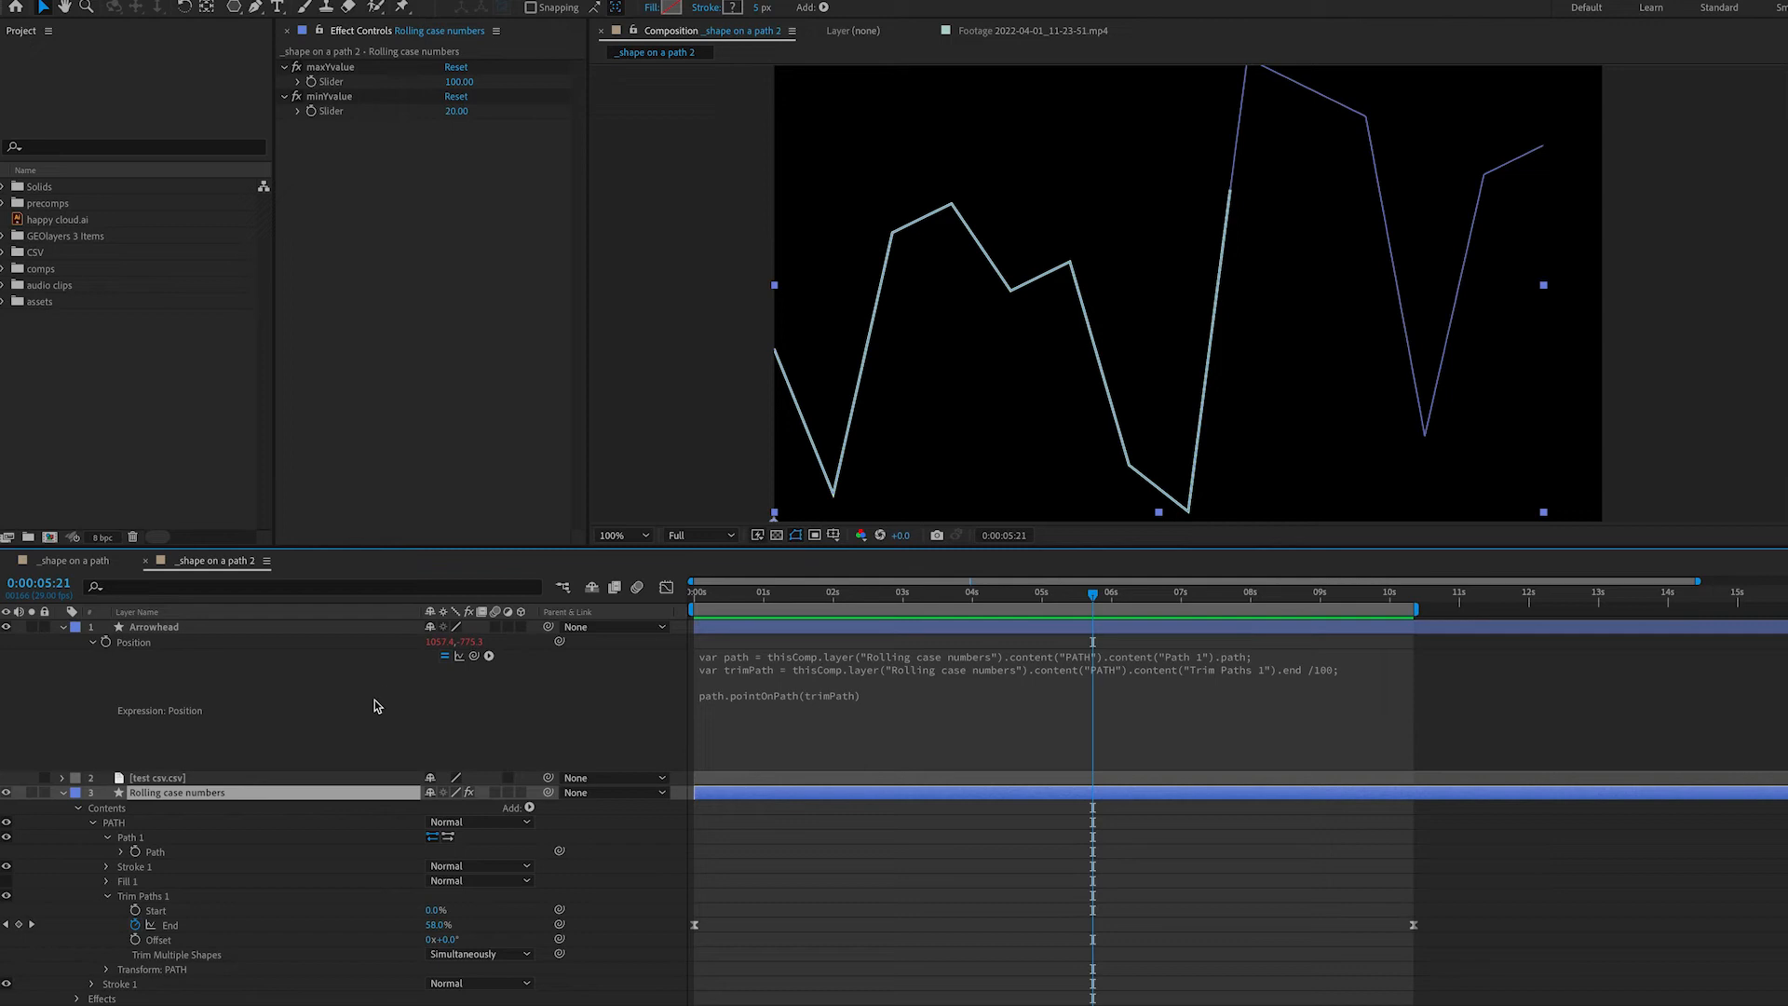
{"action": "mouse_move", "coordinate": [339, 730]}
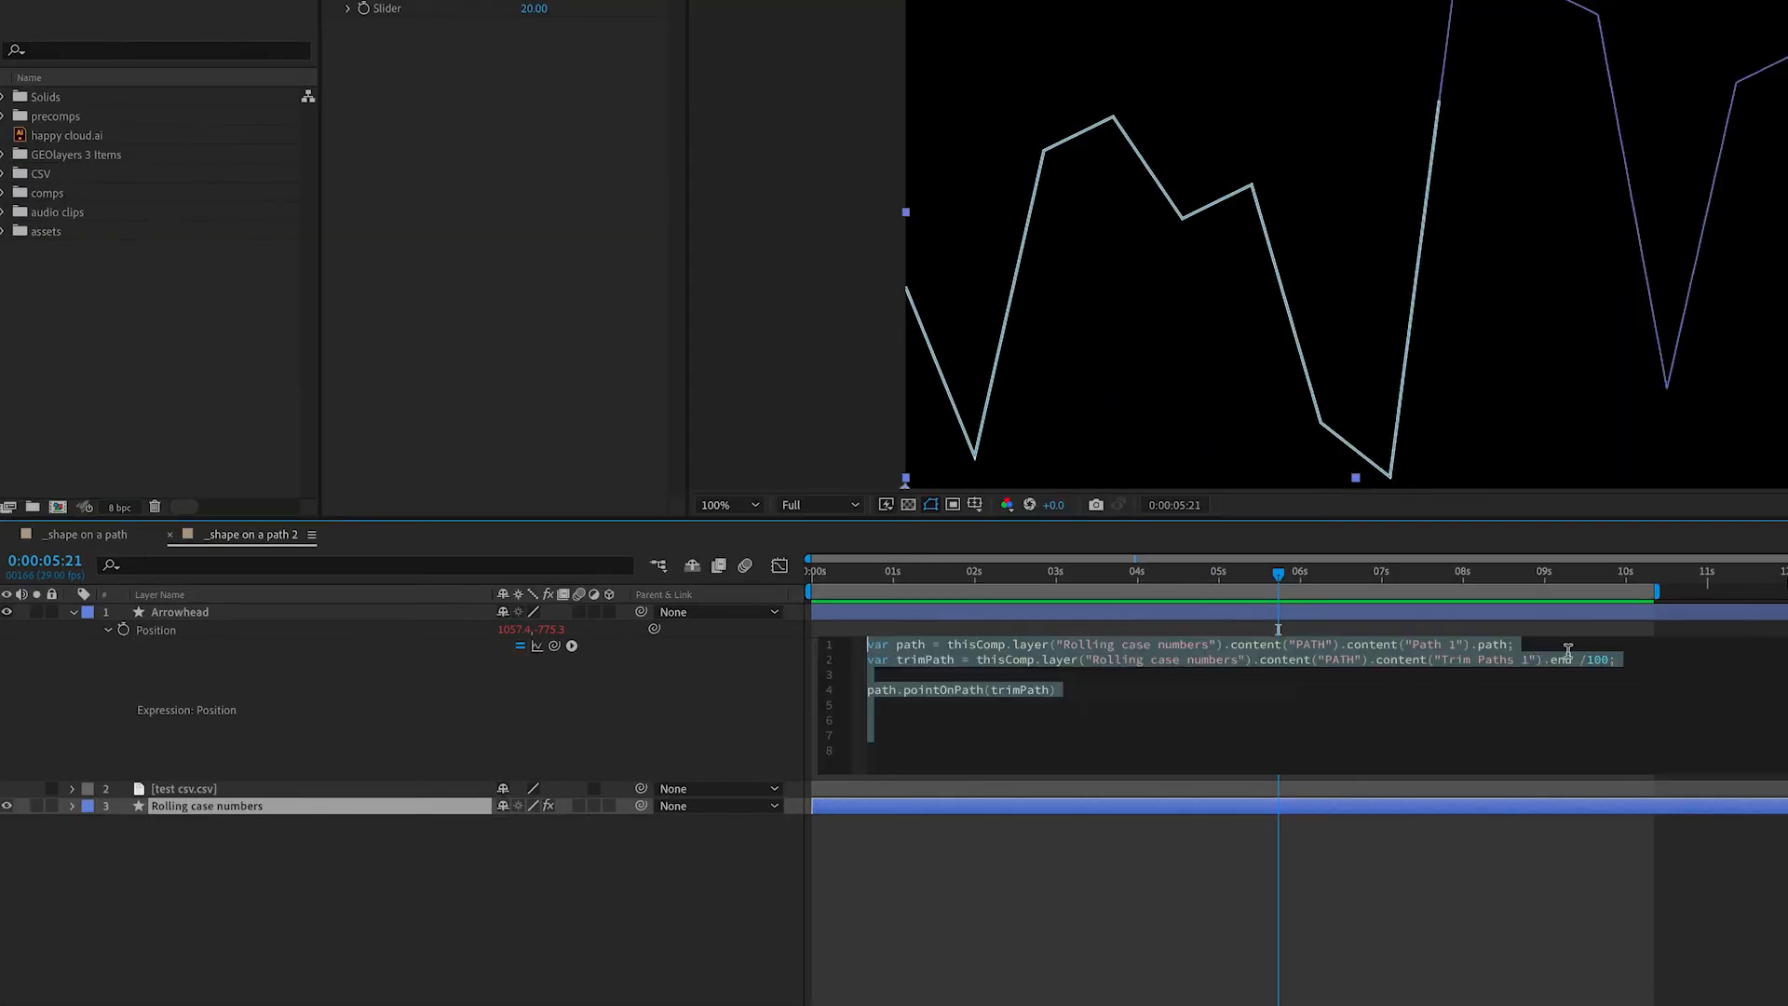
- Add var targetLayer referencing the Rolling case numbers layer
{"action": "type", "text": "var"}
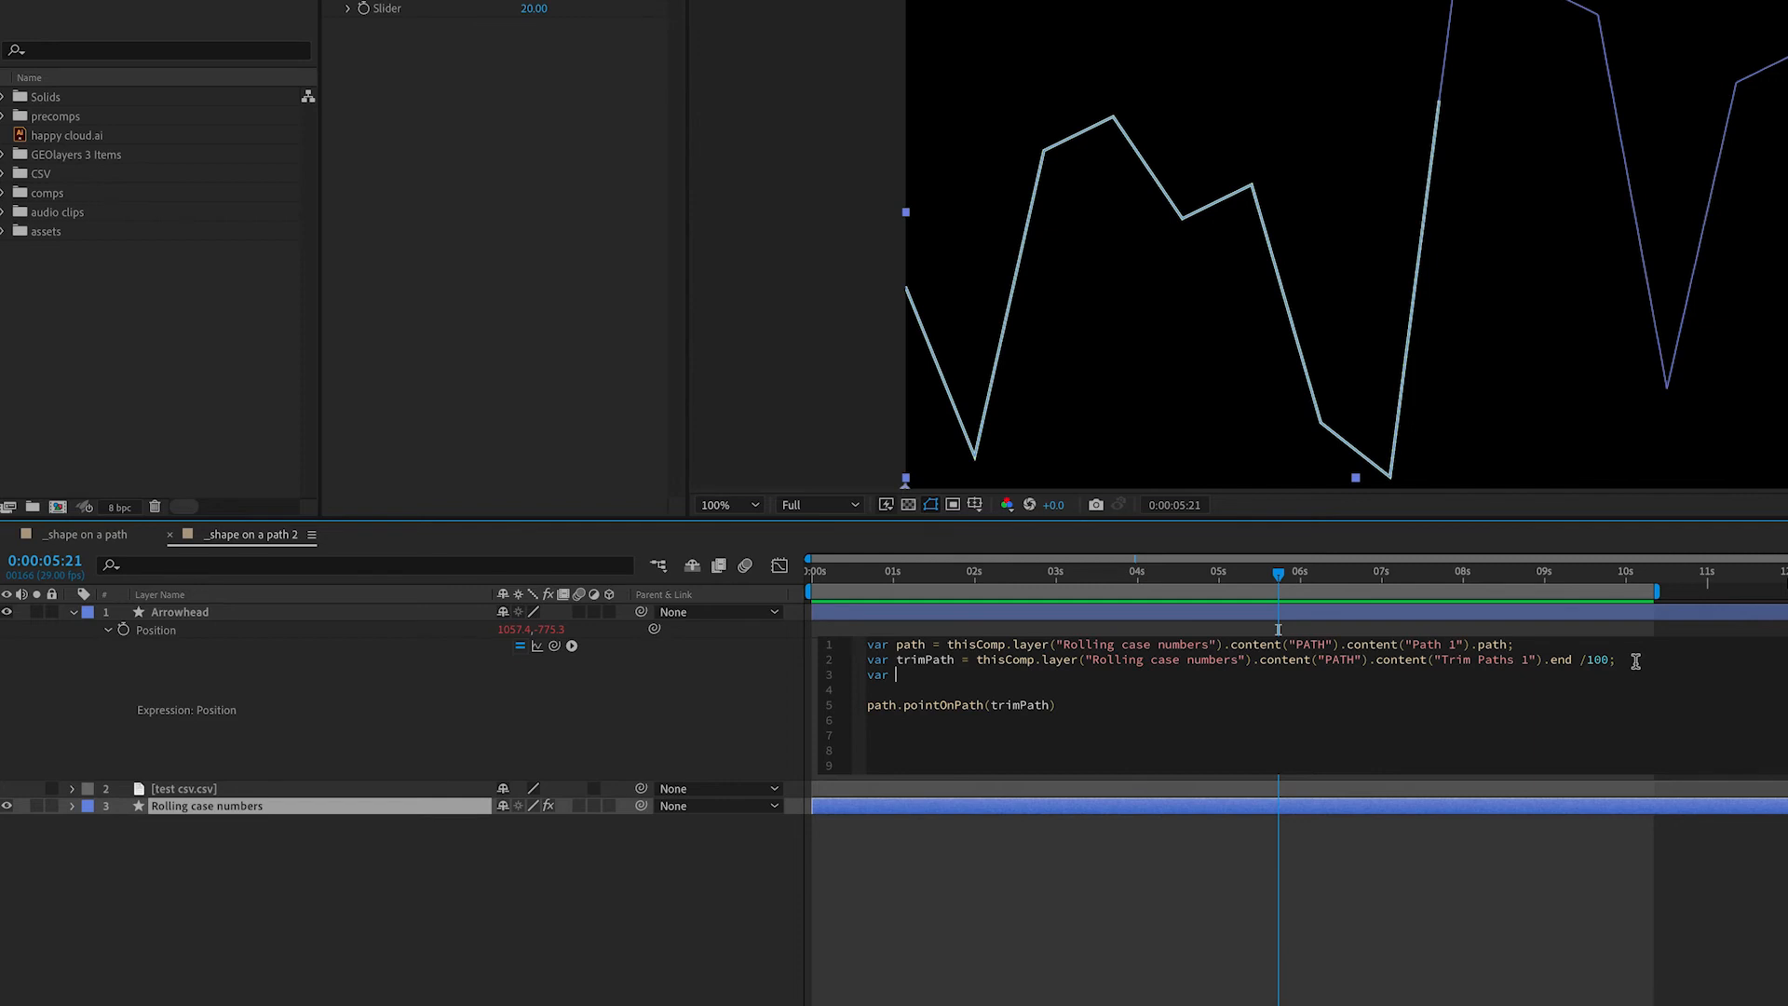
{"action": "type", "text": "targetLayer ="}
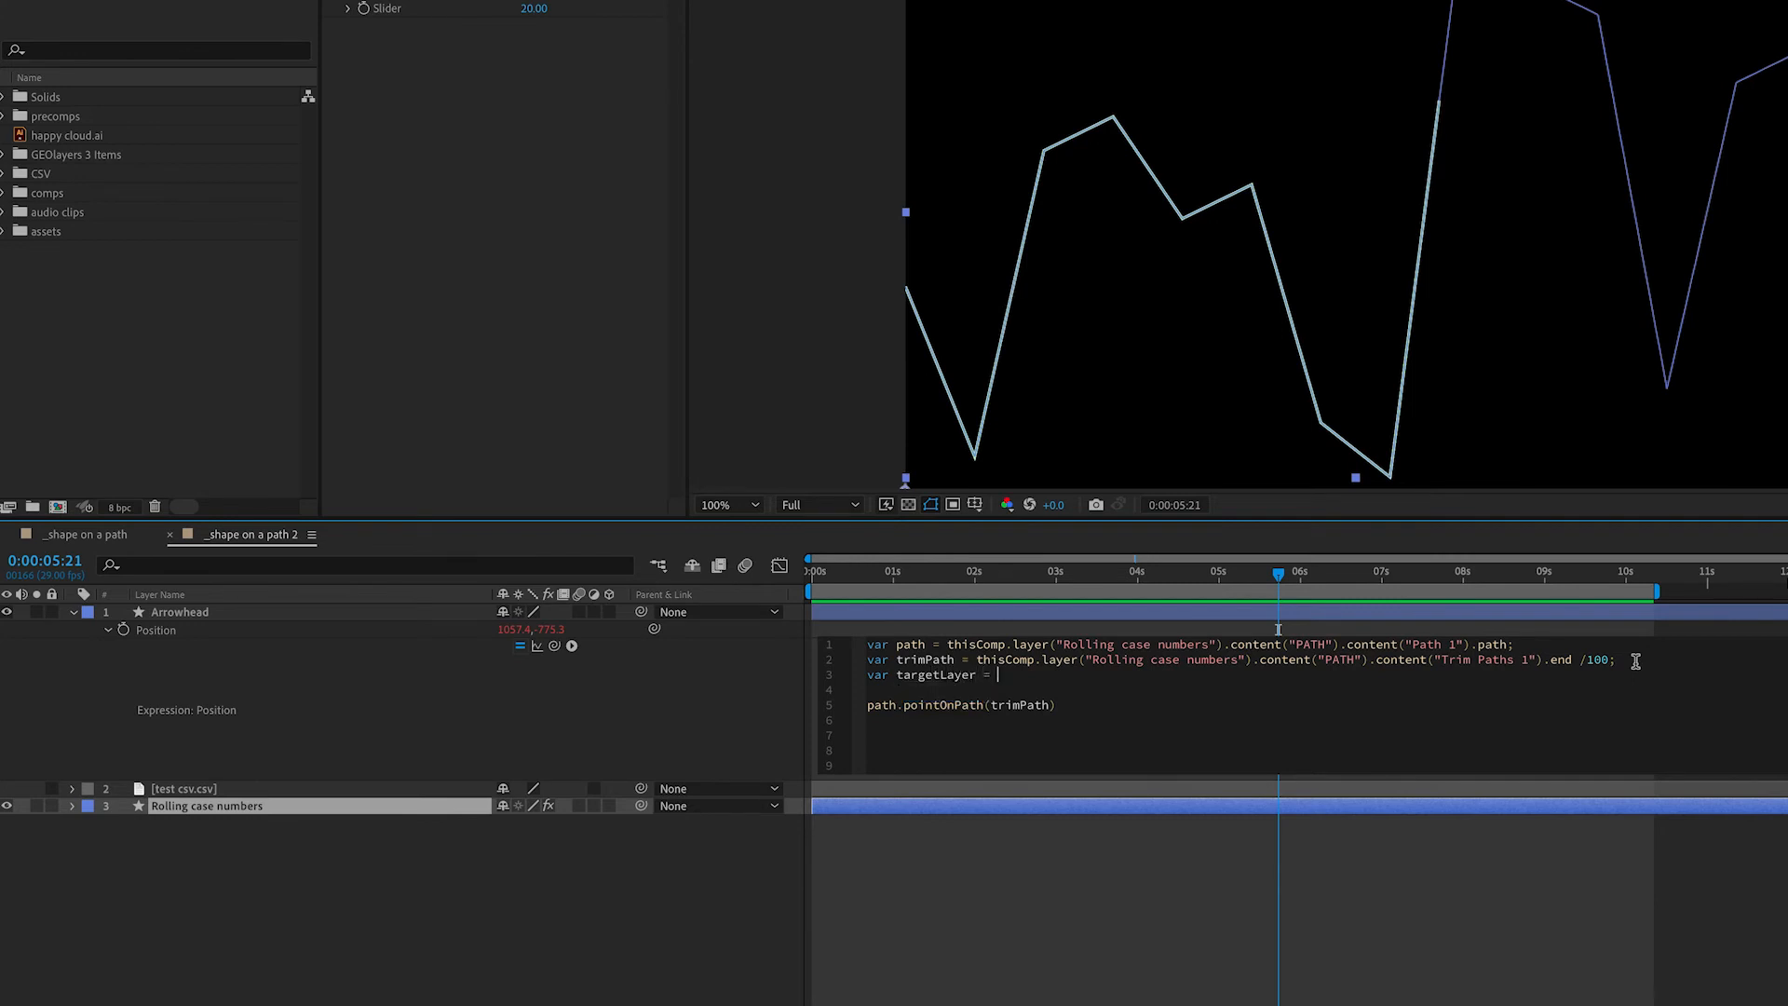
{"action": "left_click_drag", "start_coordinate": [573, 646], "coordinate": [407, 807]}
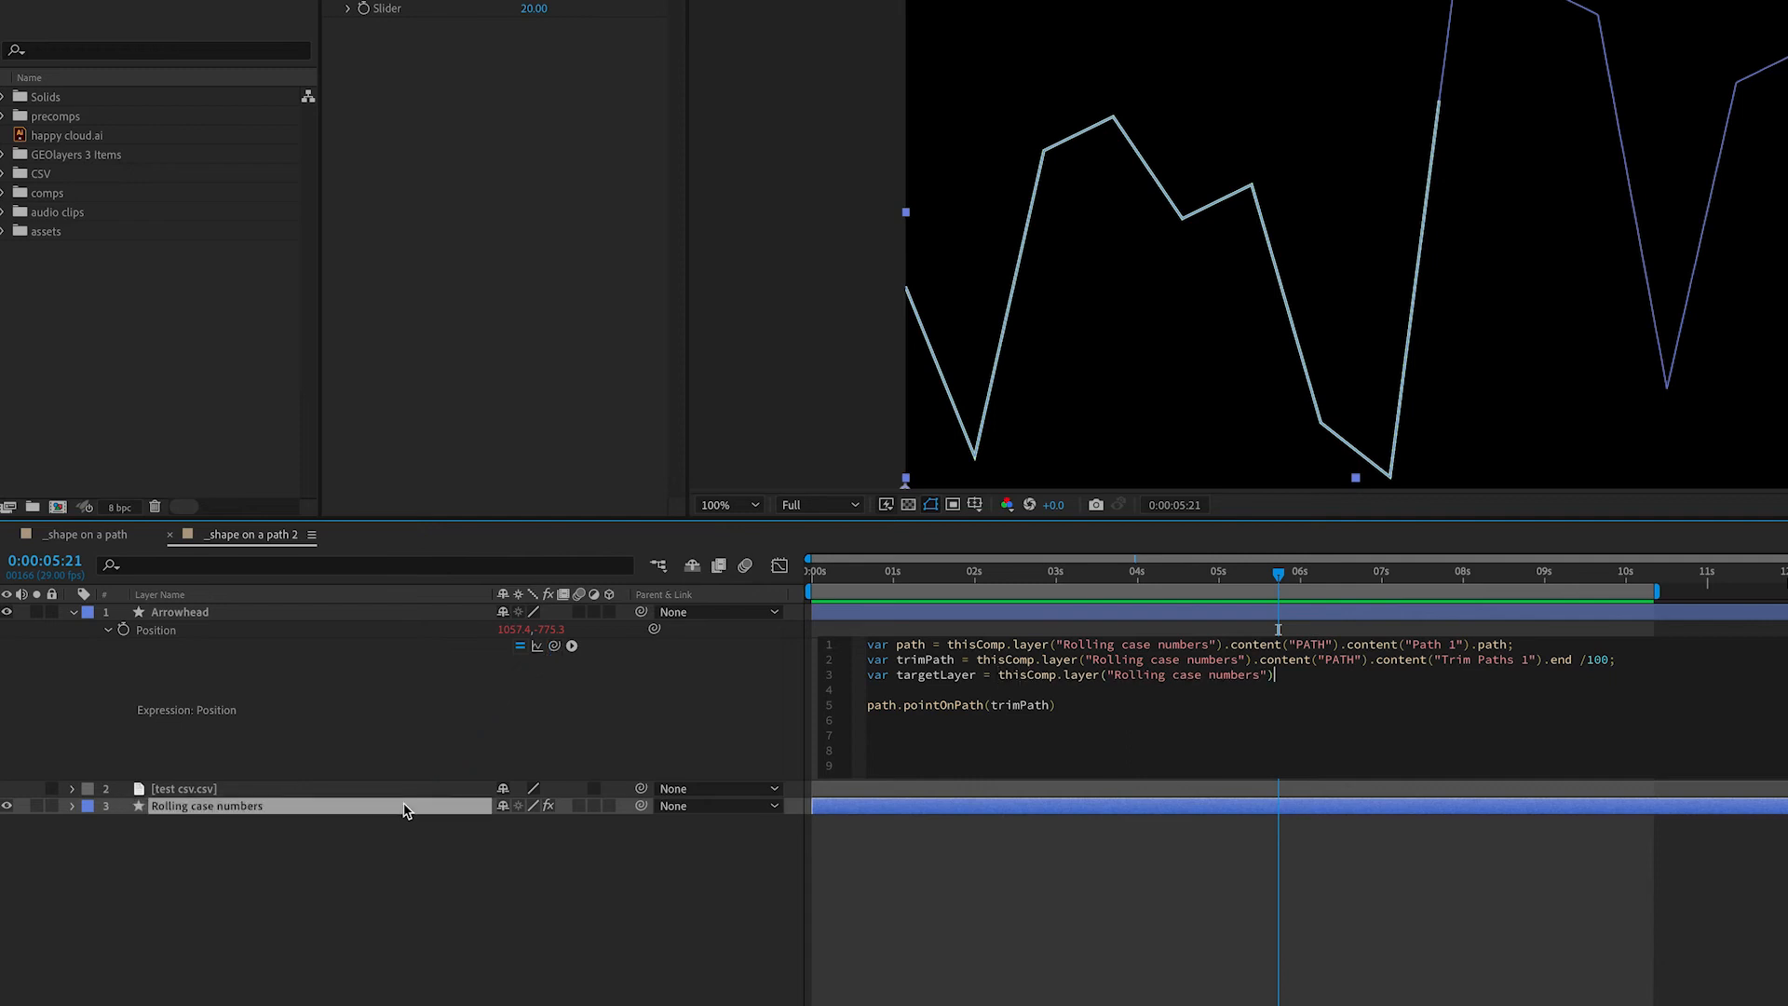
{"action": "type", "text": ";"}
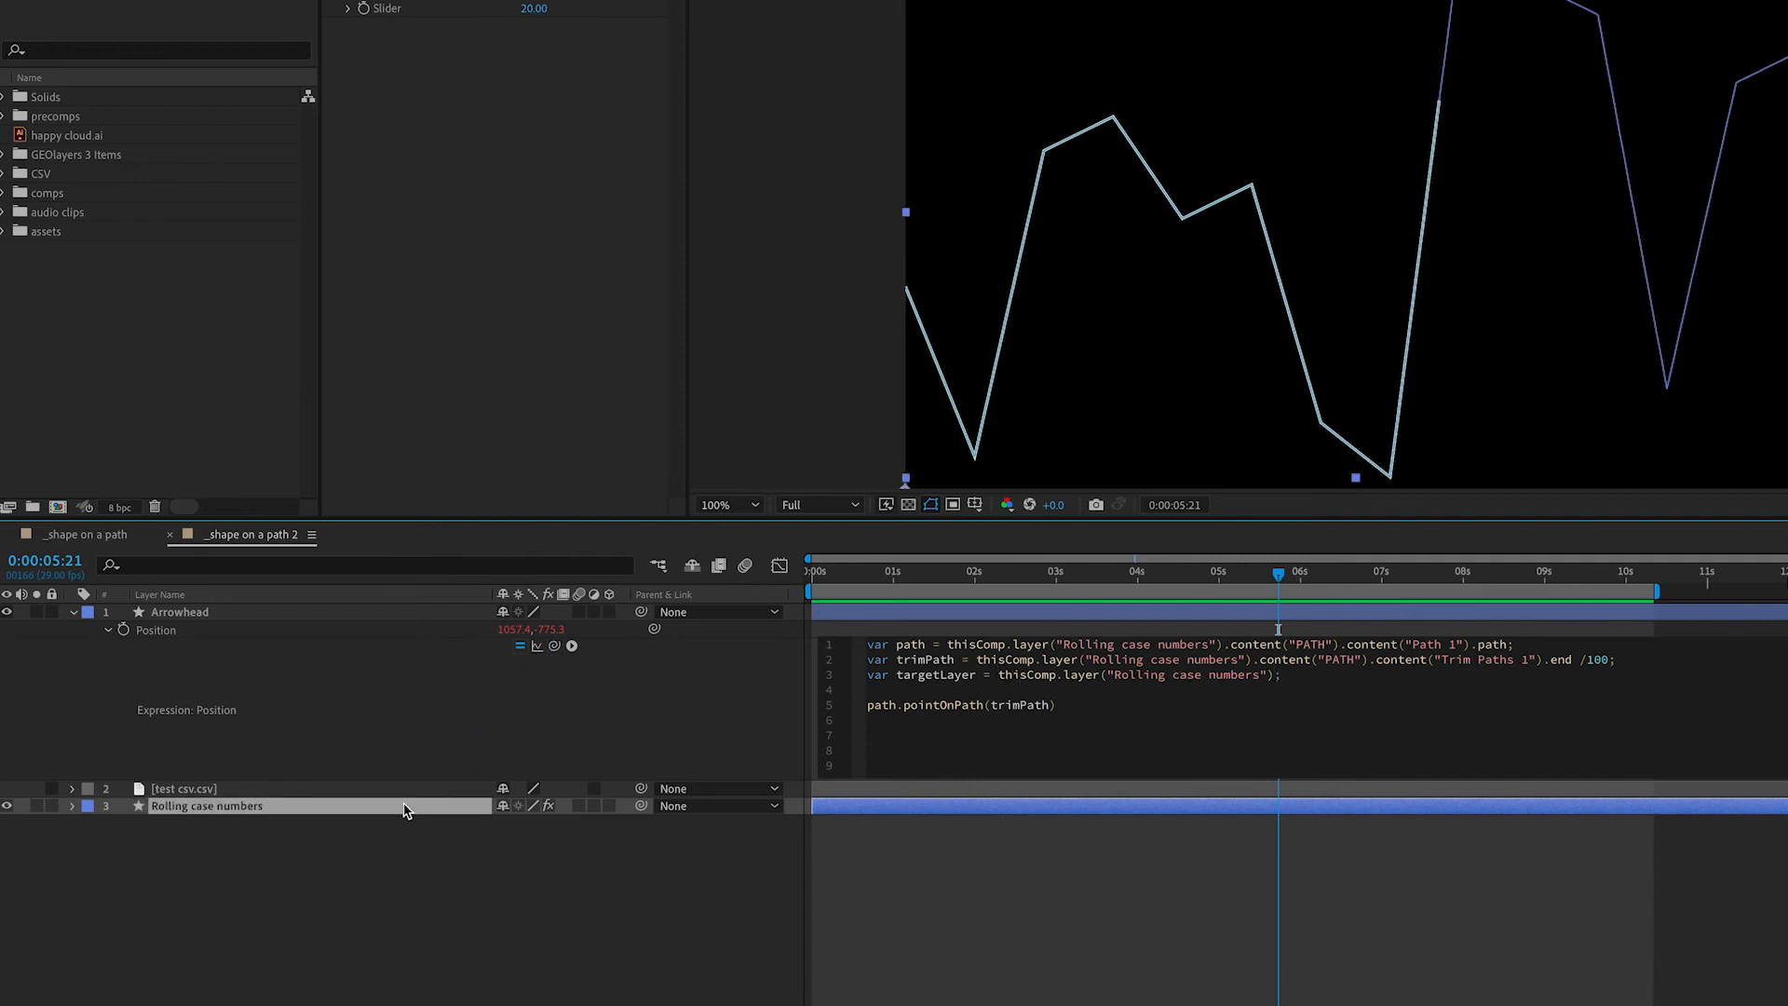
- Store path.pointOnPath(trimPath) in a var point variable
{"action": "type", "text": "var"}
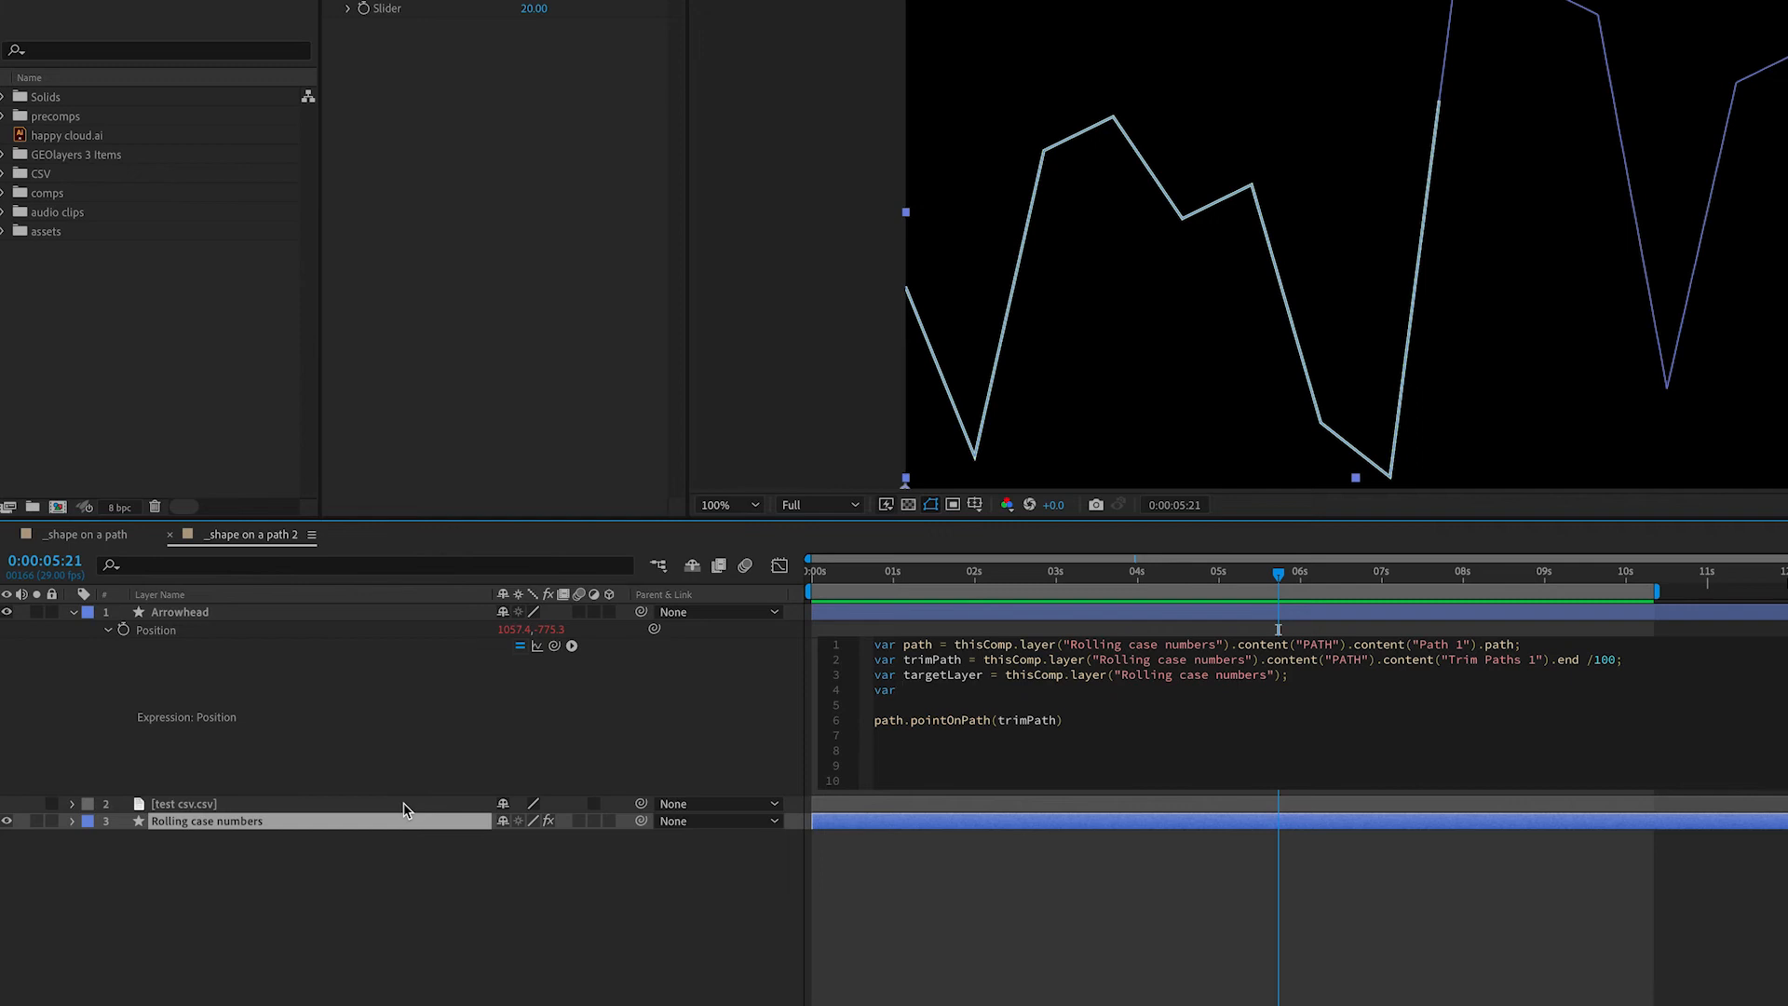
{"action": "type", "text": "p"}
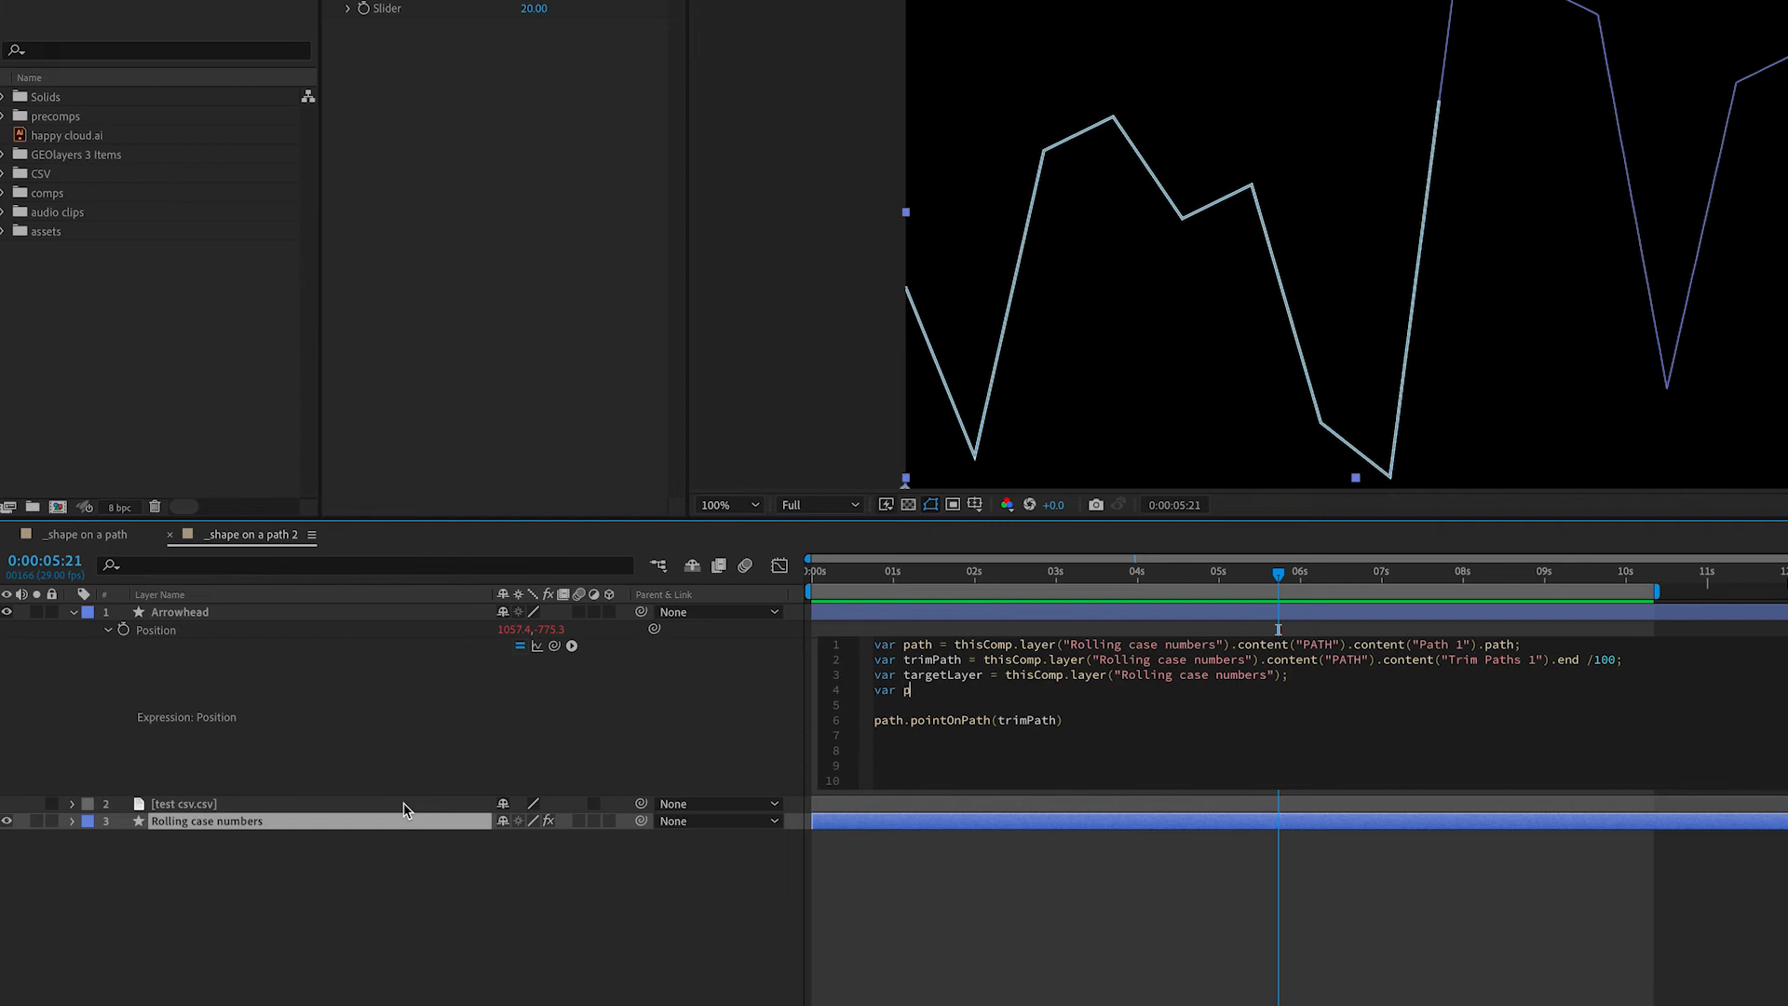
{"action": "type", "text": "oint = path.pointOnPath(trimPath"}
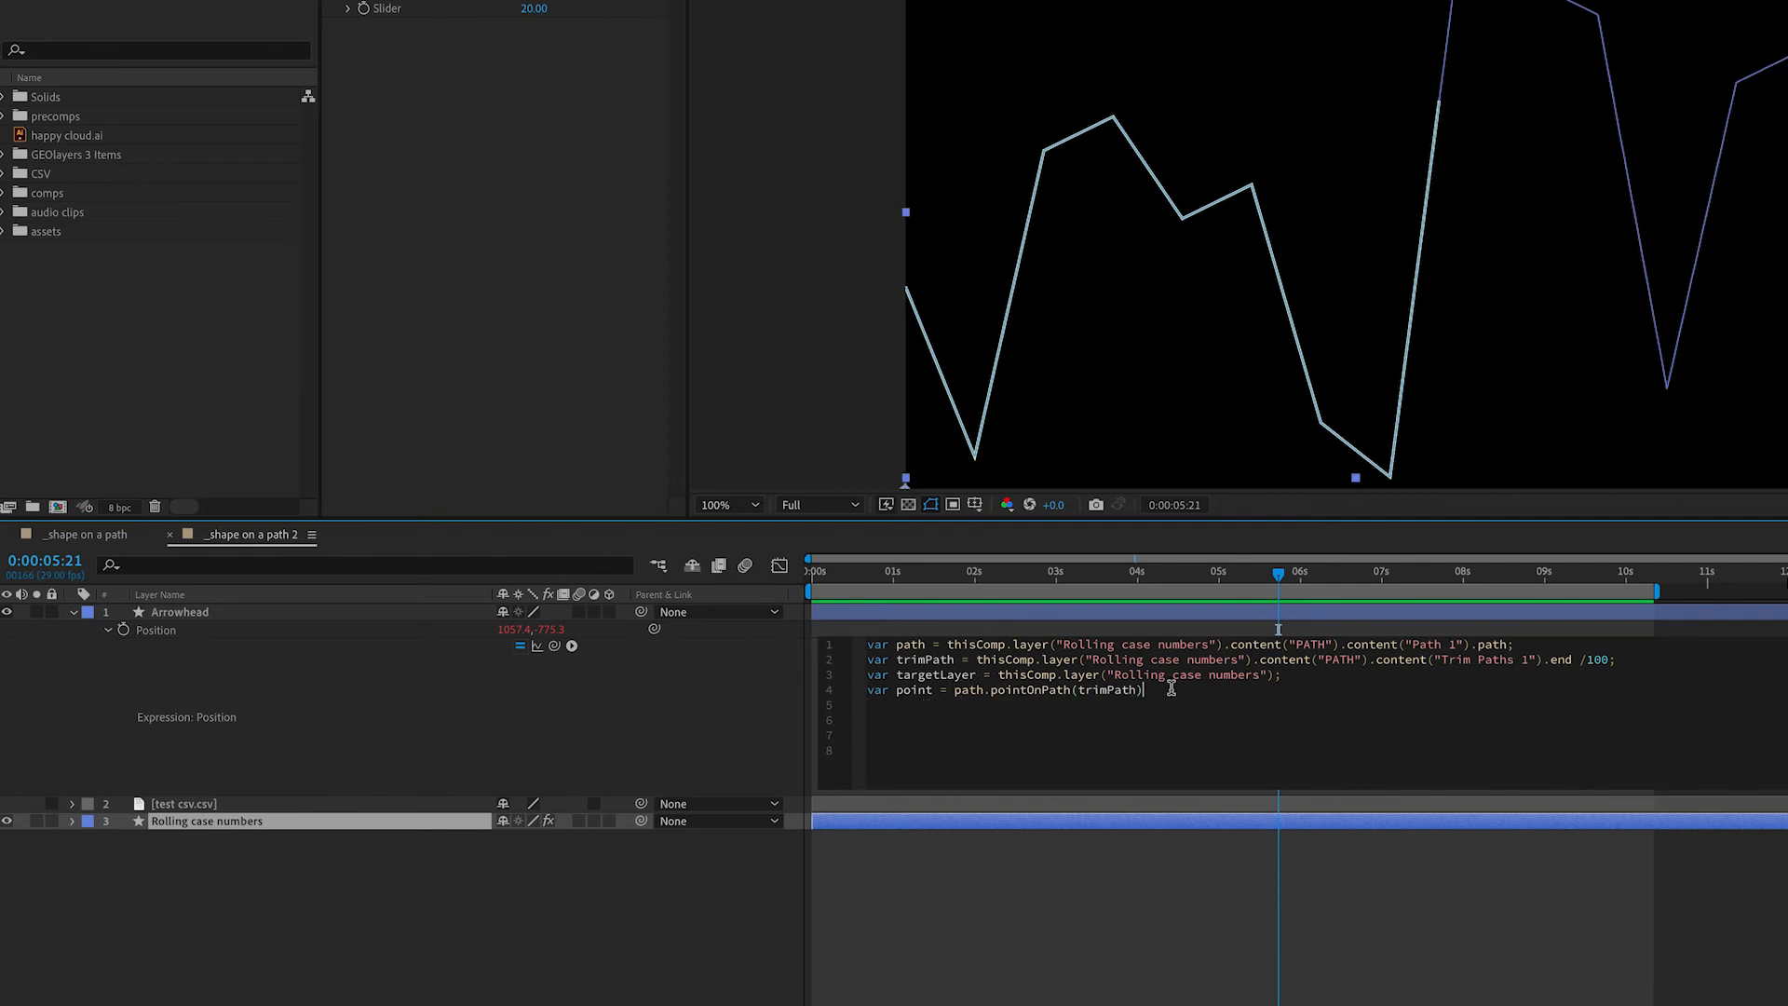
{"action": "type", "text": ";"}
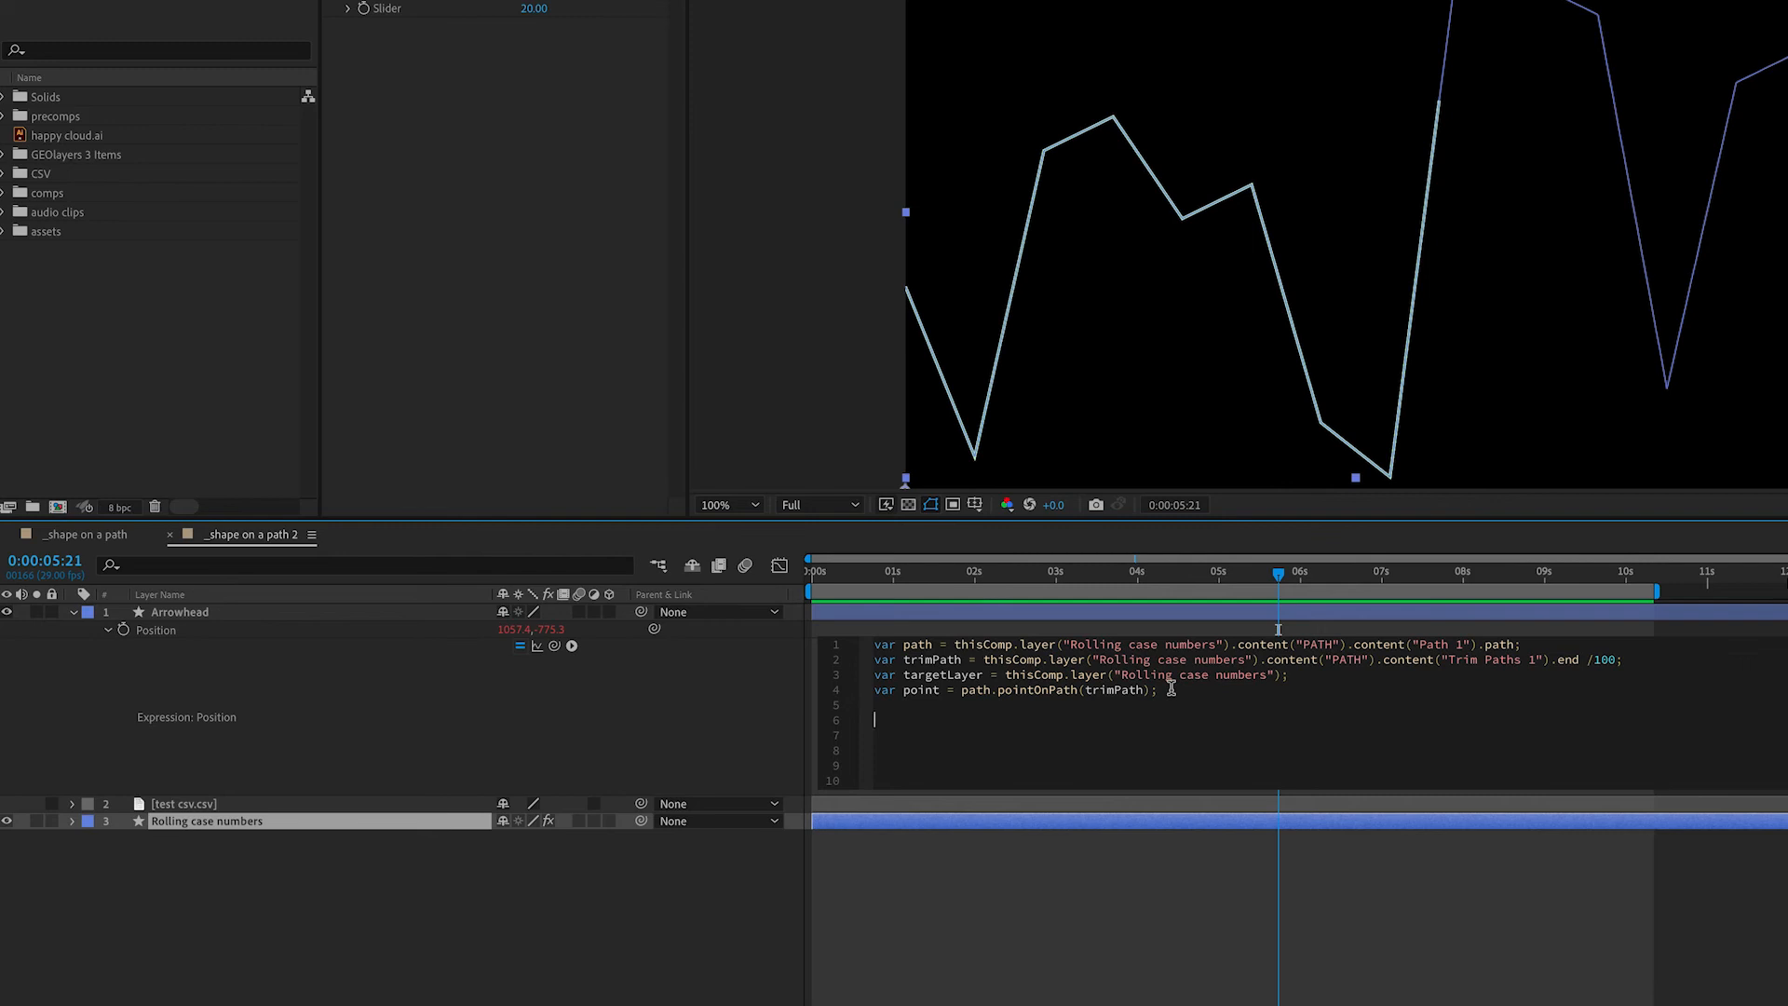
- Return targetLayer.toComp(point) as the position
{"action": "type", "text": "targetLayer."}
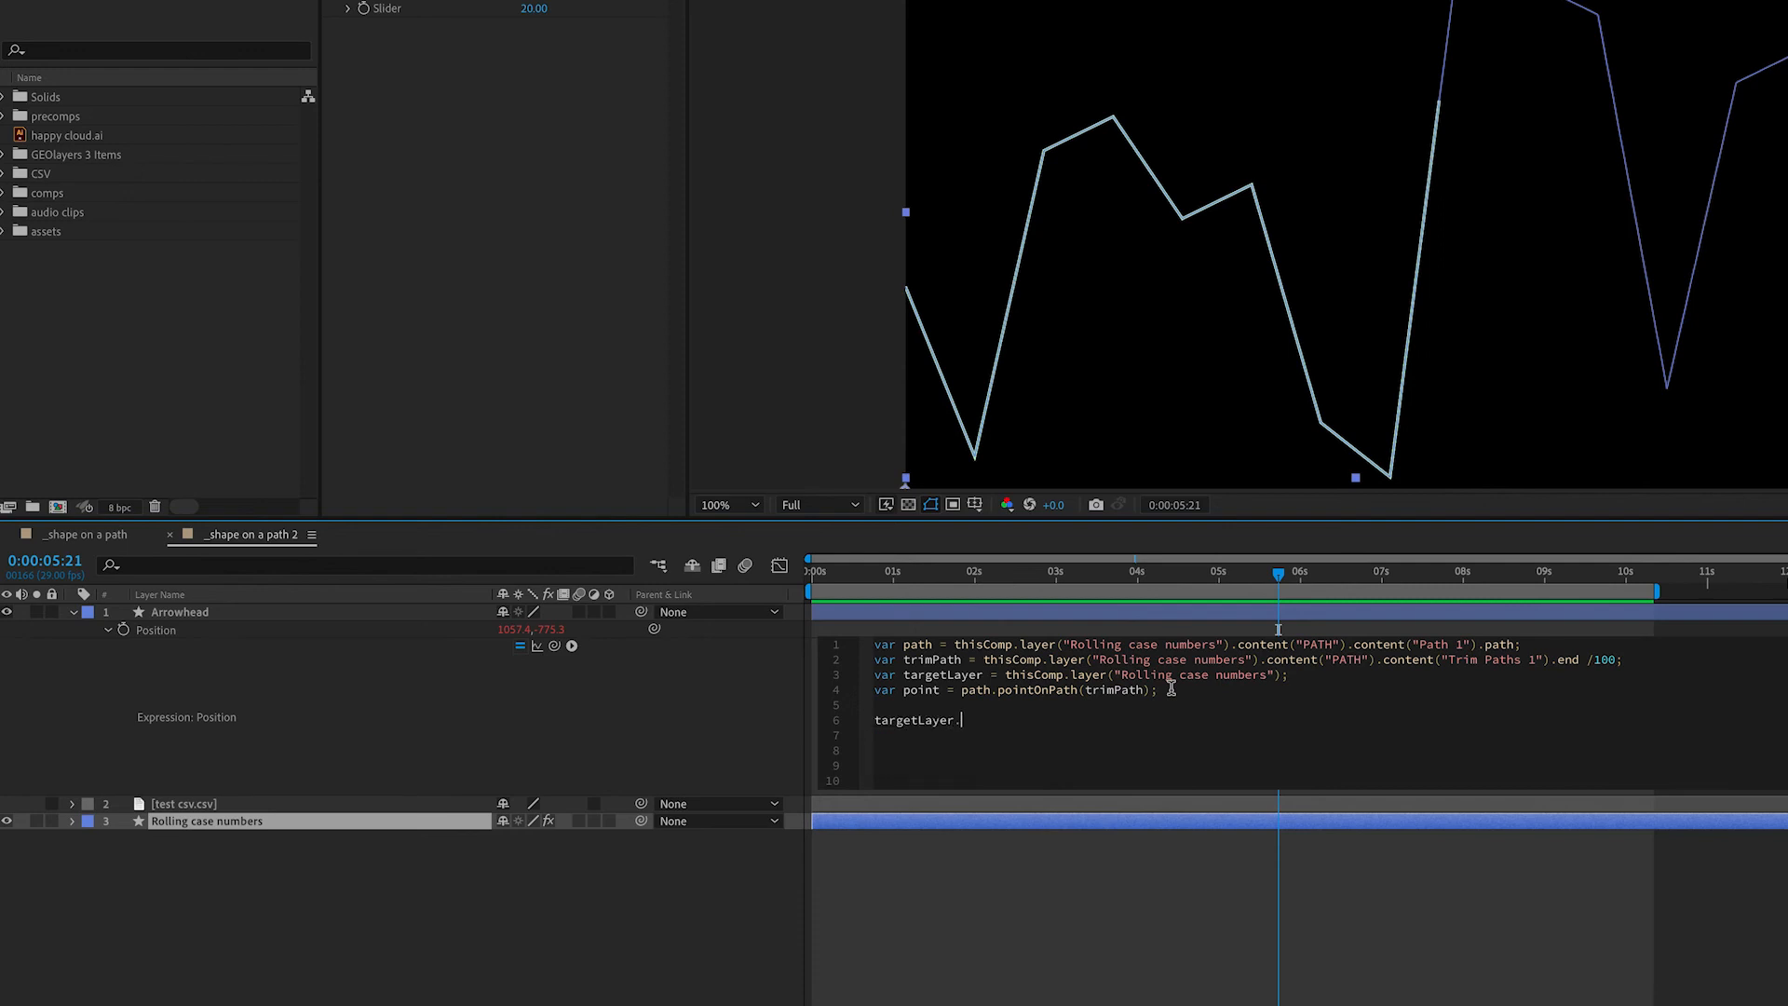
{"action": "type", "text": "toComp("}
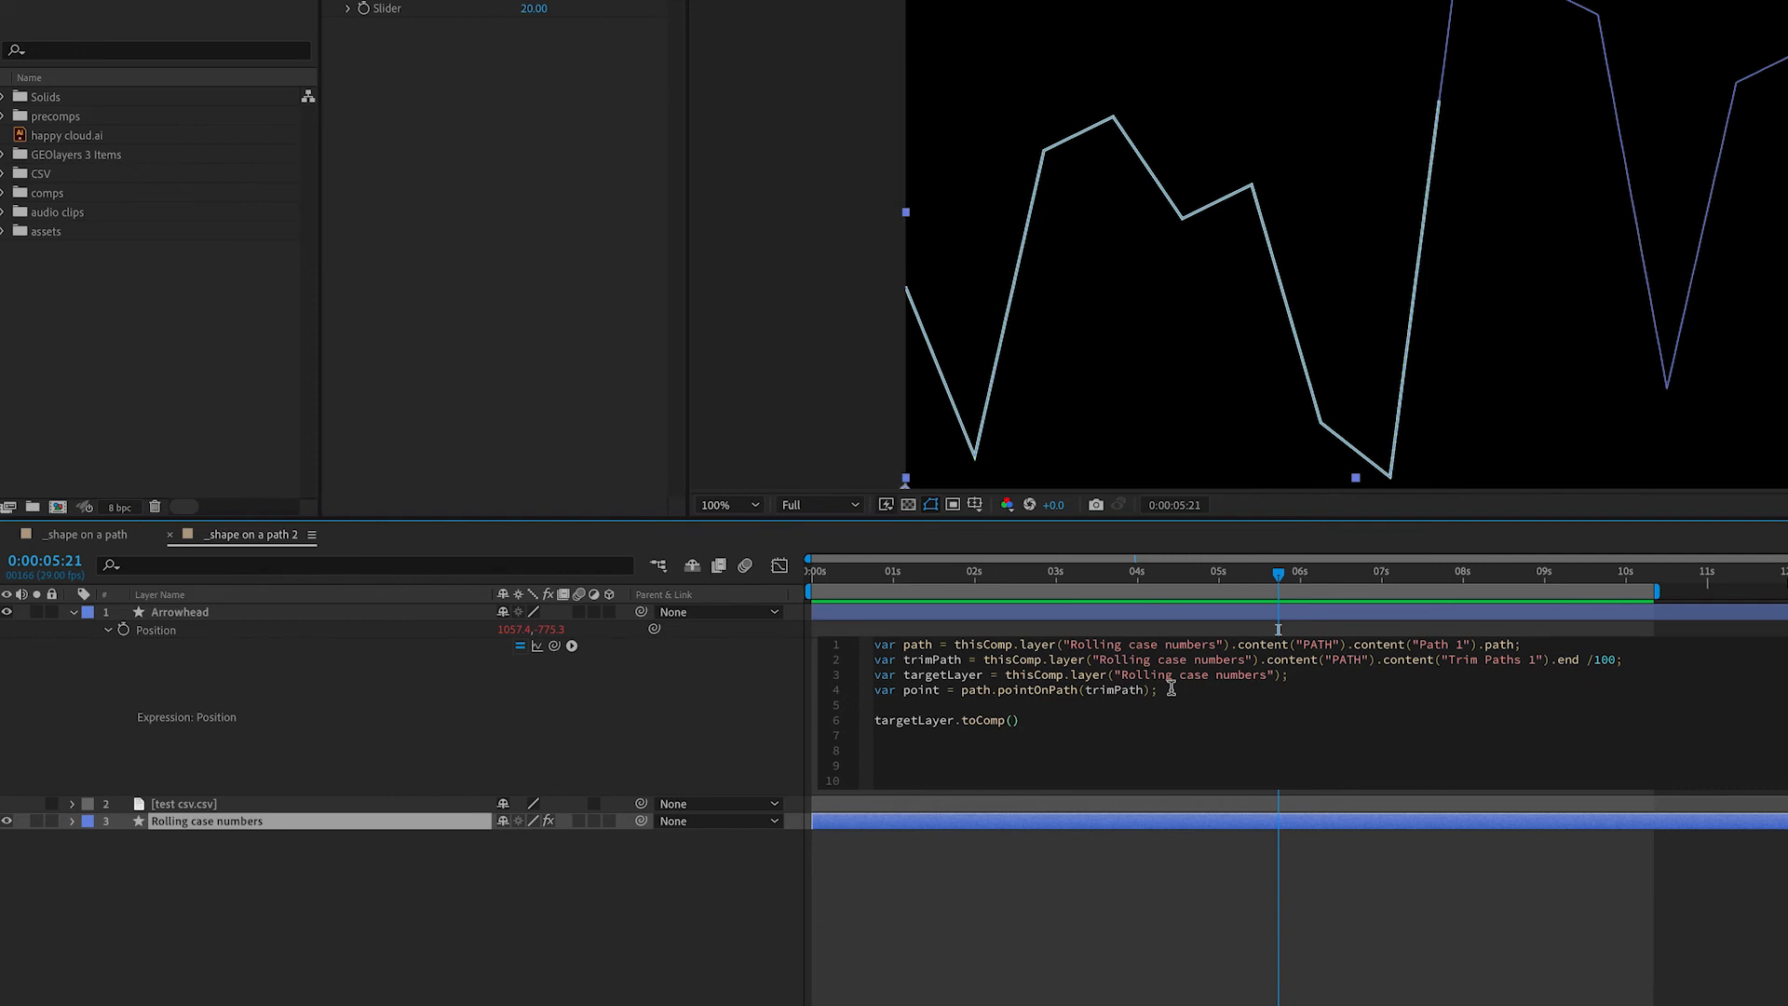
{"action": "type", "text": "point"}
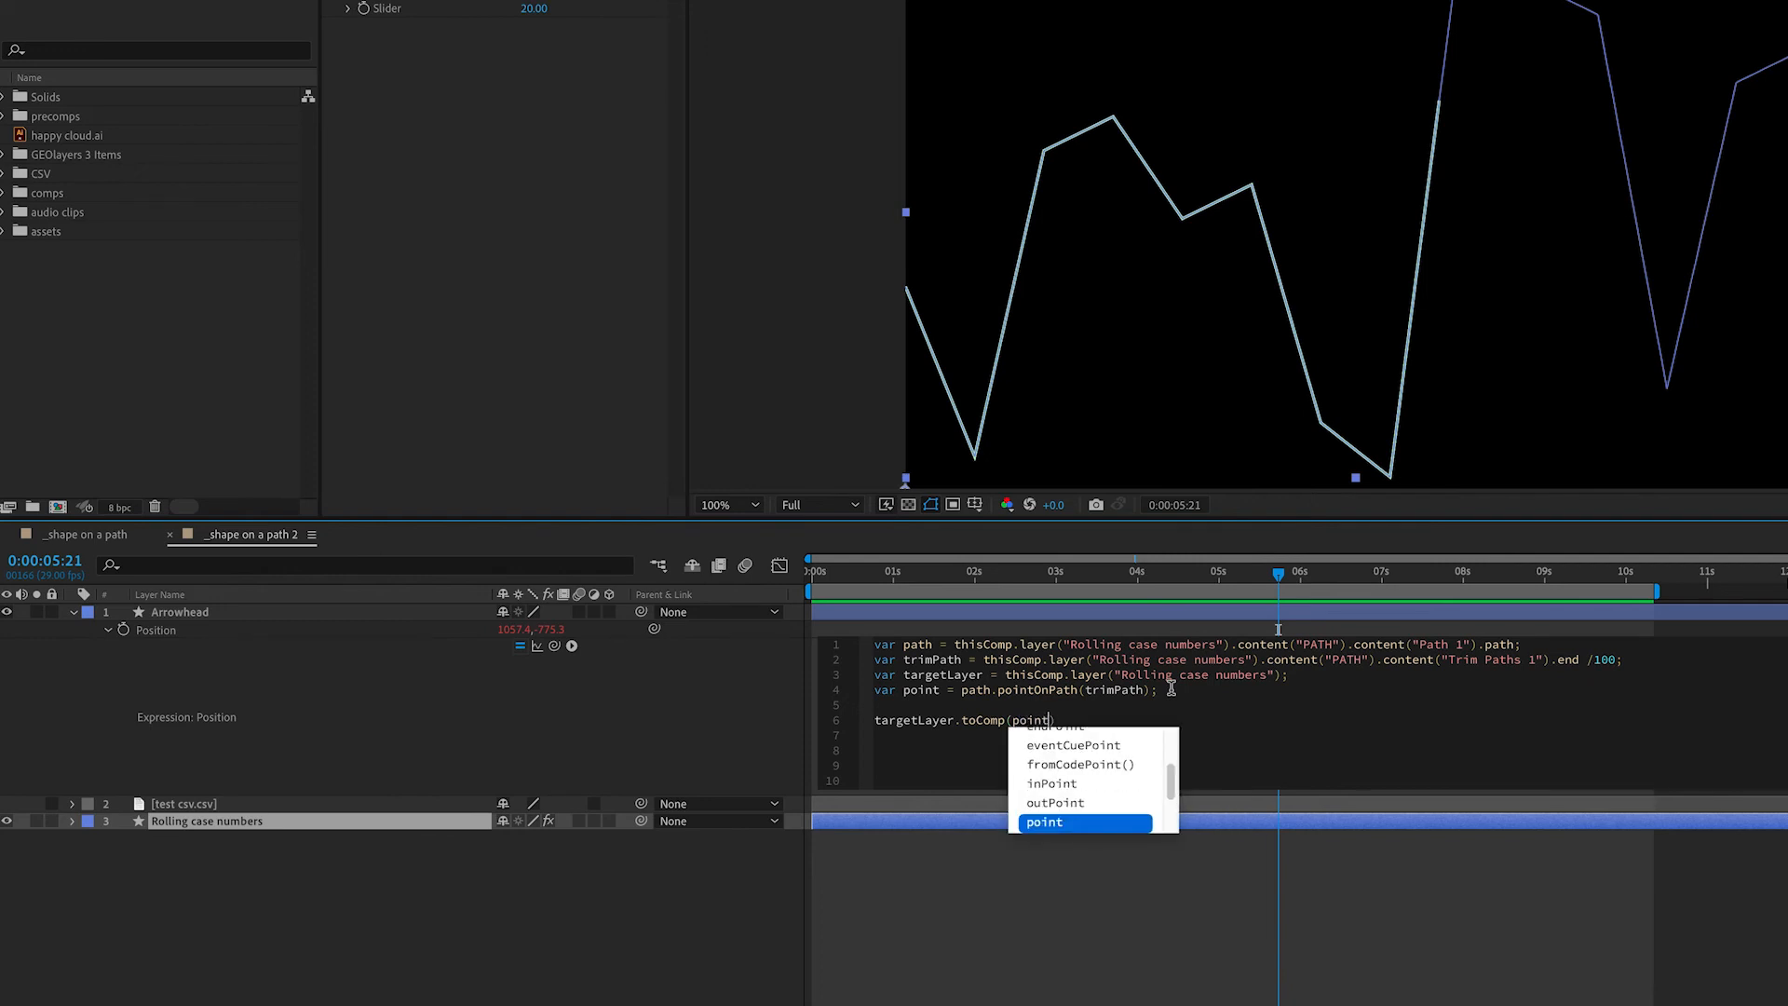
{"action": "mouse_move", "coordinate": [1081, 710]}
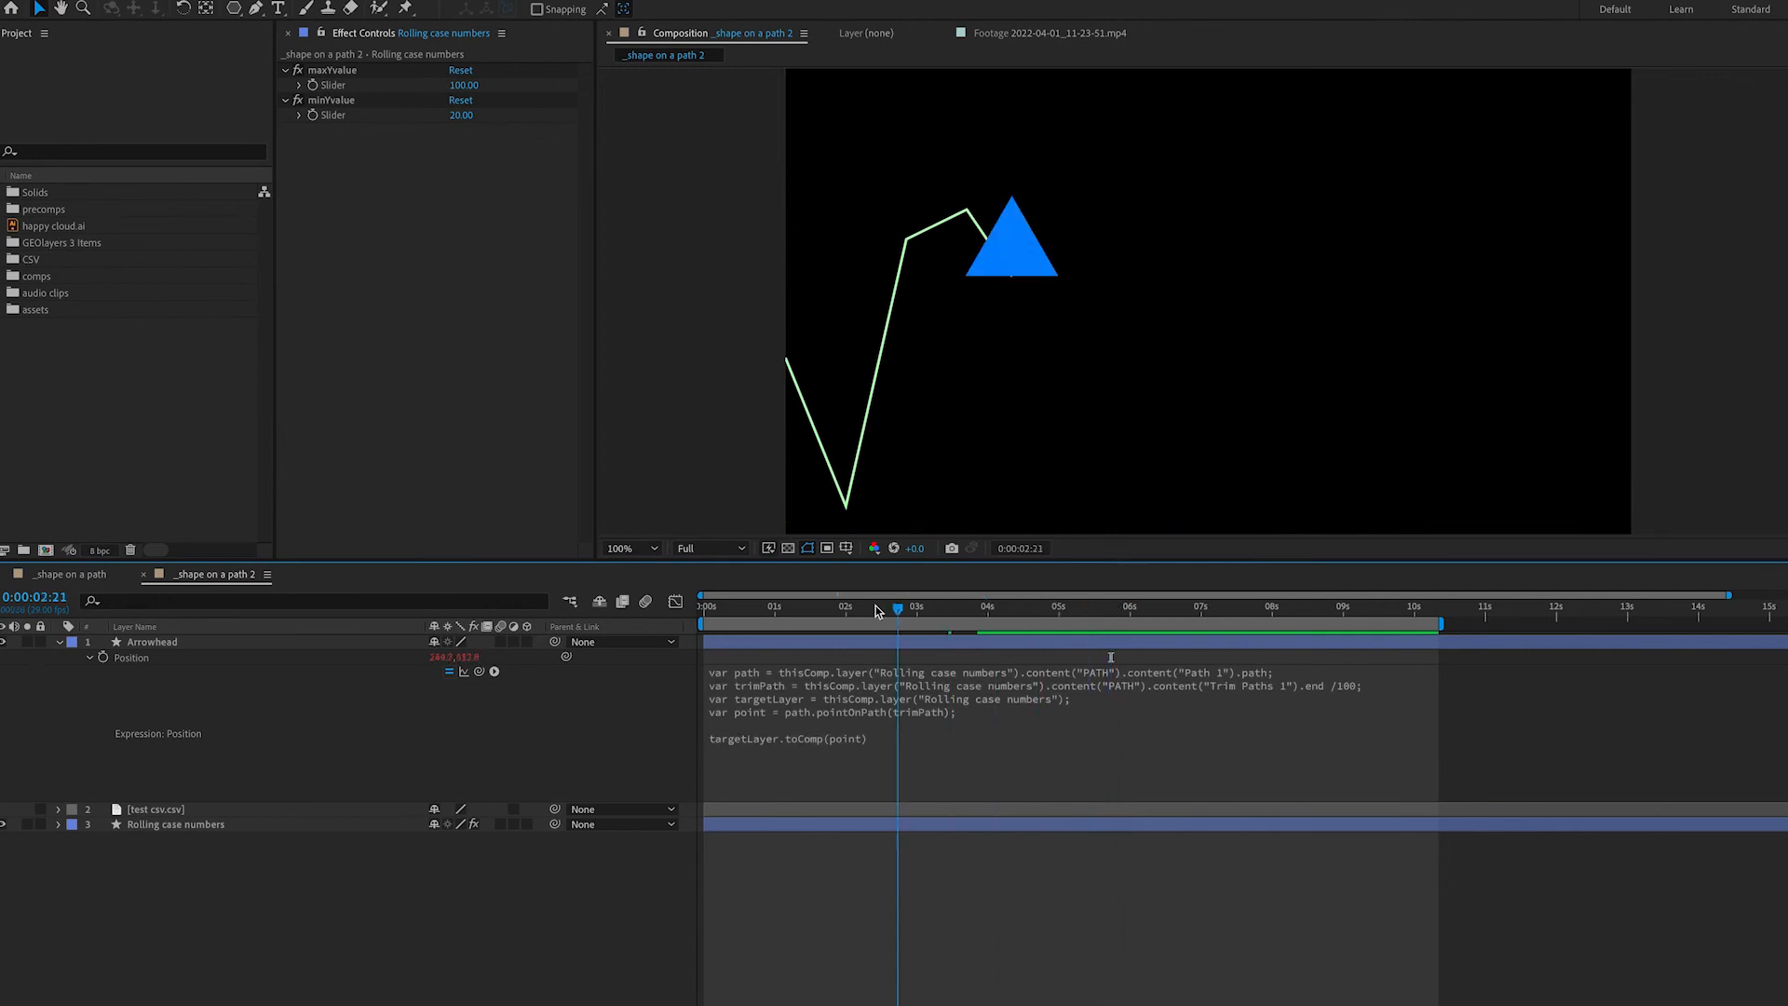
- Jump to another time to check the Arrowhead riding the graph tip
{"action": "left_click", "coordinate": [944, 605]}
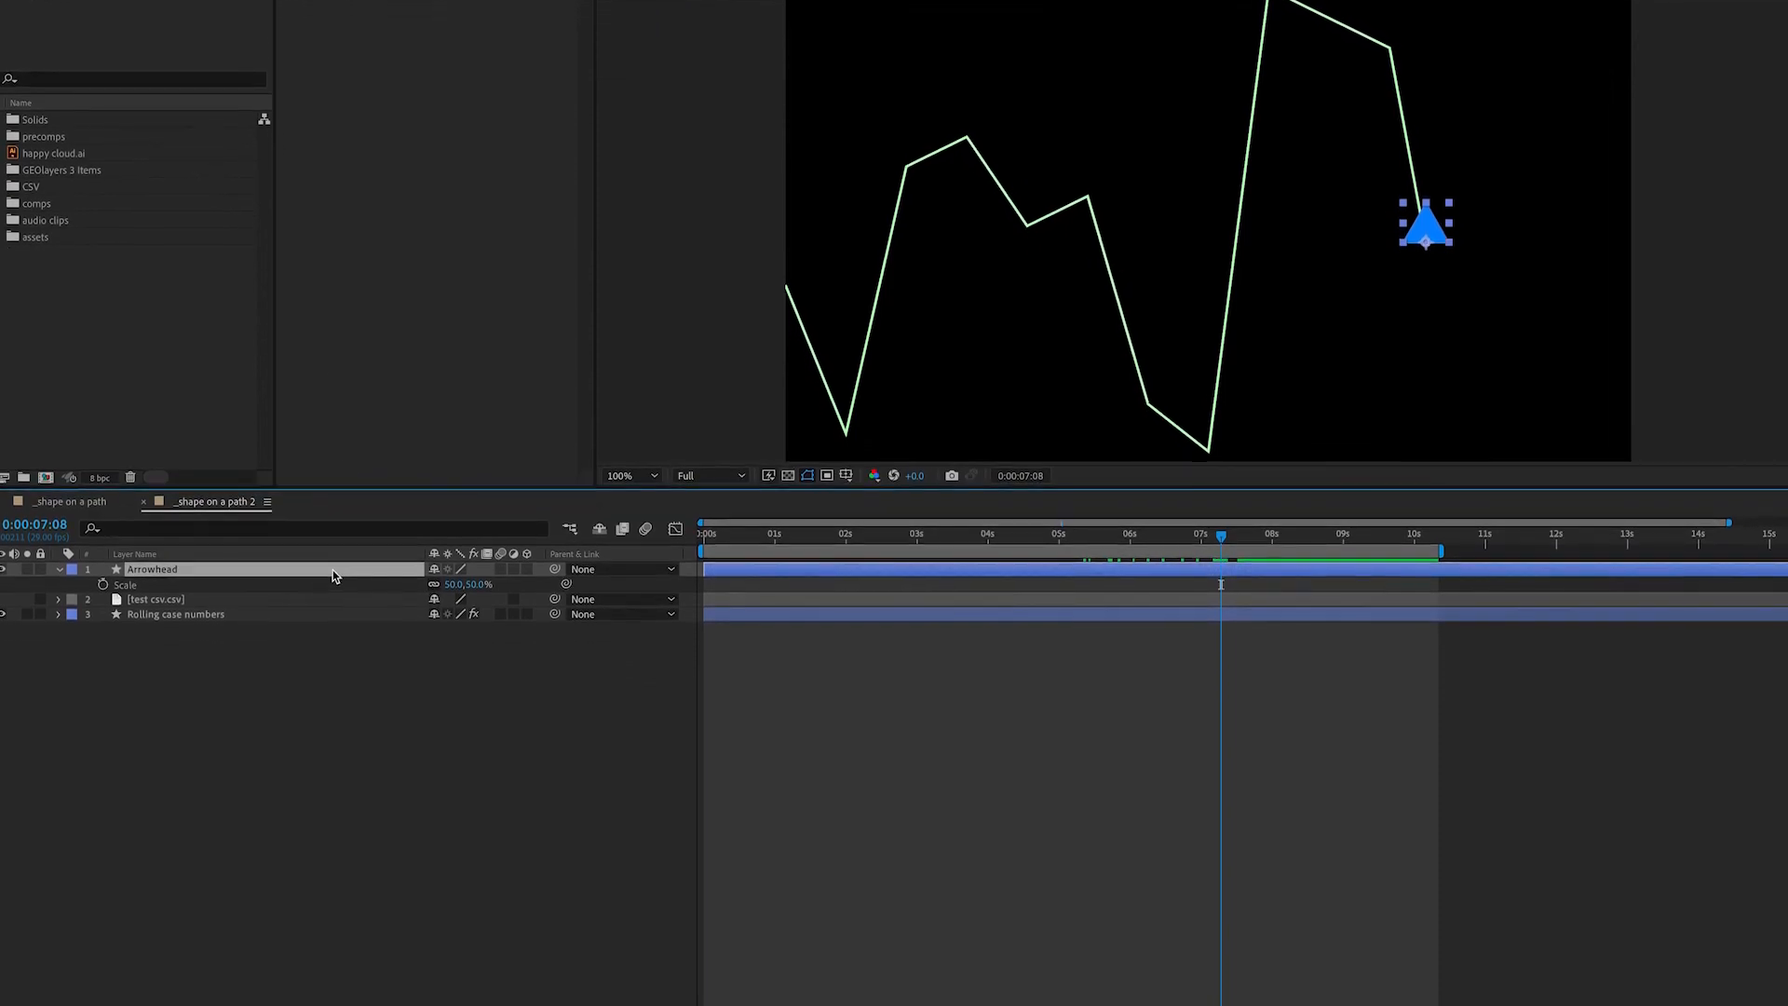
- Set Arrowhead's Auto-Orient option and rotate it 82°, scrubbing to check
{"action": "right_click", "coordinate": [151, 569]}
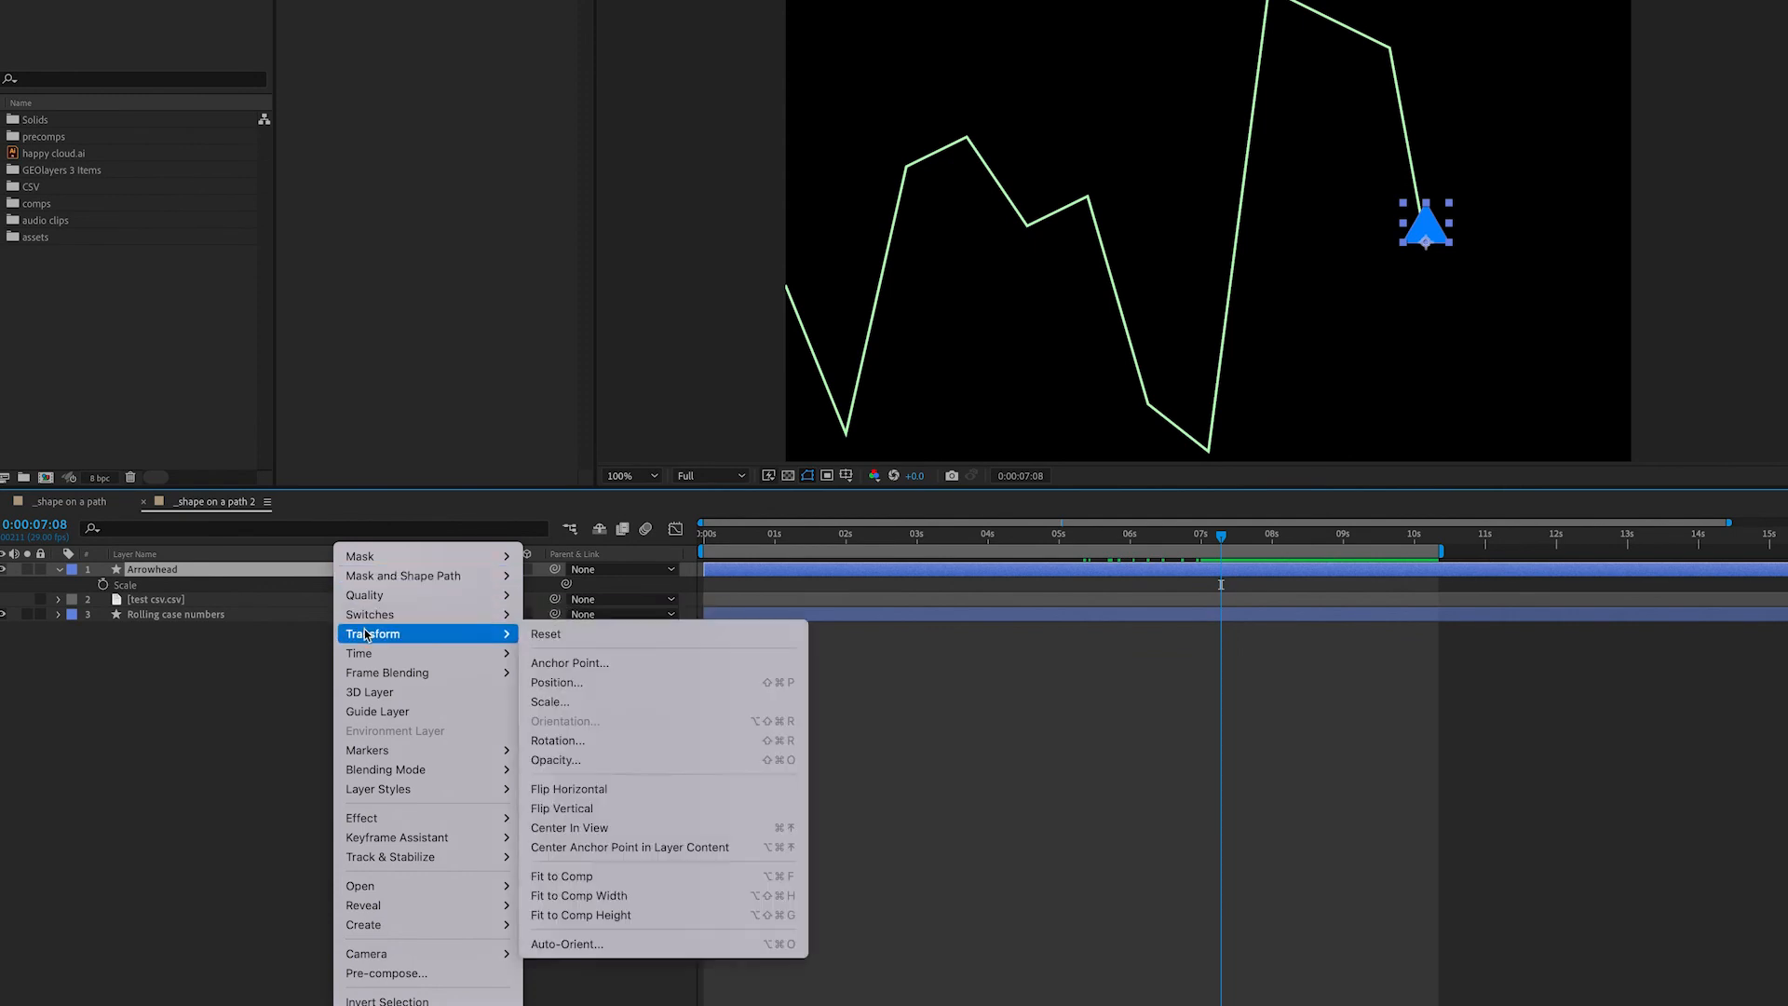
{"action": "left_click", "coordinate": [567, 943]}
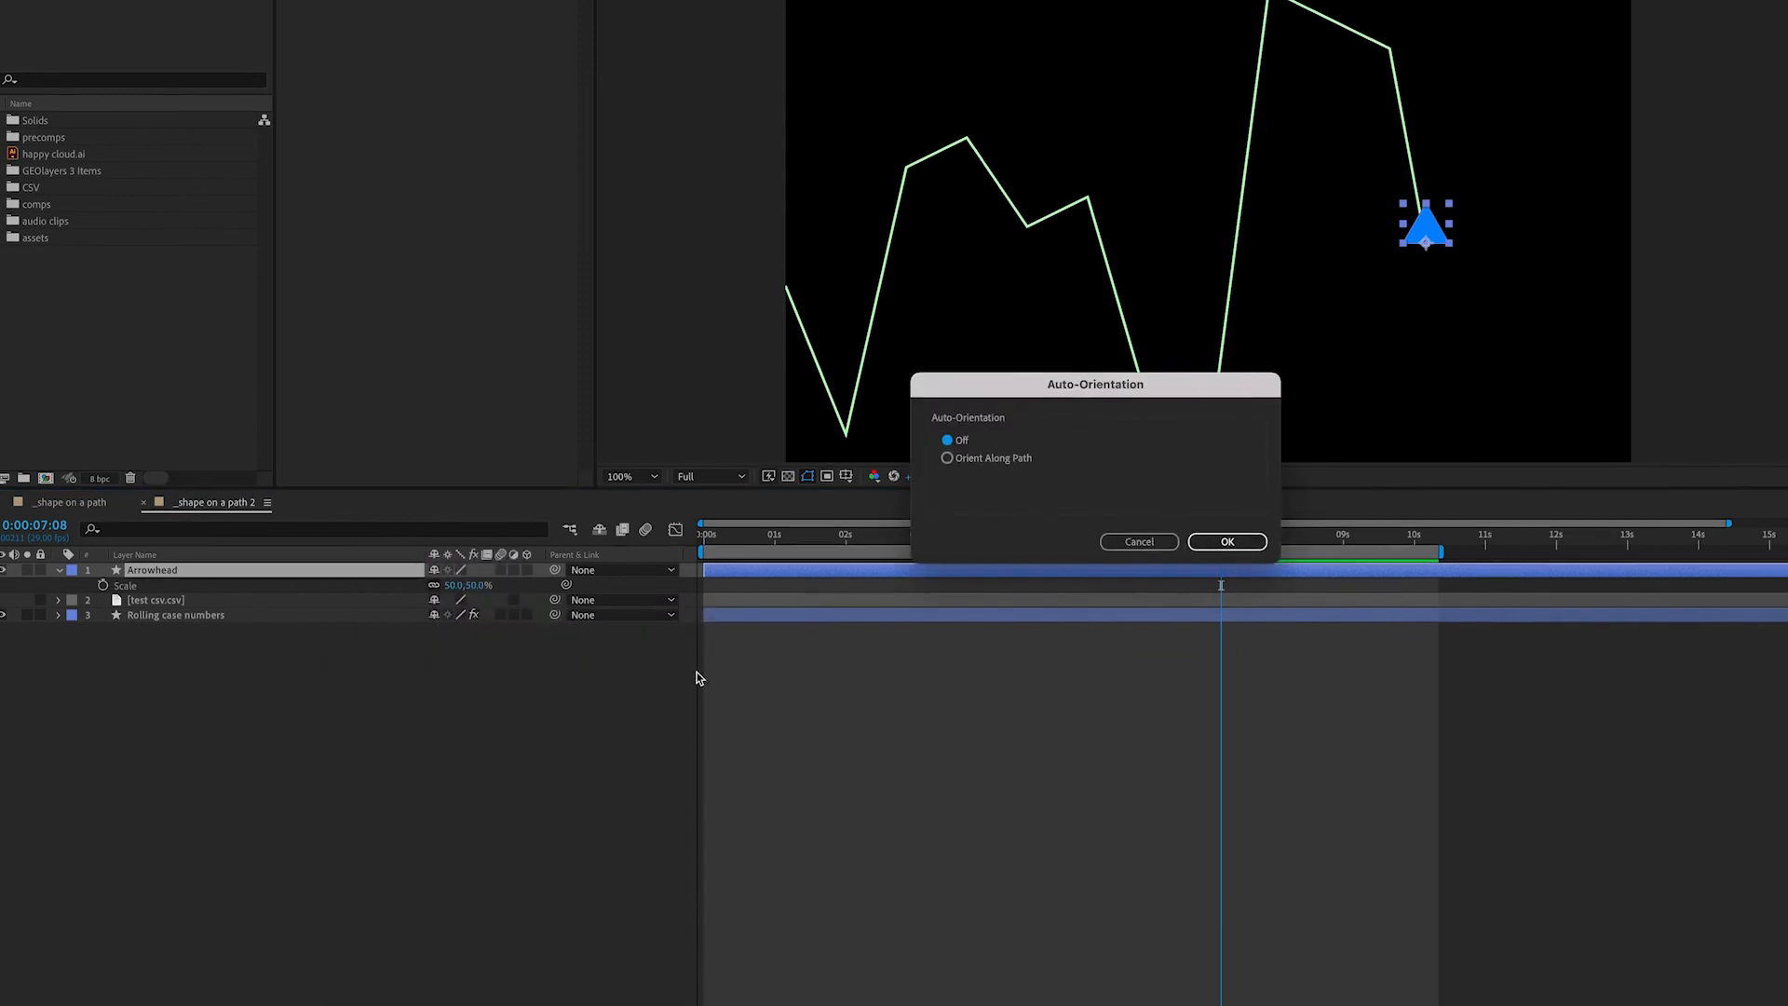
{"action": "left_click", "coordinate": [1227, 540]}
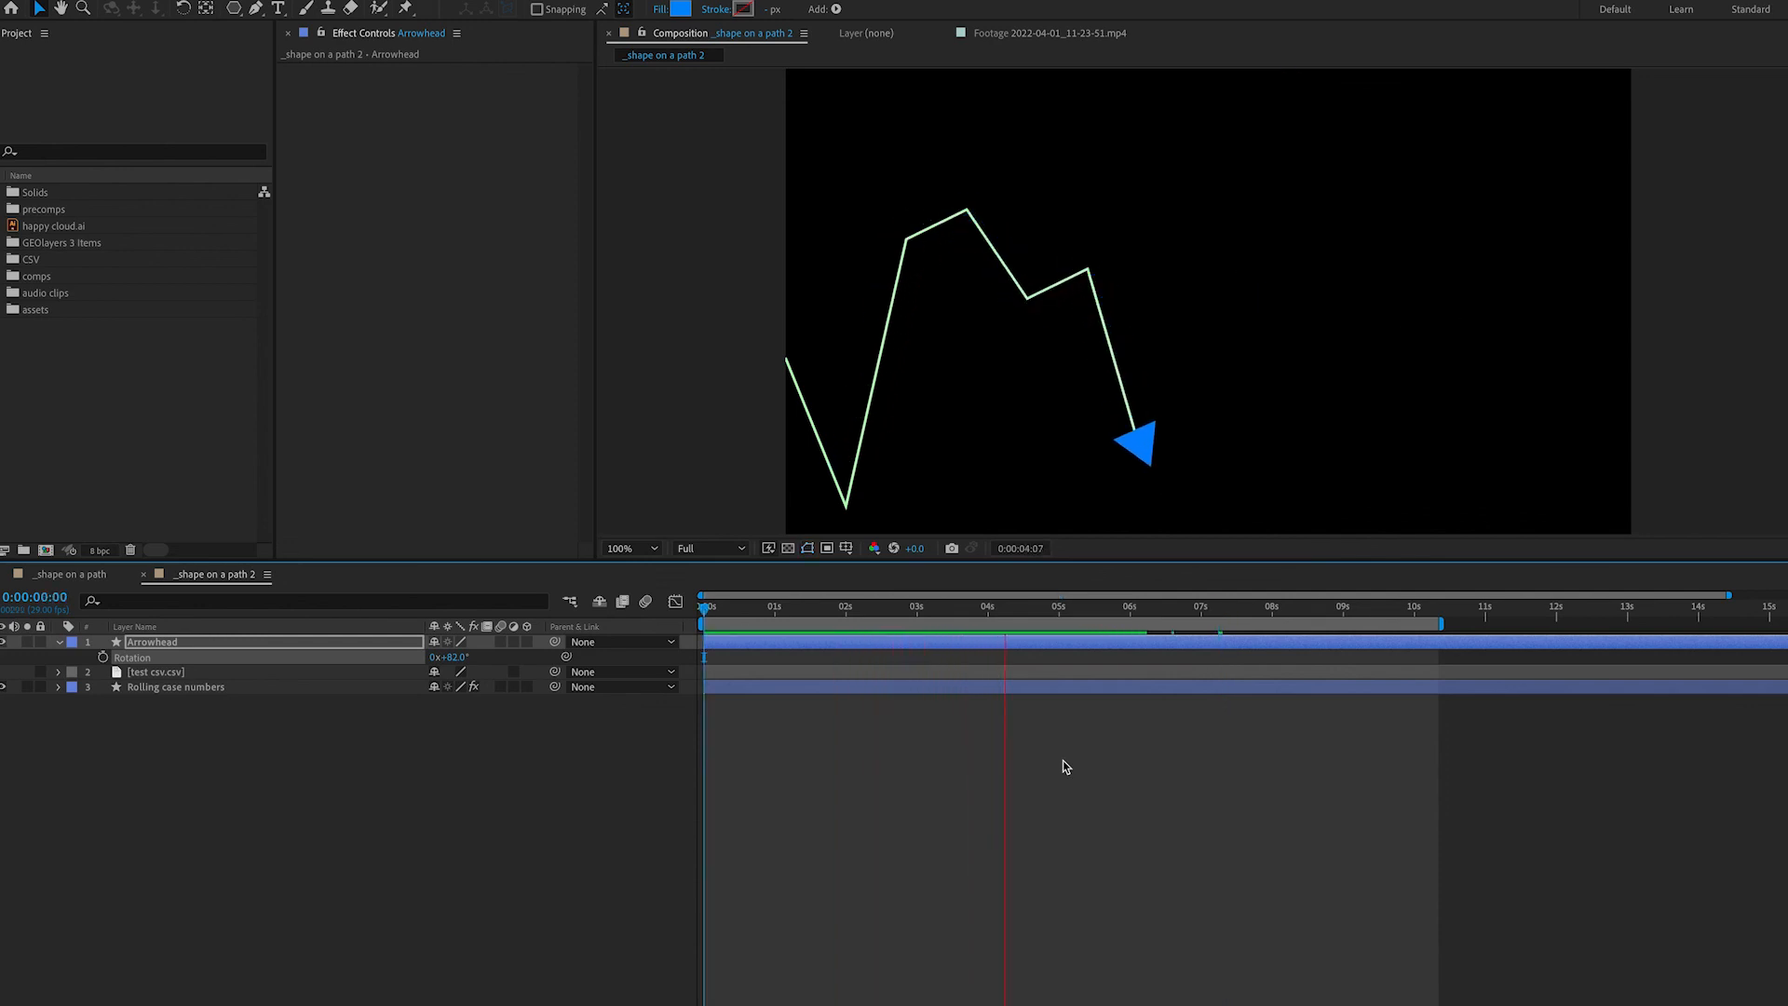
{"action": "left_click_drag", "start_coordinate": [1005, 616], "coordinate": [1152, 616]}
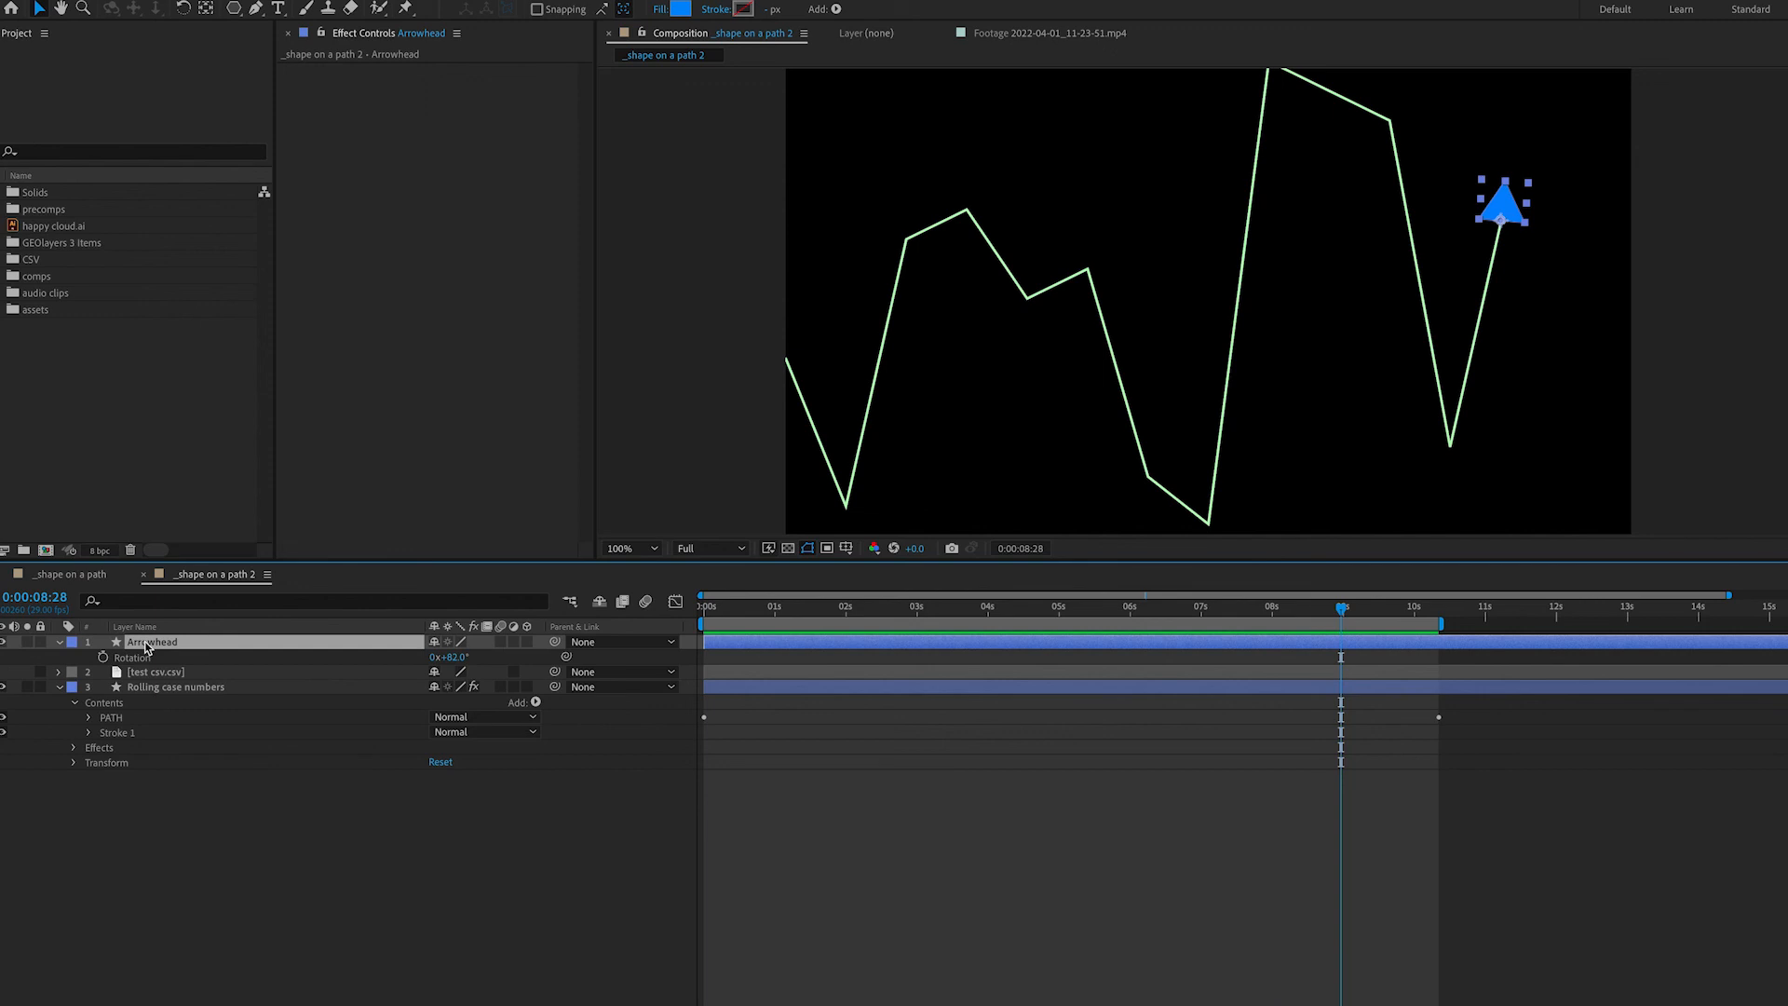
- Bring happy cloud.ai into the composition and set its Scale to 50%
{"action": "left_click", "coordinate": [55, 224]}
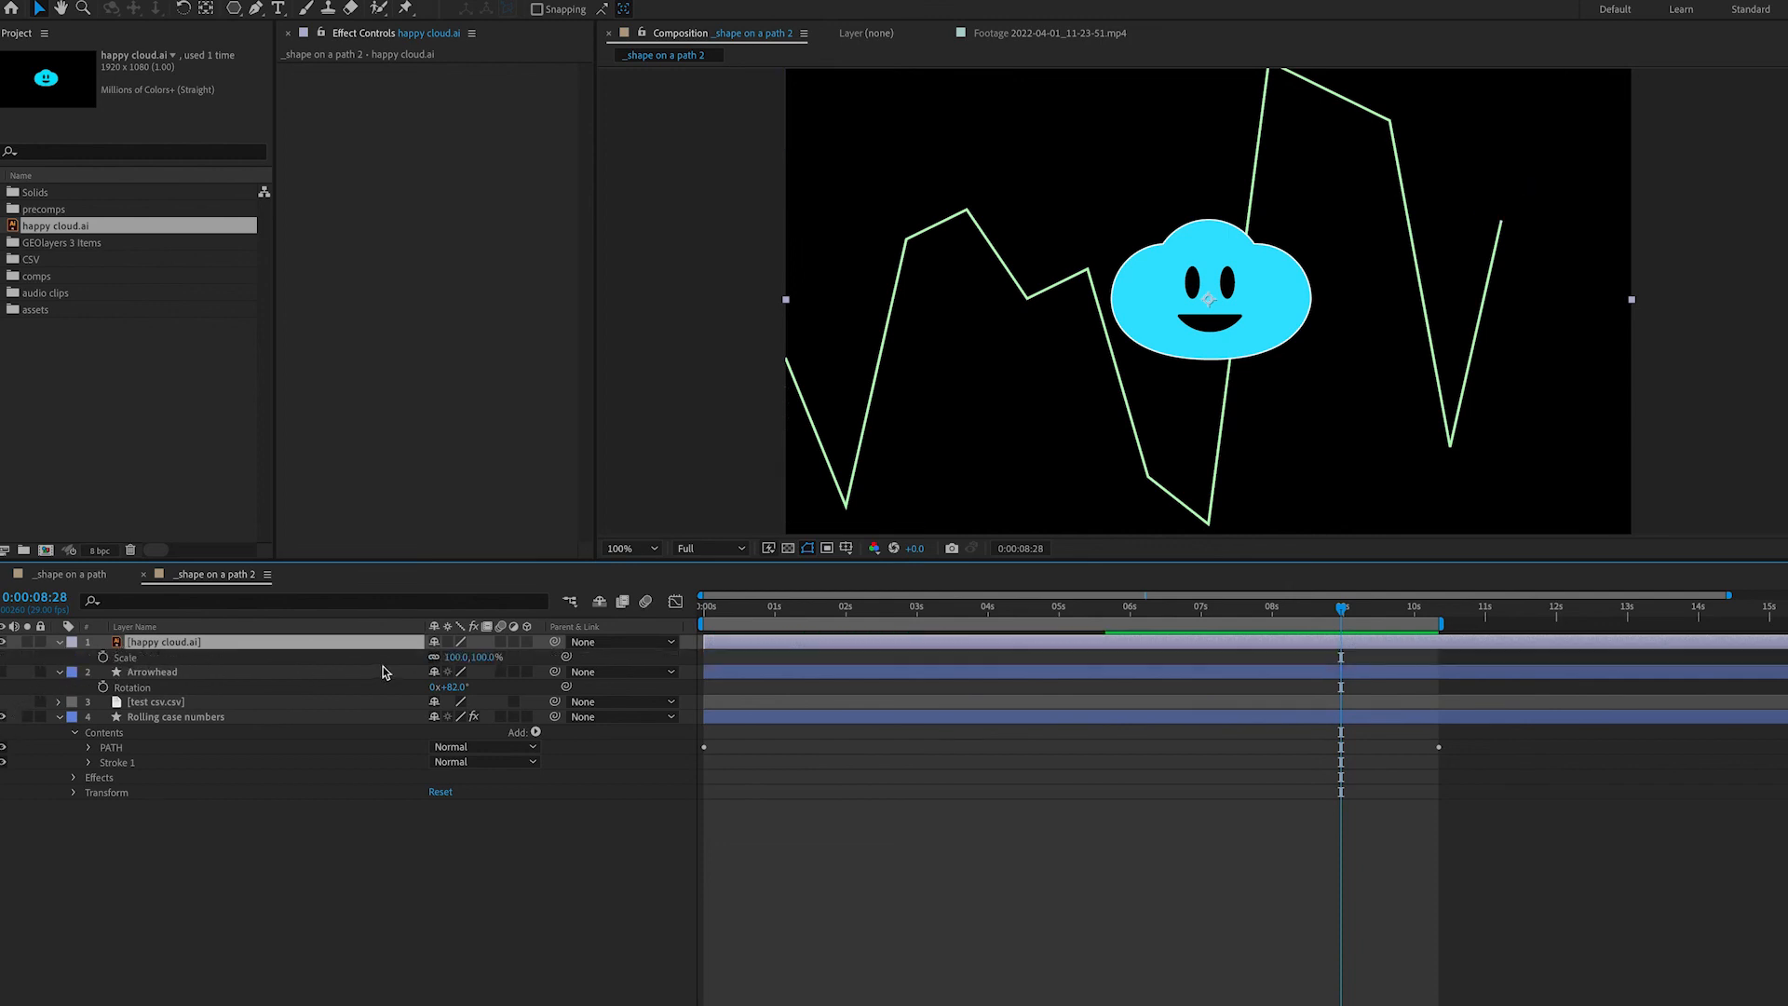
{"action": "double_click", "coordinate": [457, 657]}
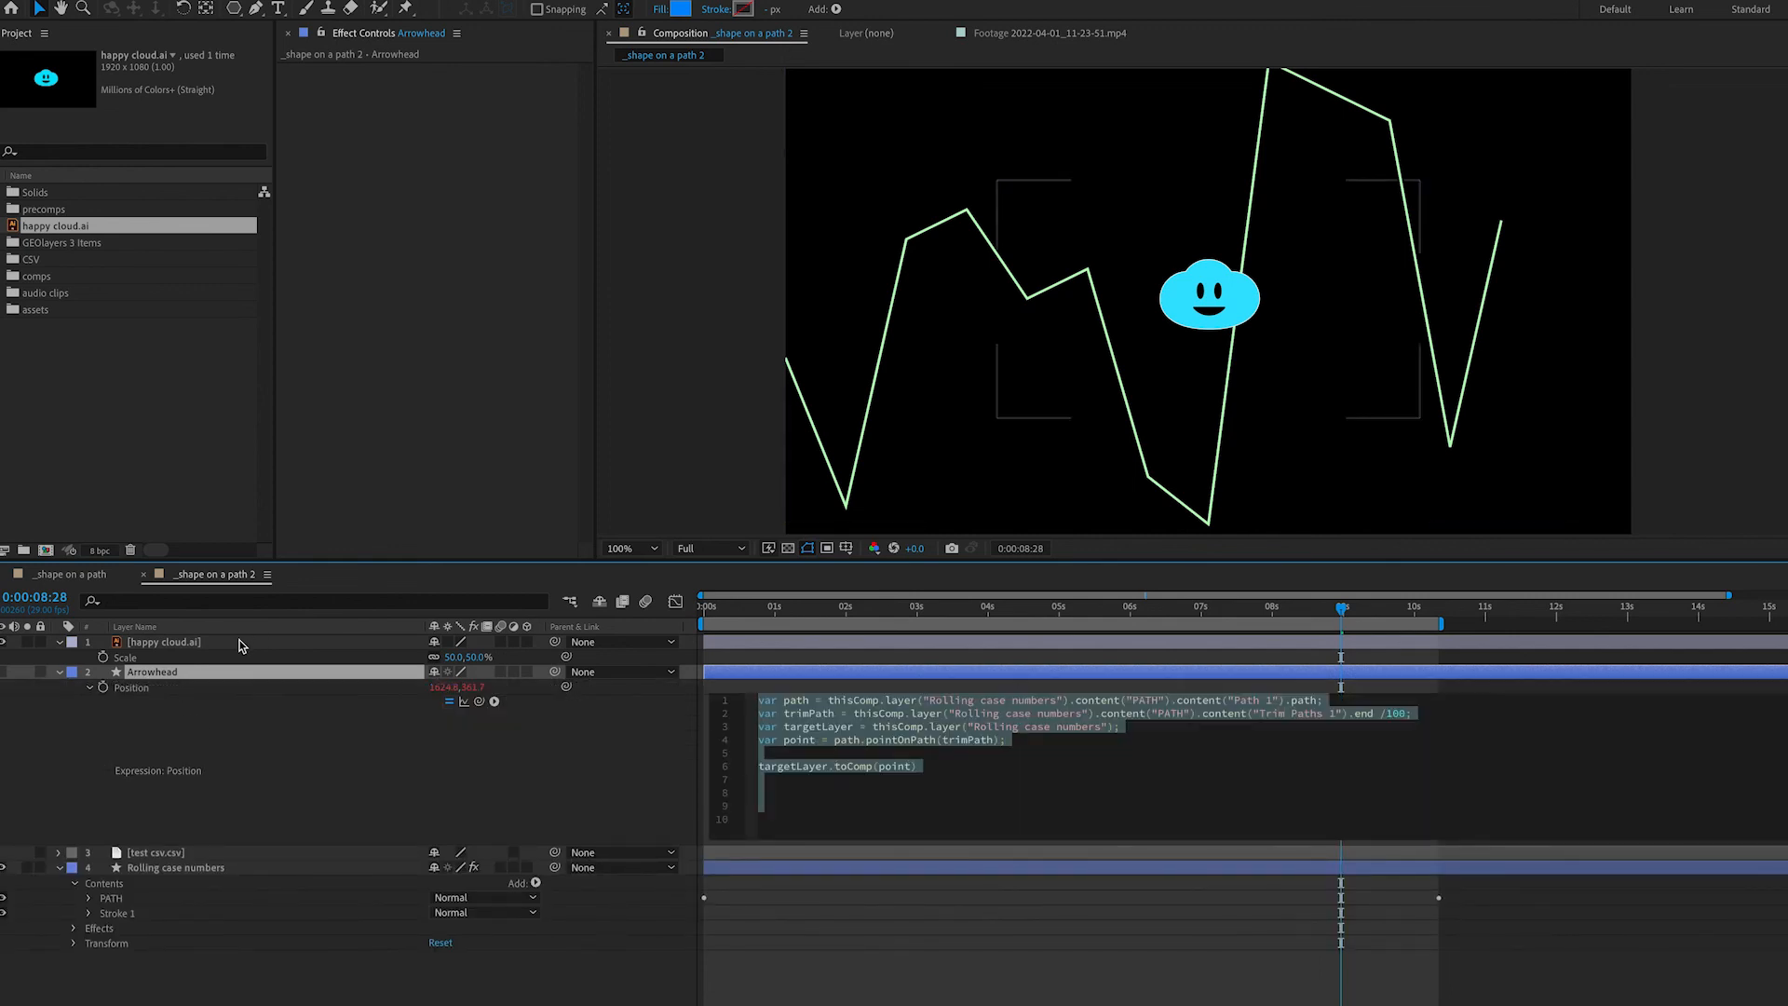
- Paste Arrowhead's Position expression onto the happy cloud and preview from the start
{"action": "left_click", "coordinate": [163, 641]}
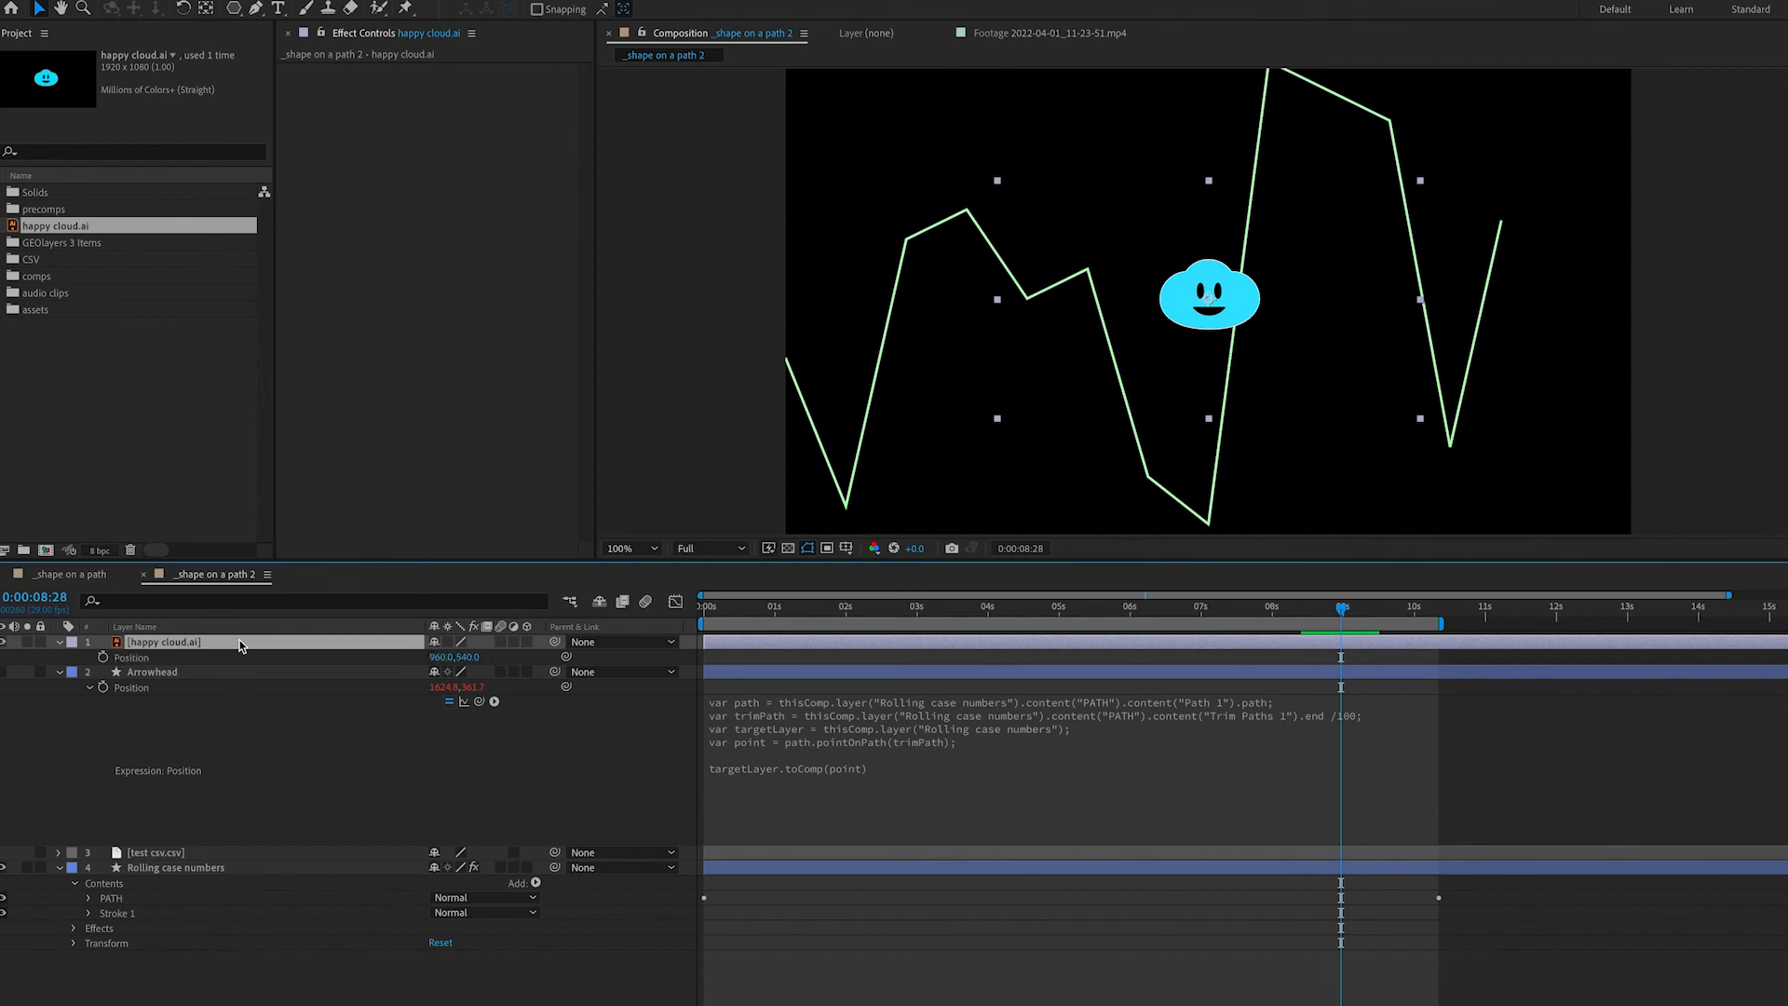
{"action": "mouse_move", "coordinate": [103, 658]}
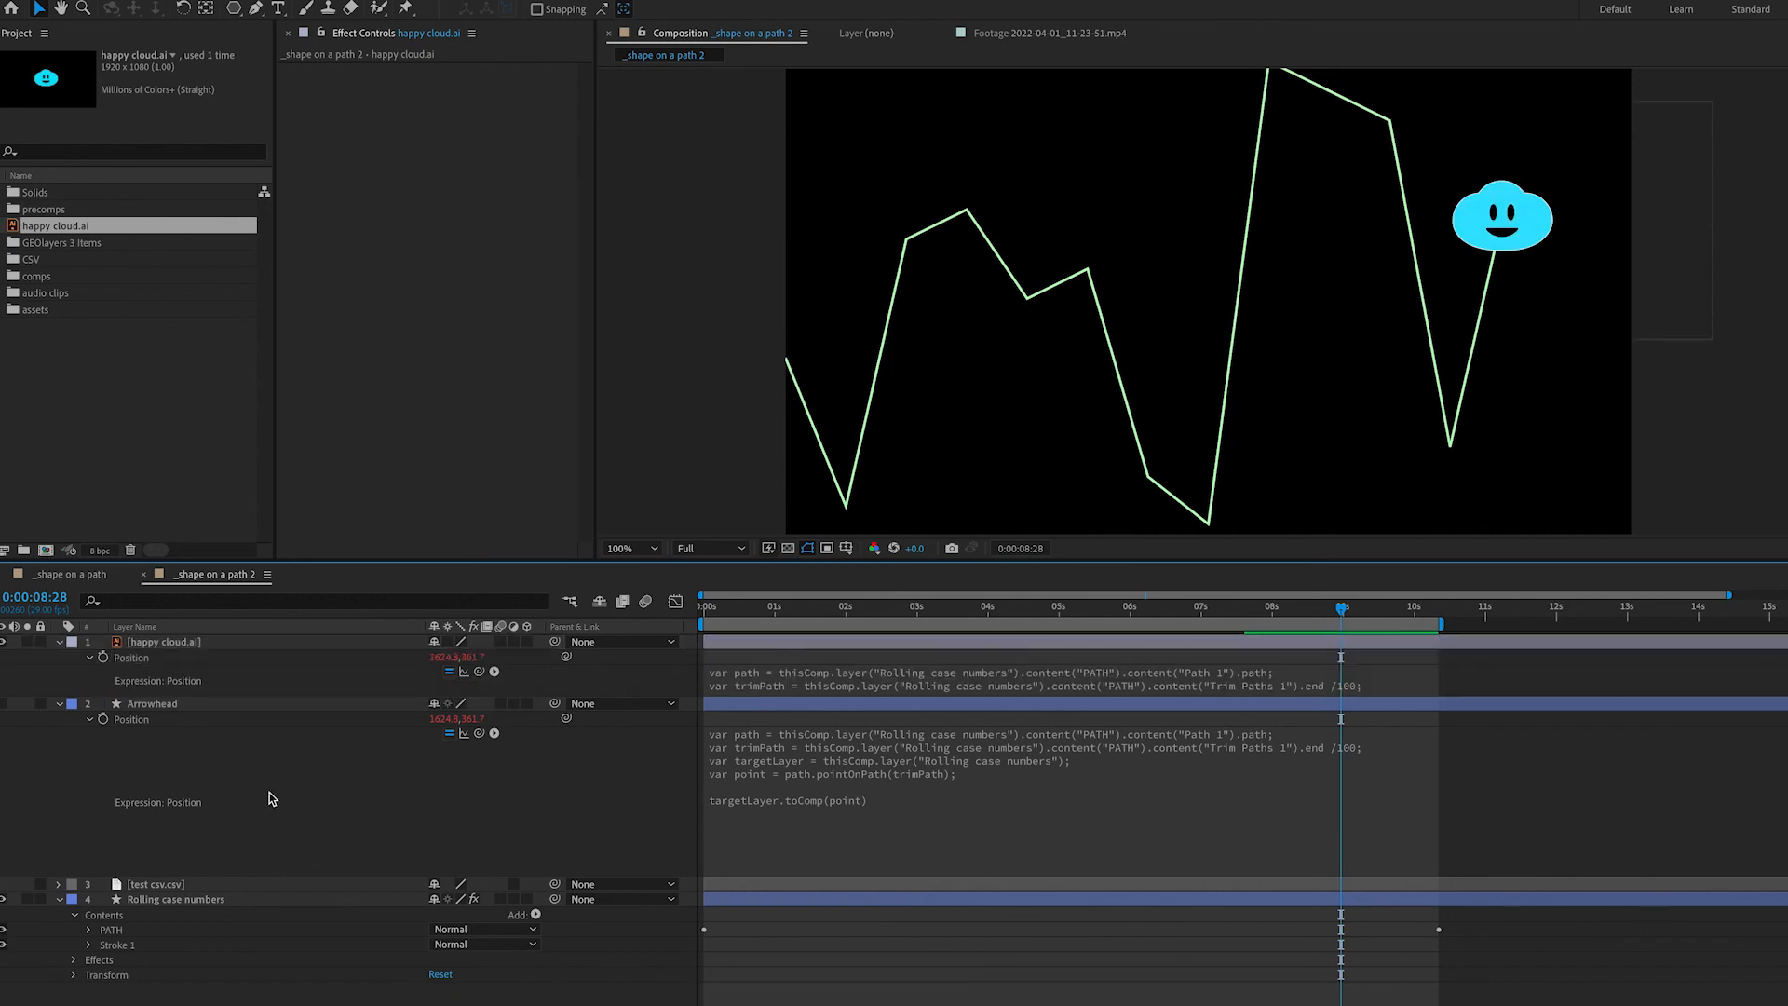
{"action": "left_click_drag", "start_coordinate": [1341, 605], "coordinate": [1256, 605]}
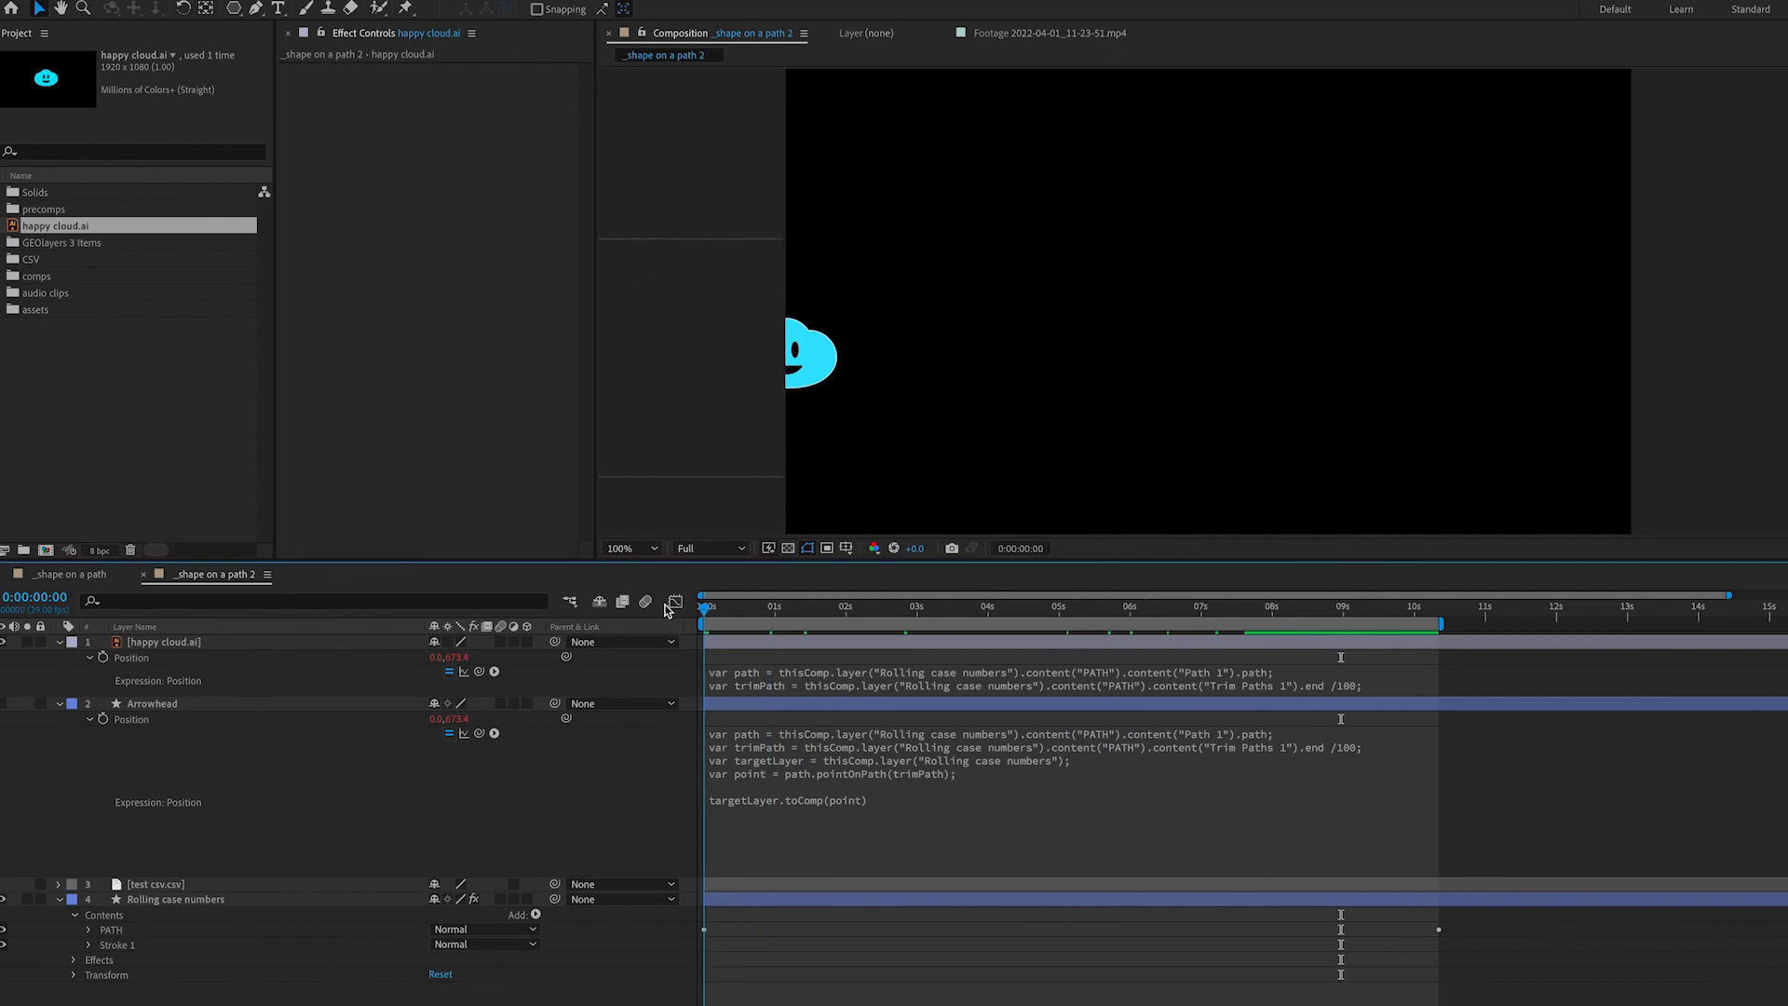
{"action": "mouse_move", "coordinate": [674, 604]}
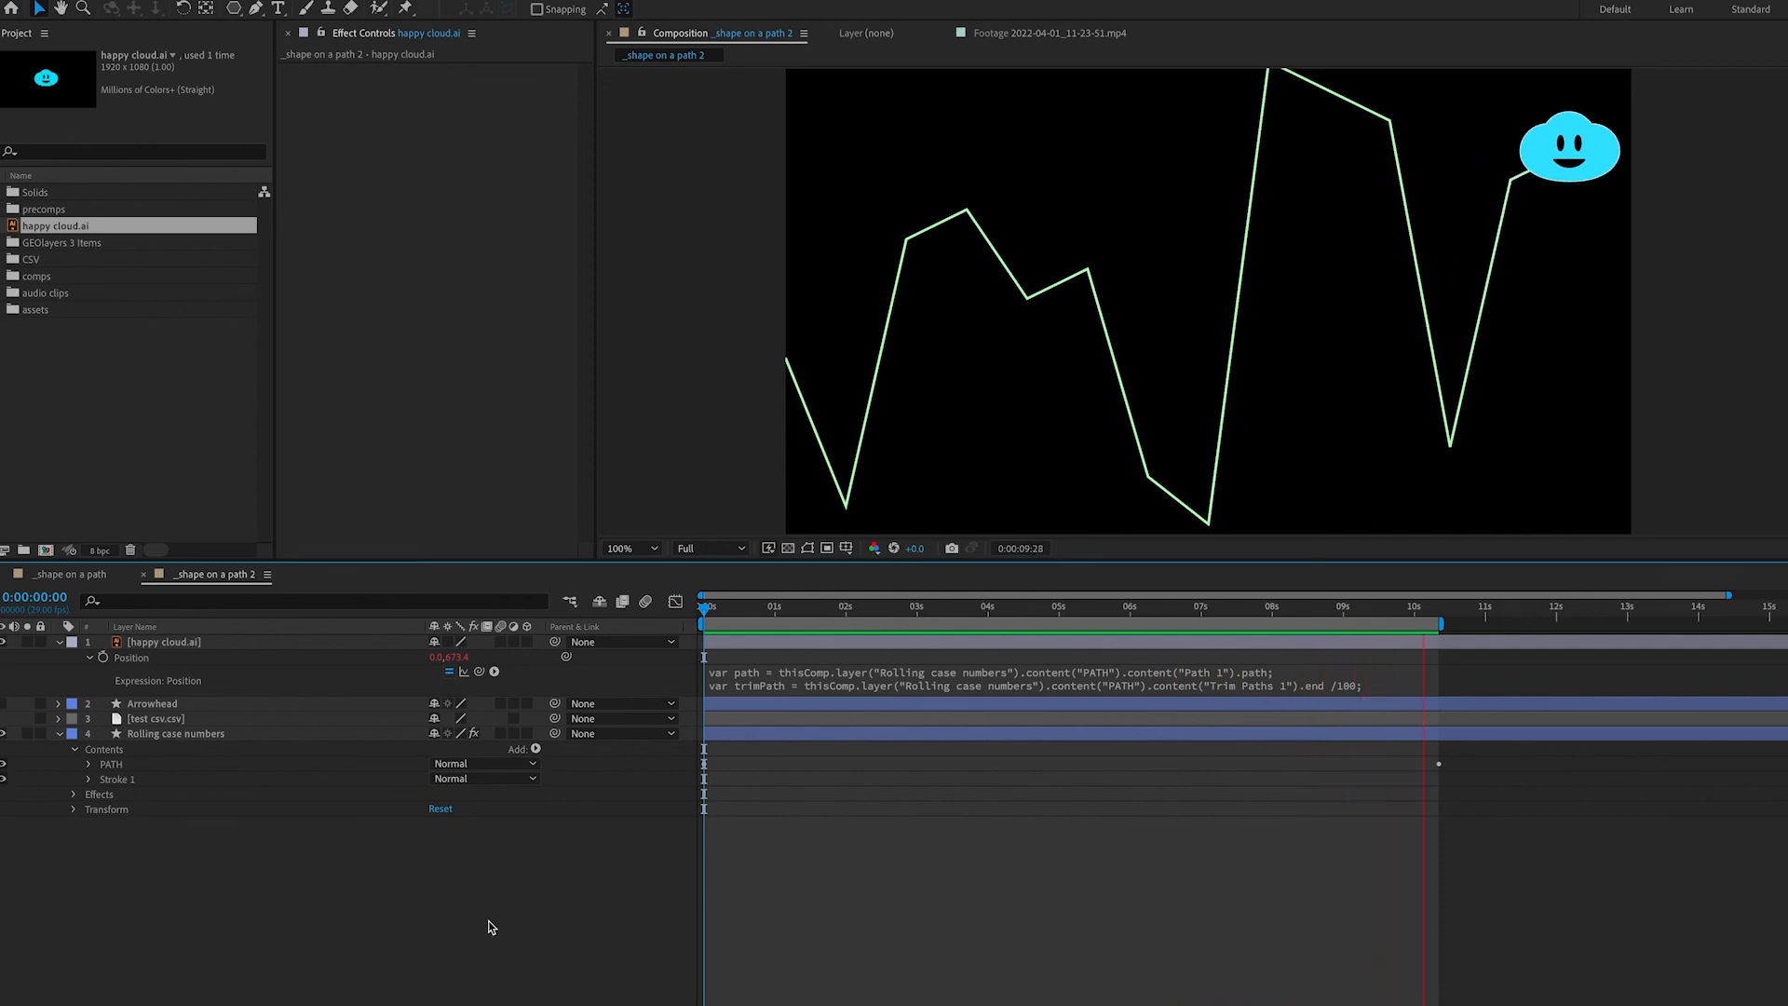
{"action": "left_click", "coordinate": [829, 605]}
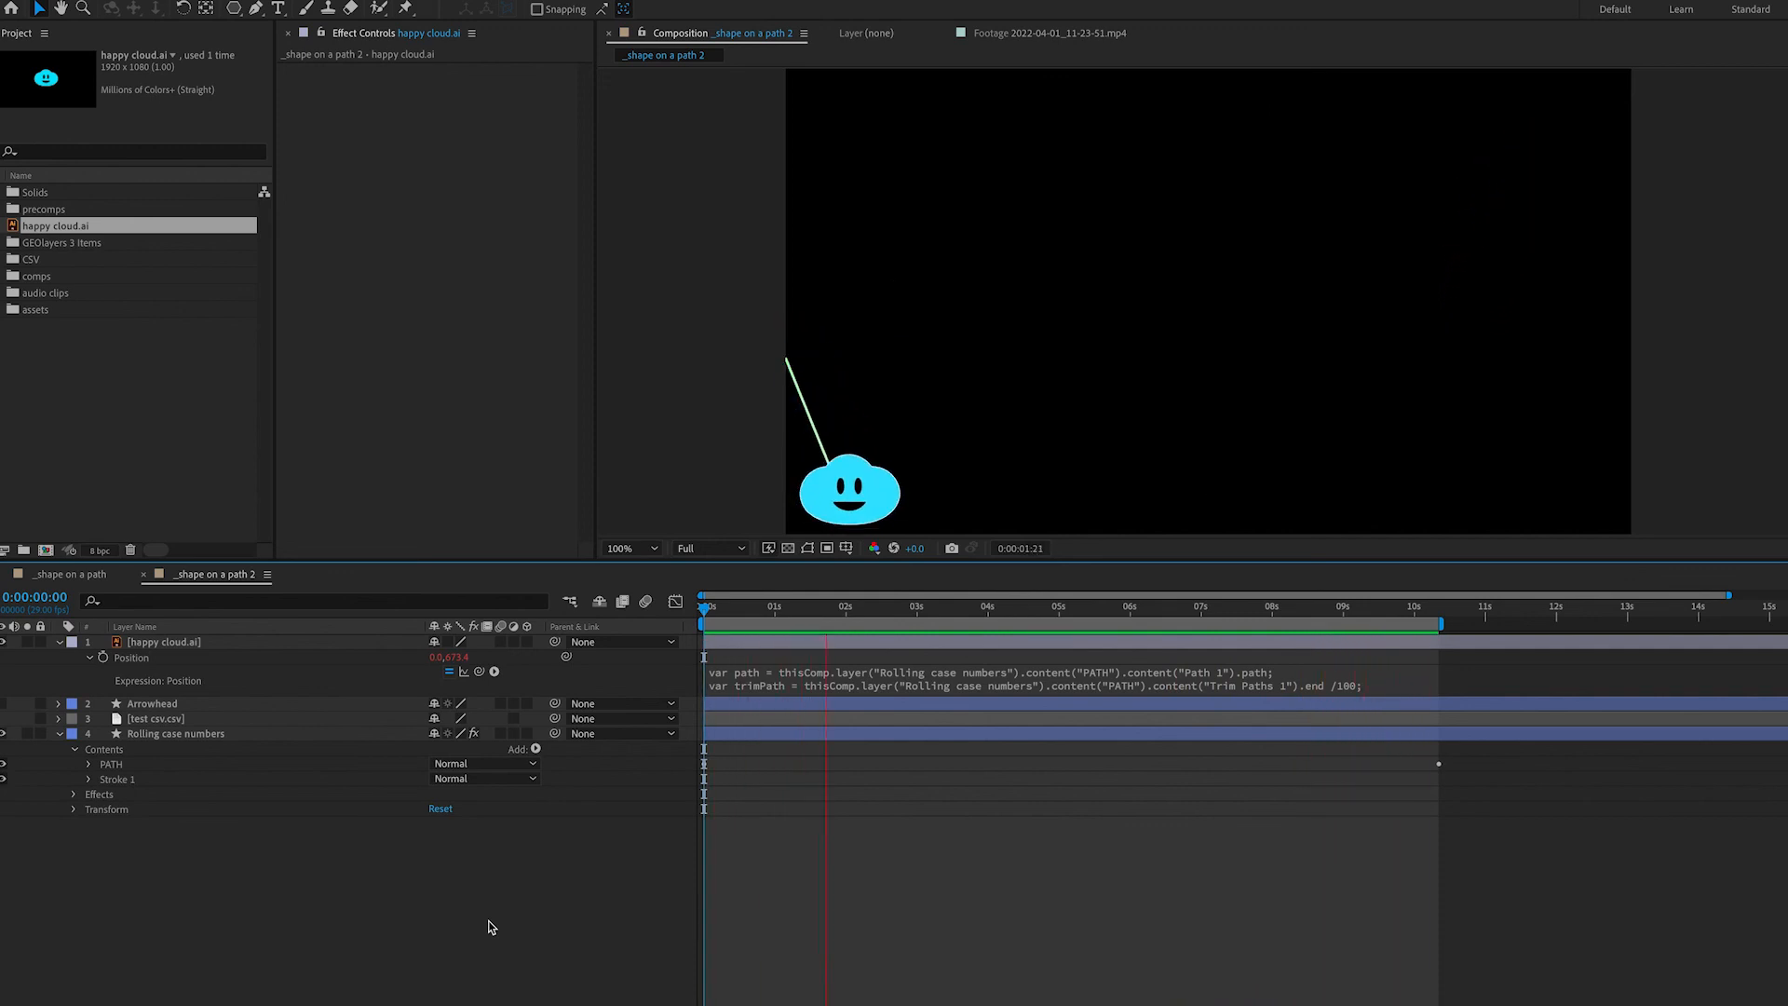